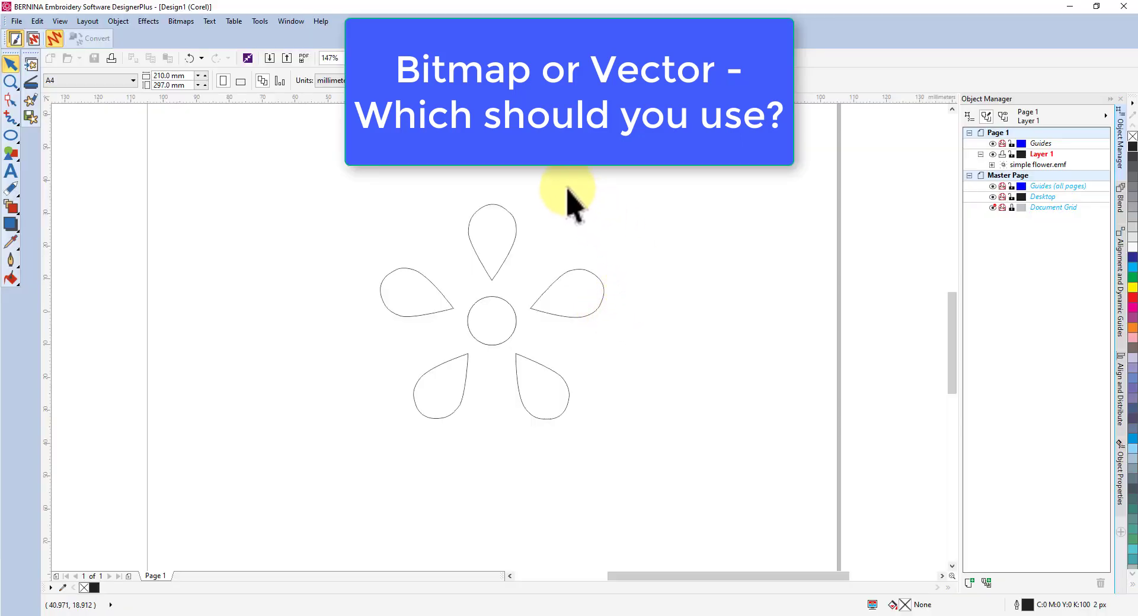
mouse_move(551, 482)
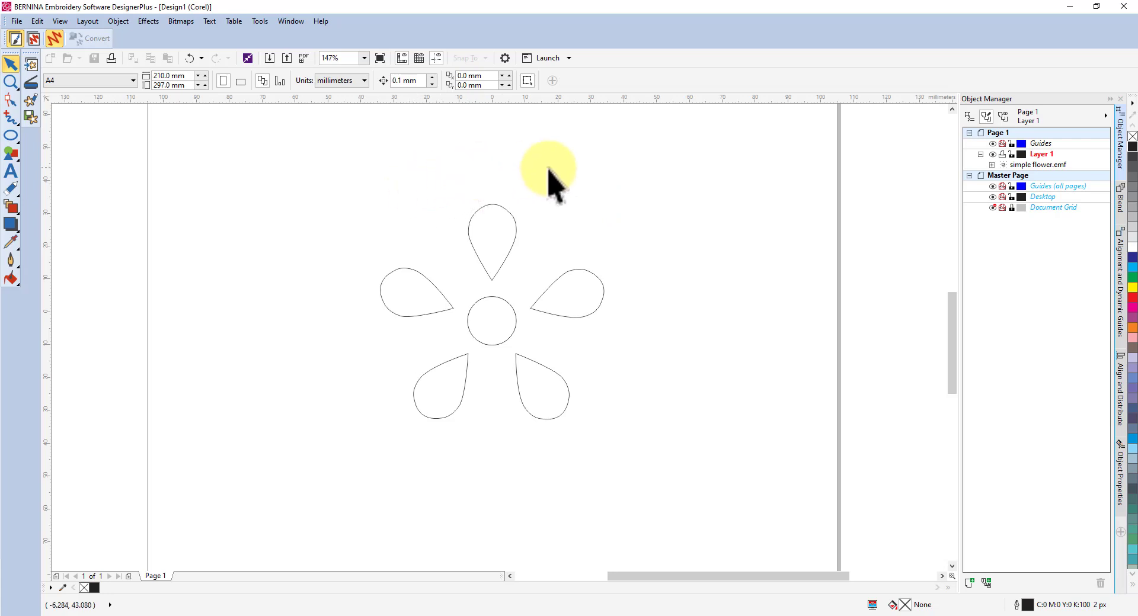
mouse_move(591, 424)
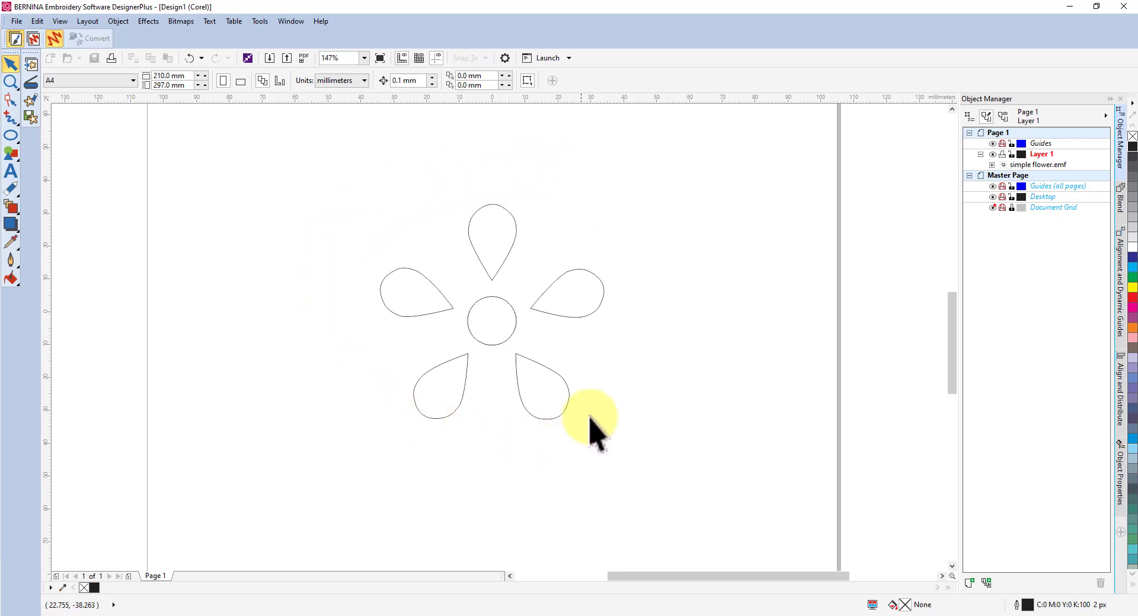
mouse_move(376, 233)
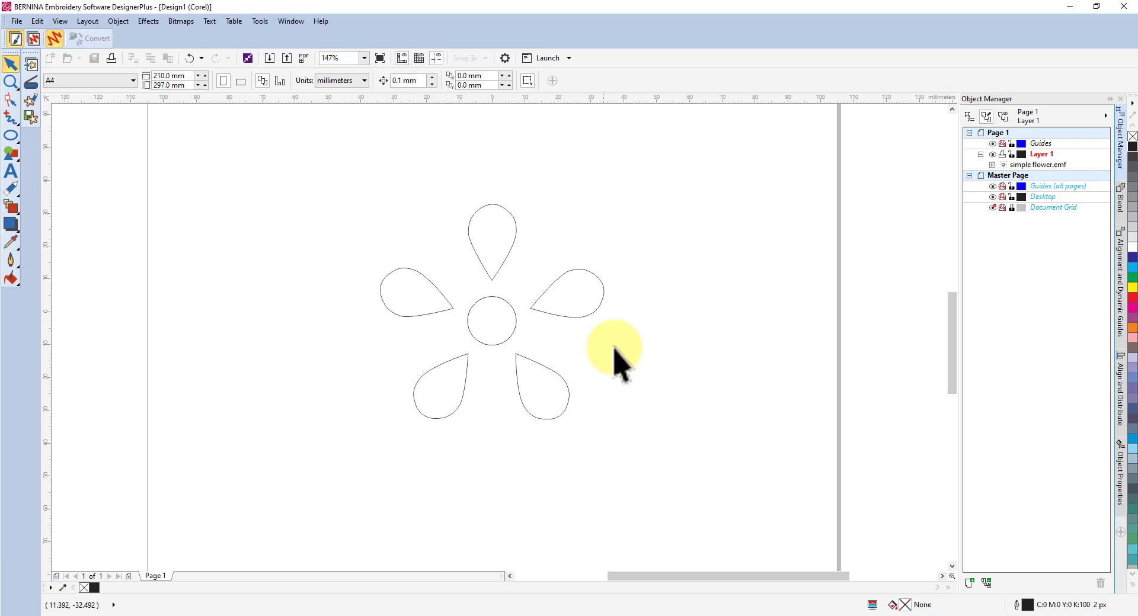
mouse_move(417, 170)
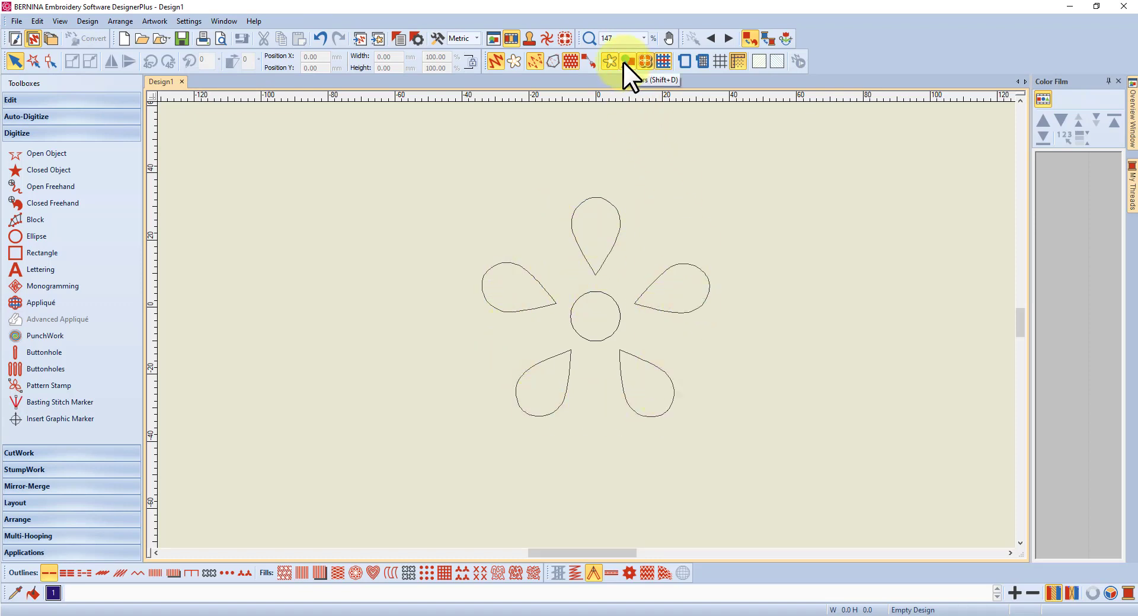
mouse_move(624, 61)
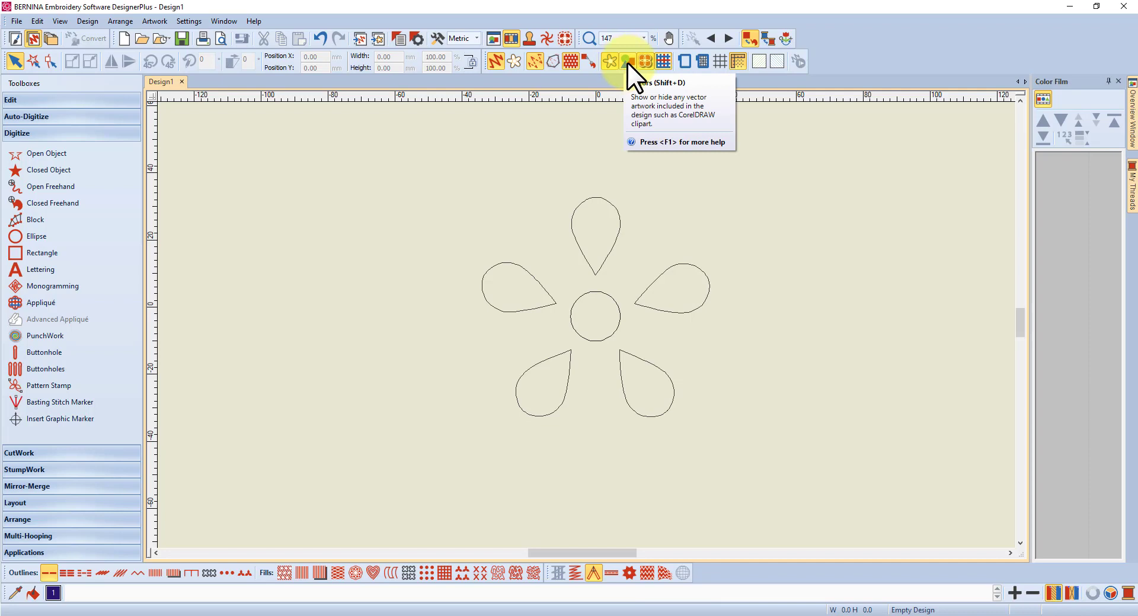
Toggle the vector flower artwork off and on, then show the bitmap image behind it
click(626, 61)
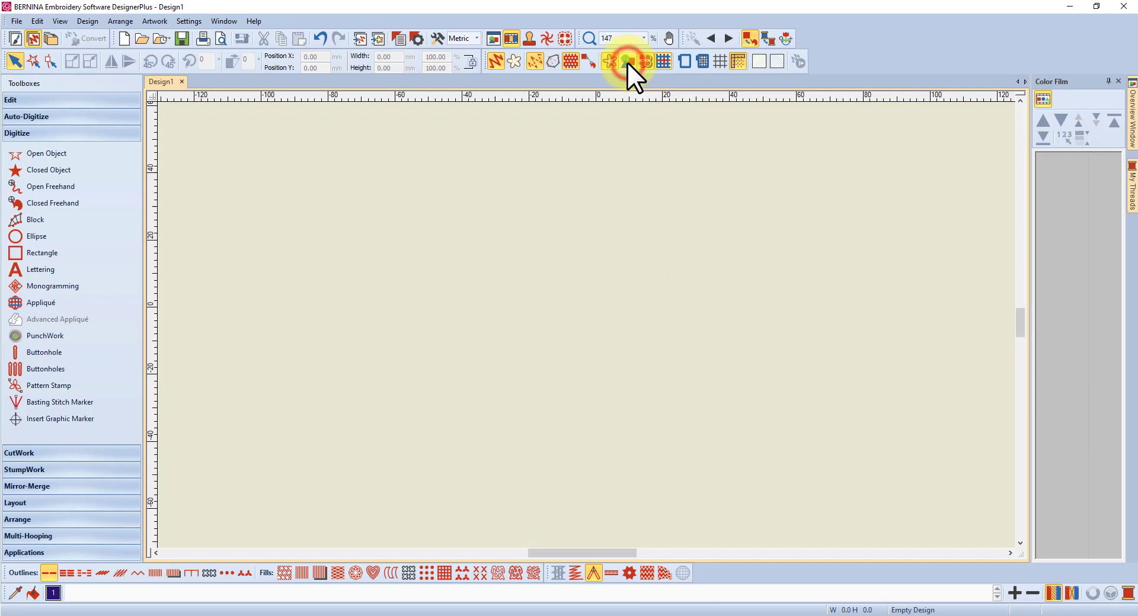
click(626, 61)
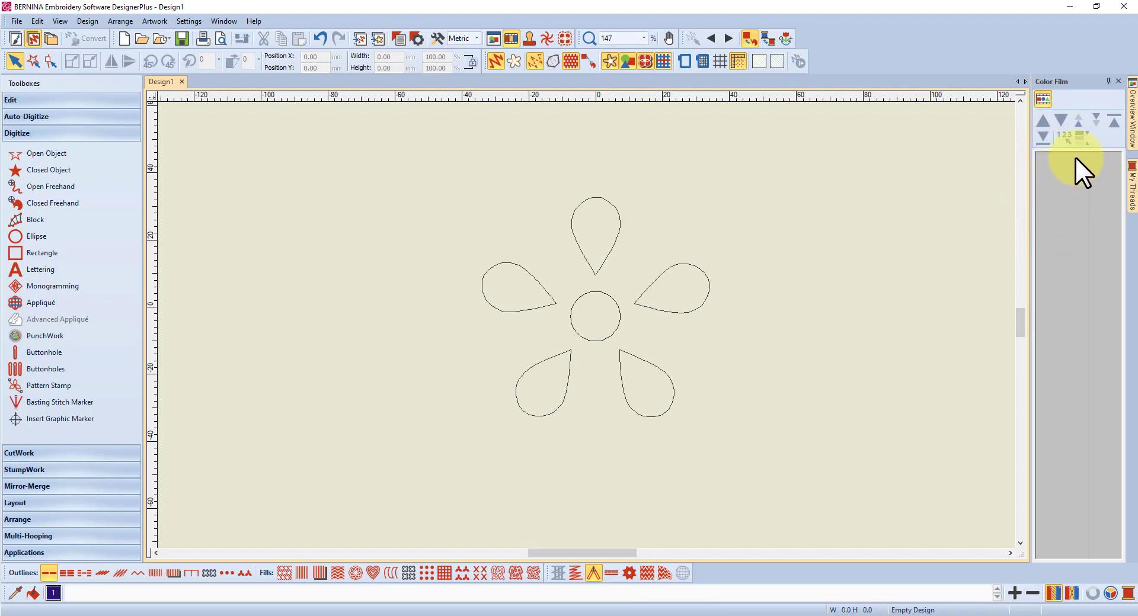
mouse_move(594, 385)
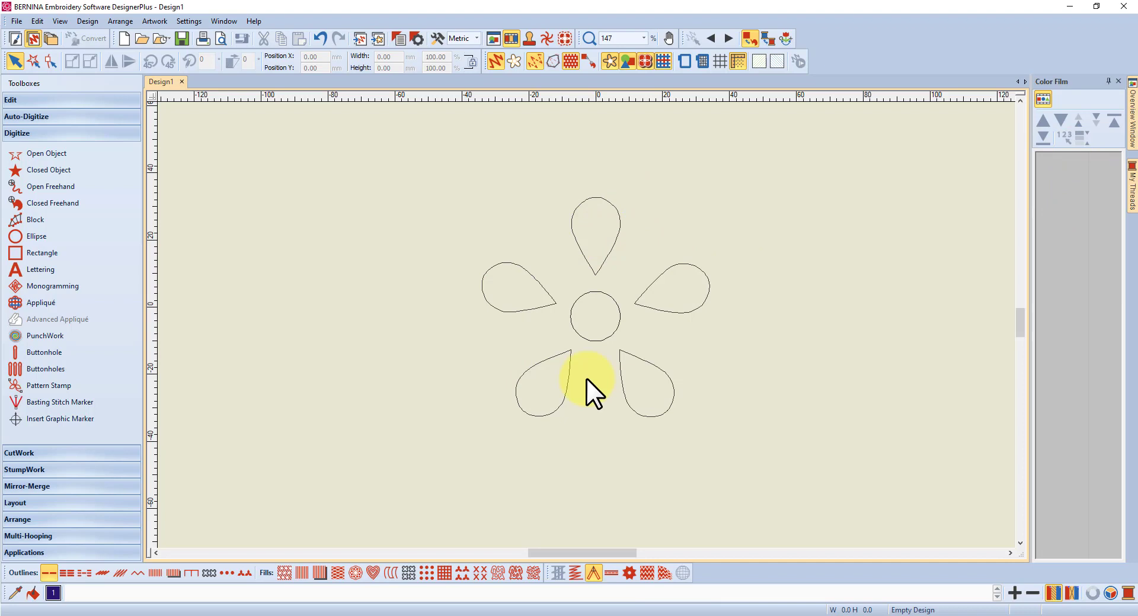
mouse_move(660, 361)
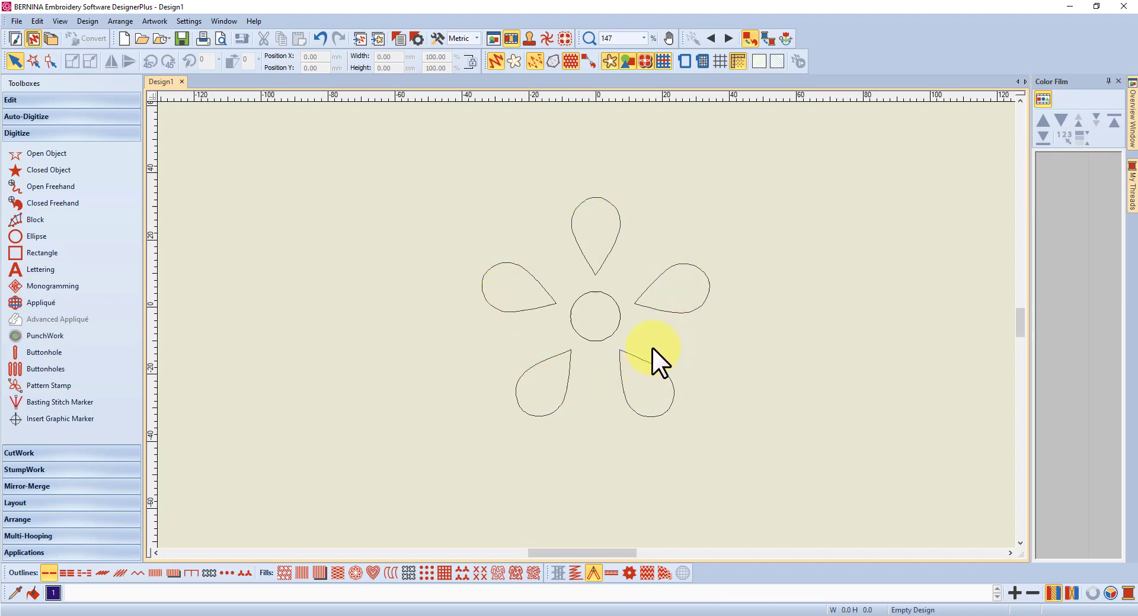
mouse_move(526, 324)
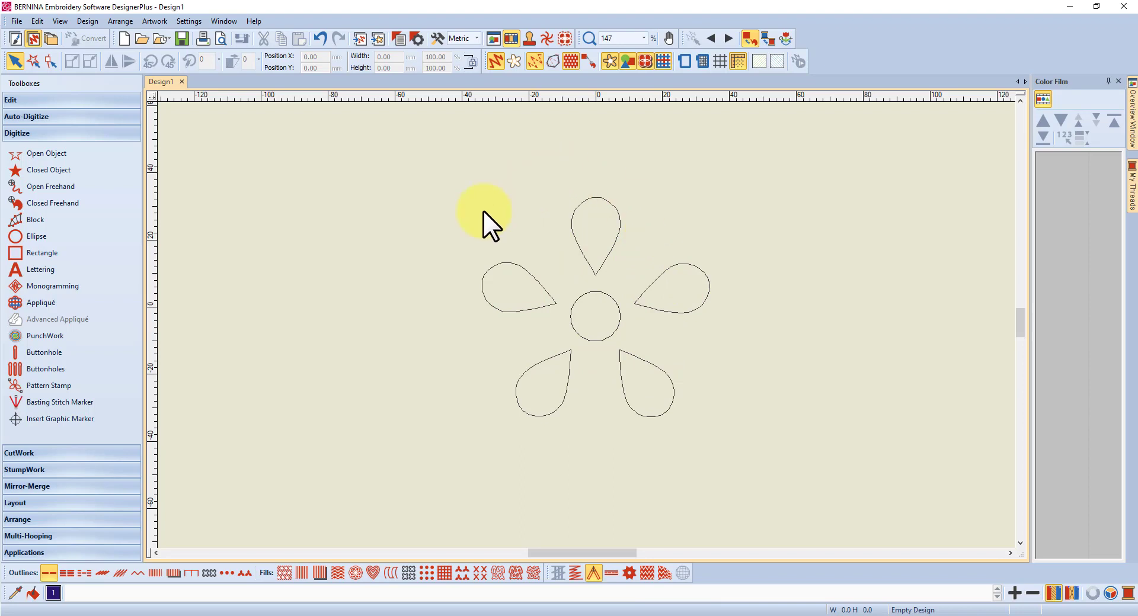
mouse_move(721, 311)
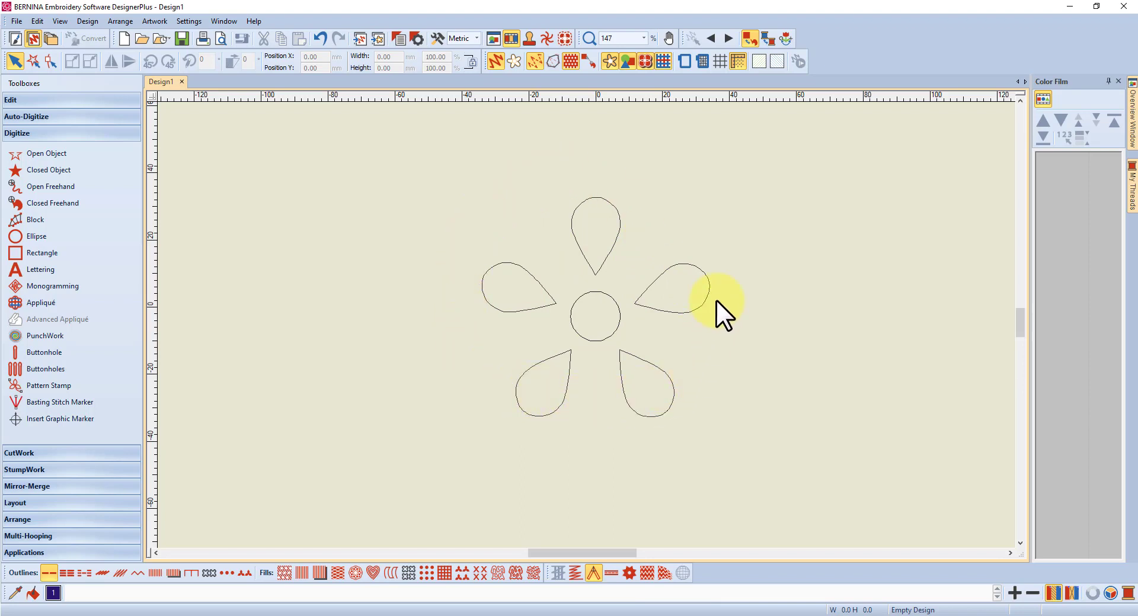
mouse_move(643, 323)
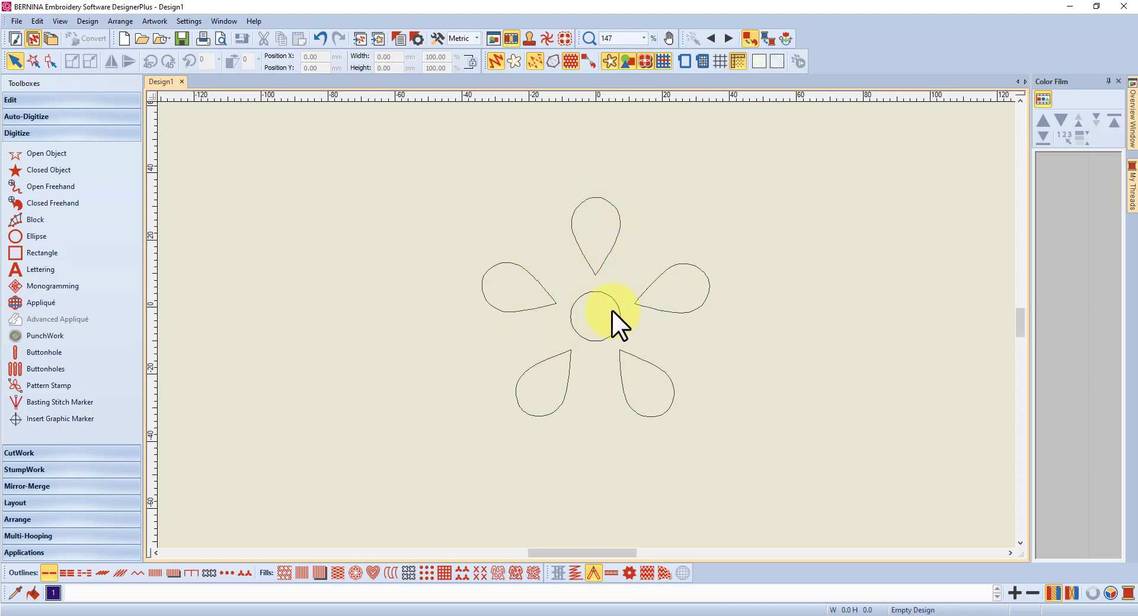
mouse_move(591, 272)
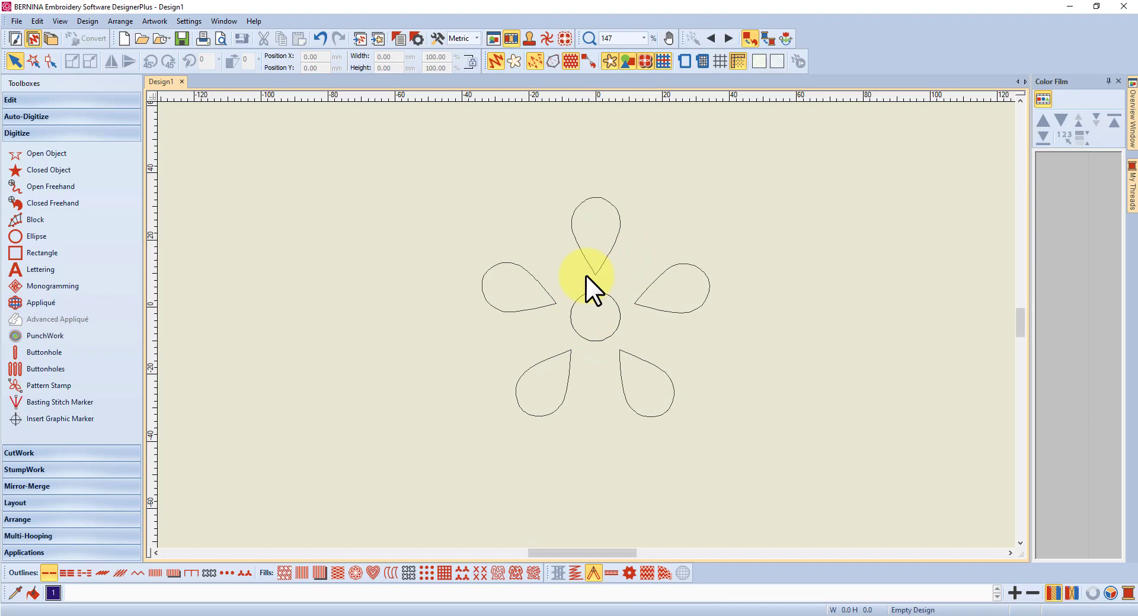
mouse_move(660, 229)
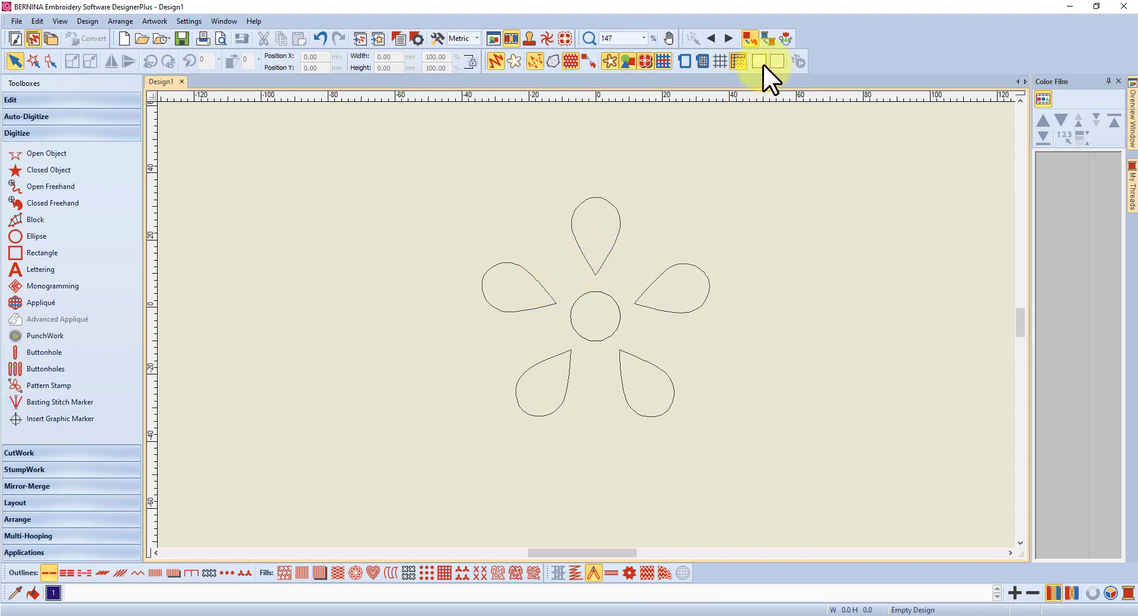
click(758, 60)
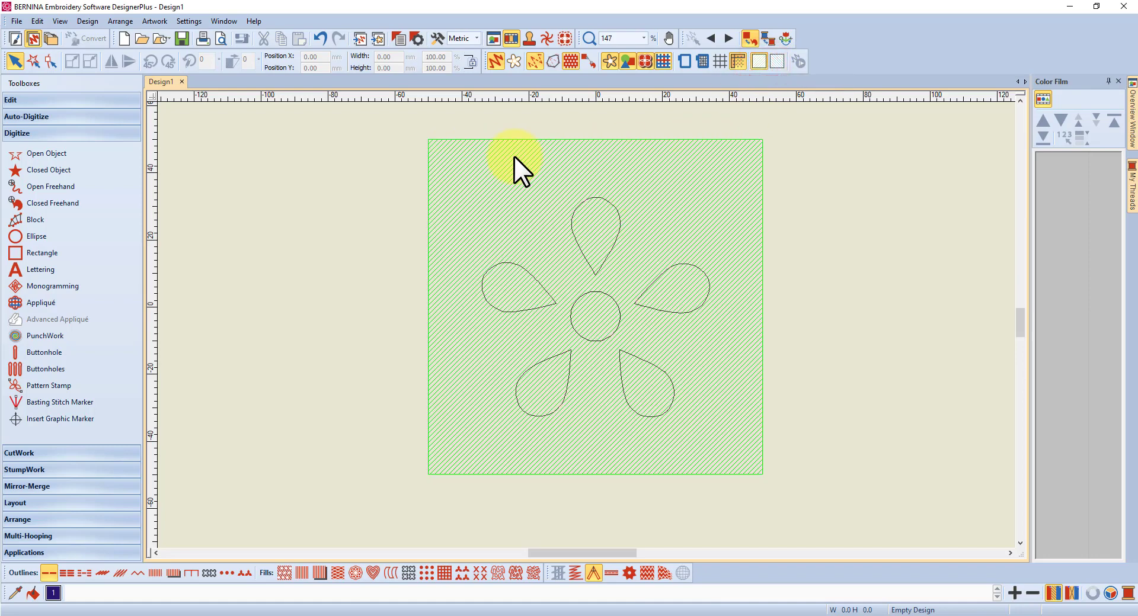
mouse_move(545, 159)
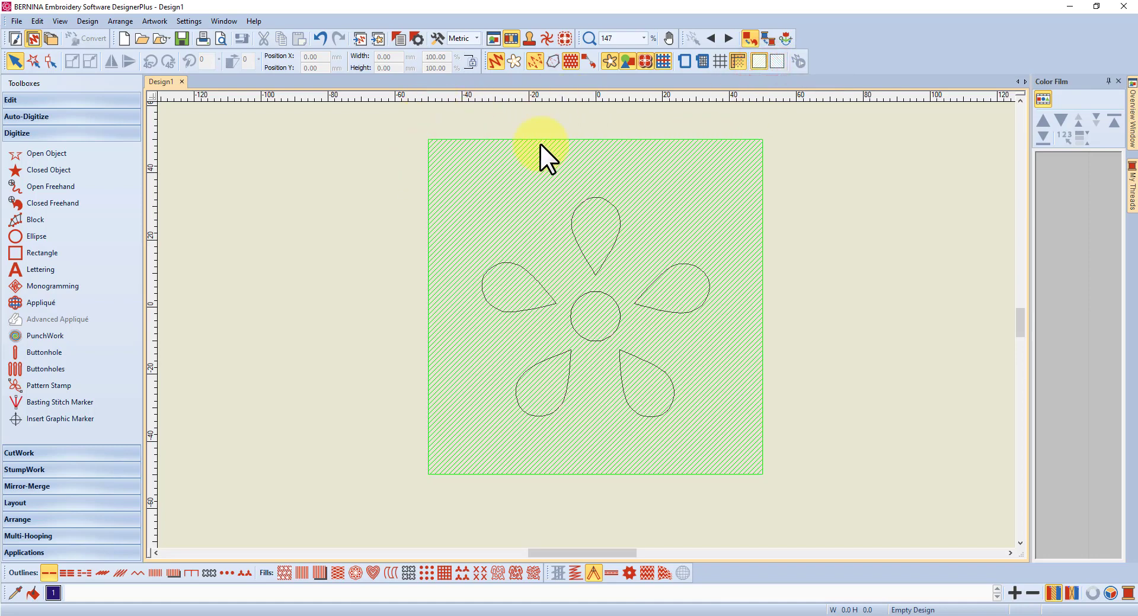
mouse_move(526, 331)
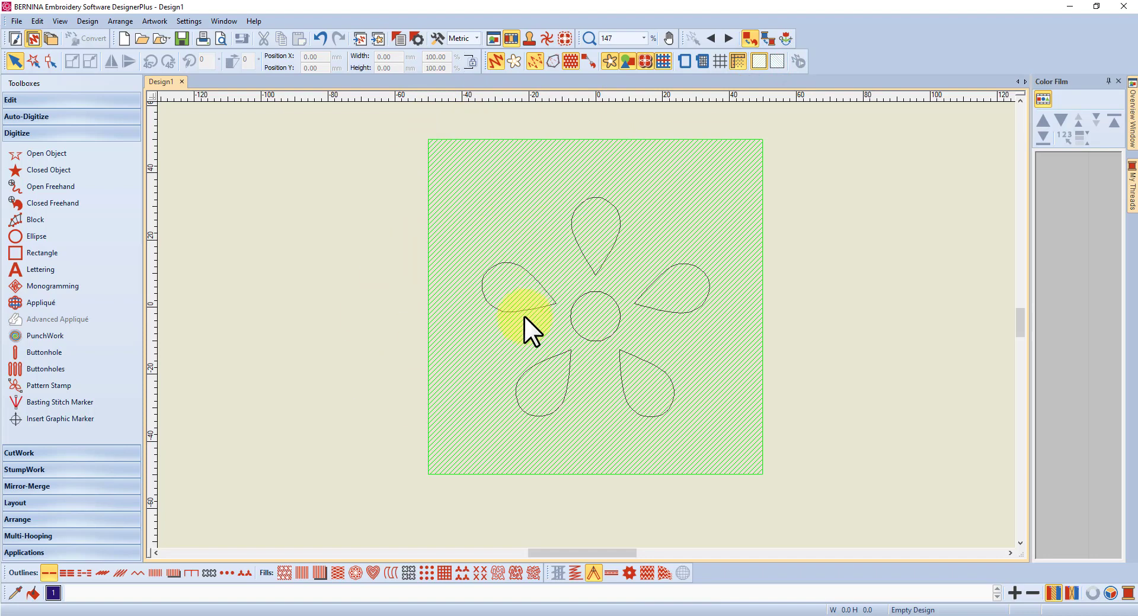
mouse_move(609, 226)
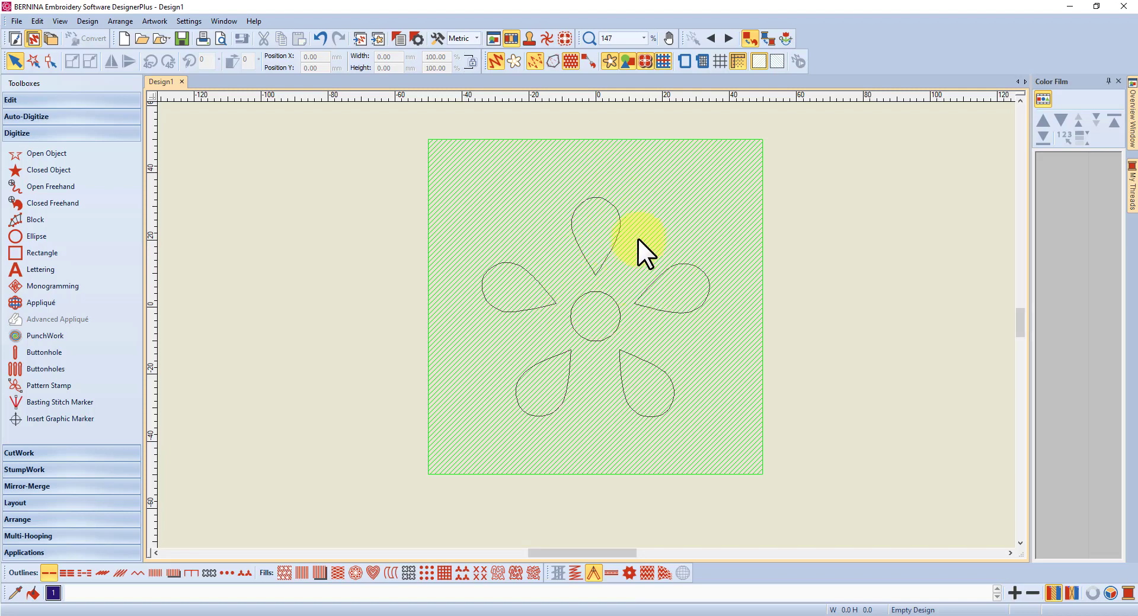
mouse_move(653, 283)
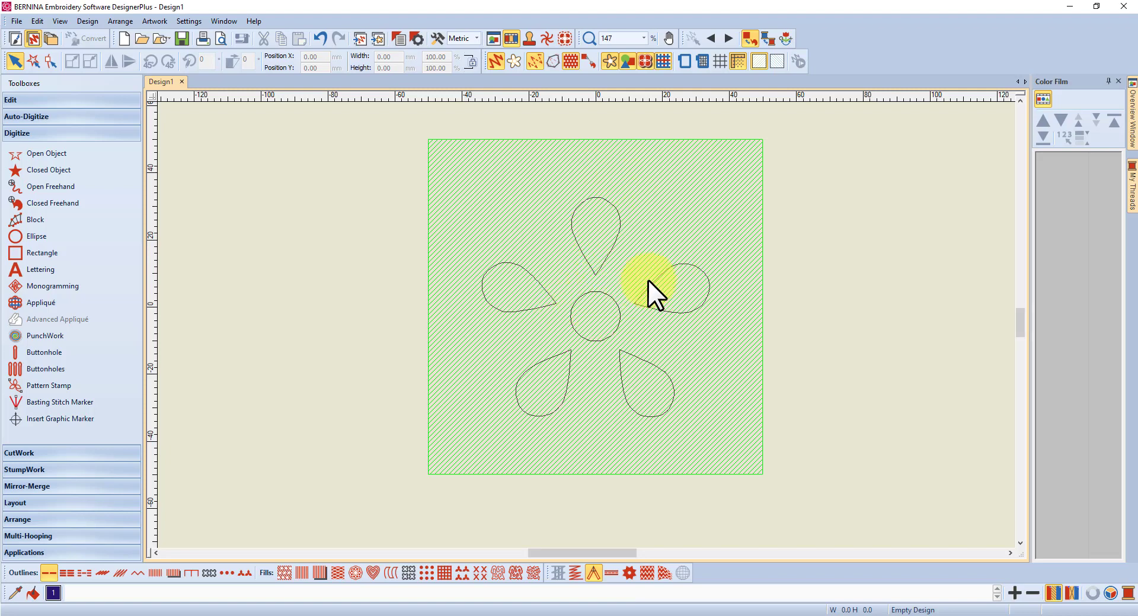
mouse_move(638, 282)
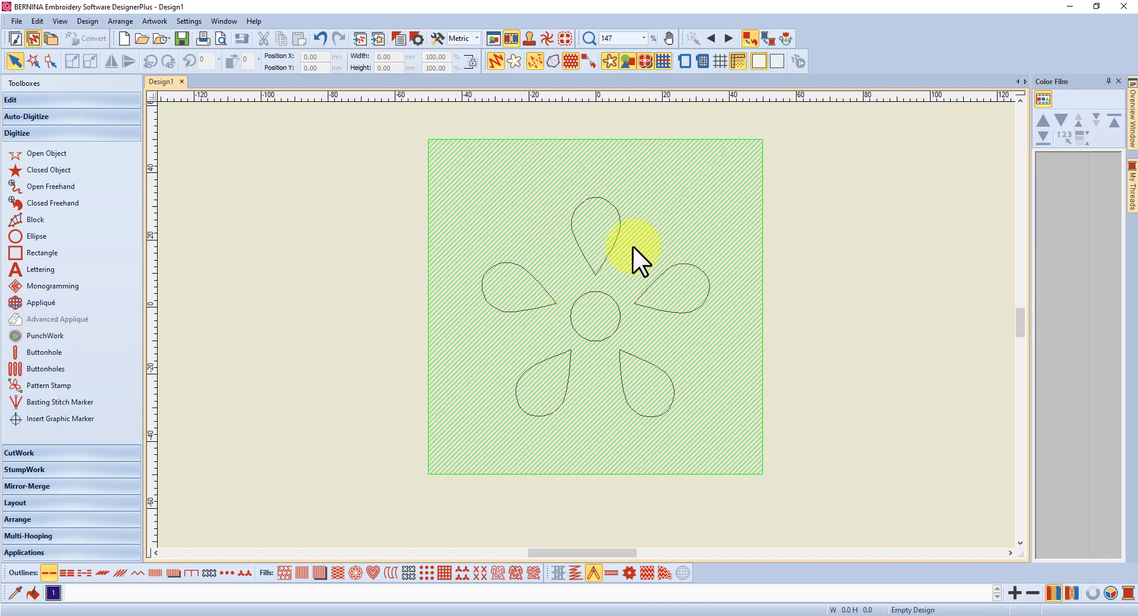
mouse_move(564, 285)
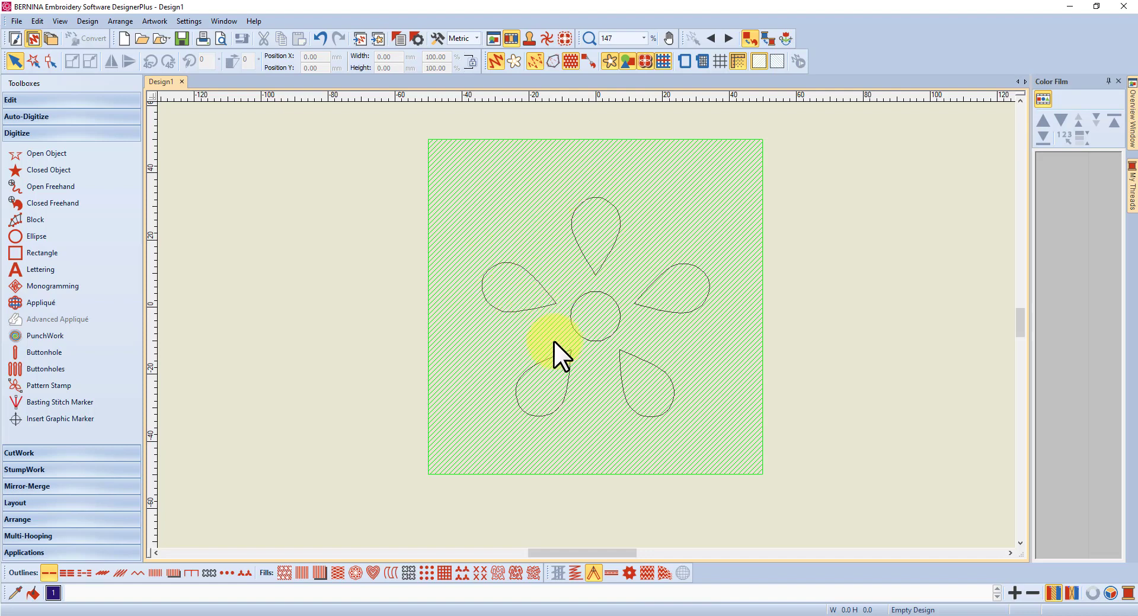
mouse_move(656, 342)
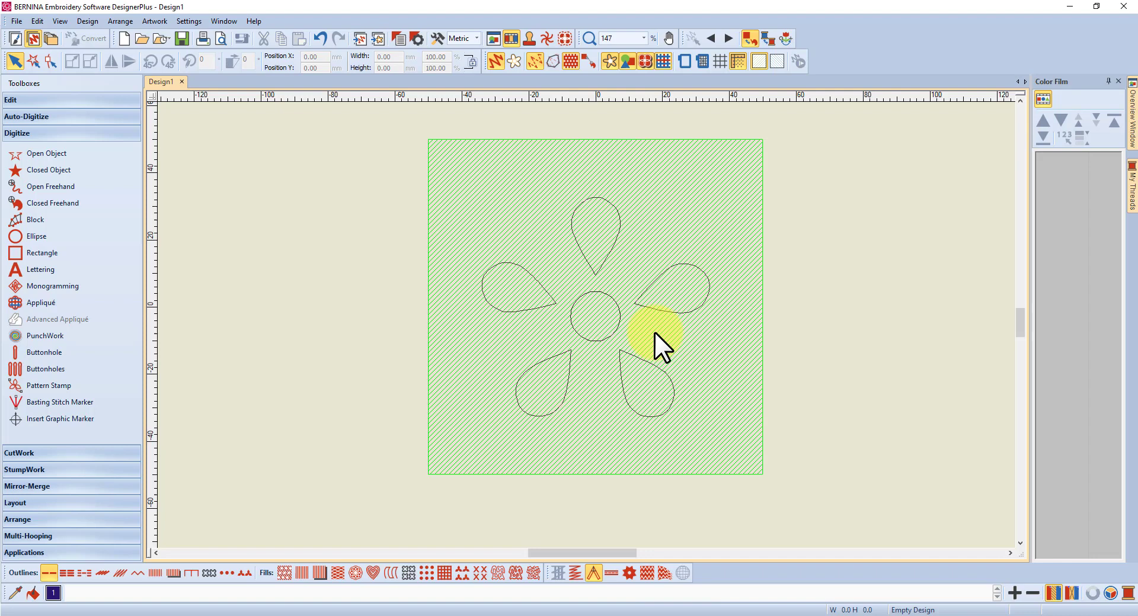
mouse_move(530, 355)
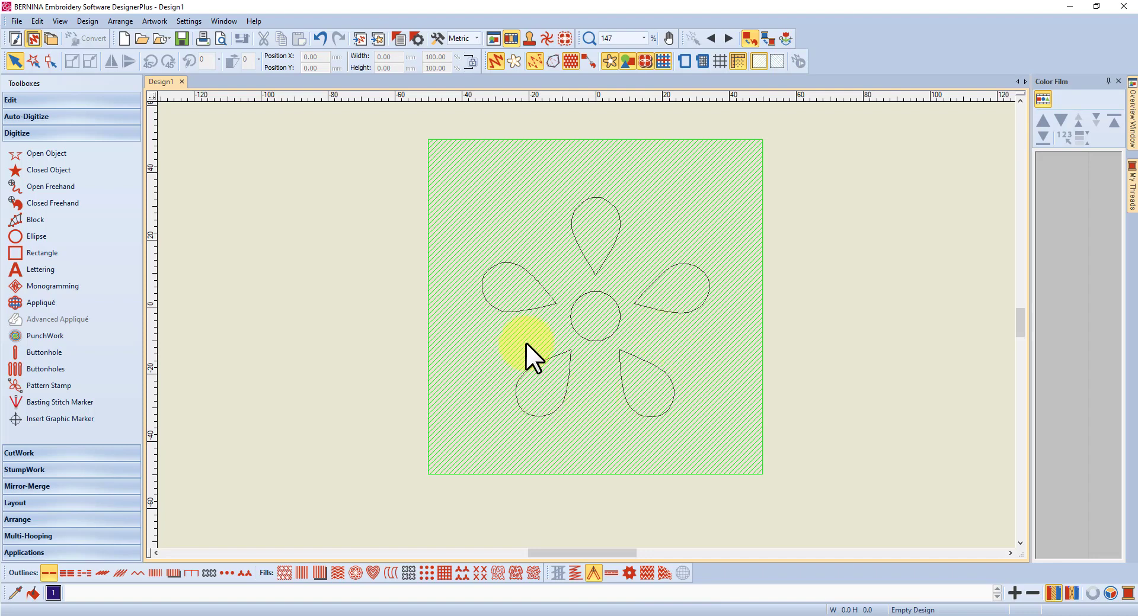
mouse_move(616, 257)
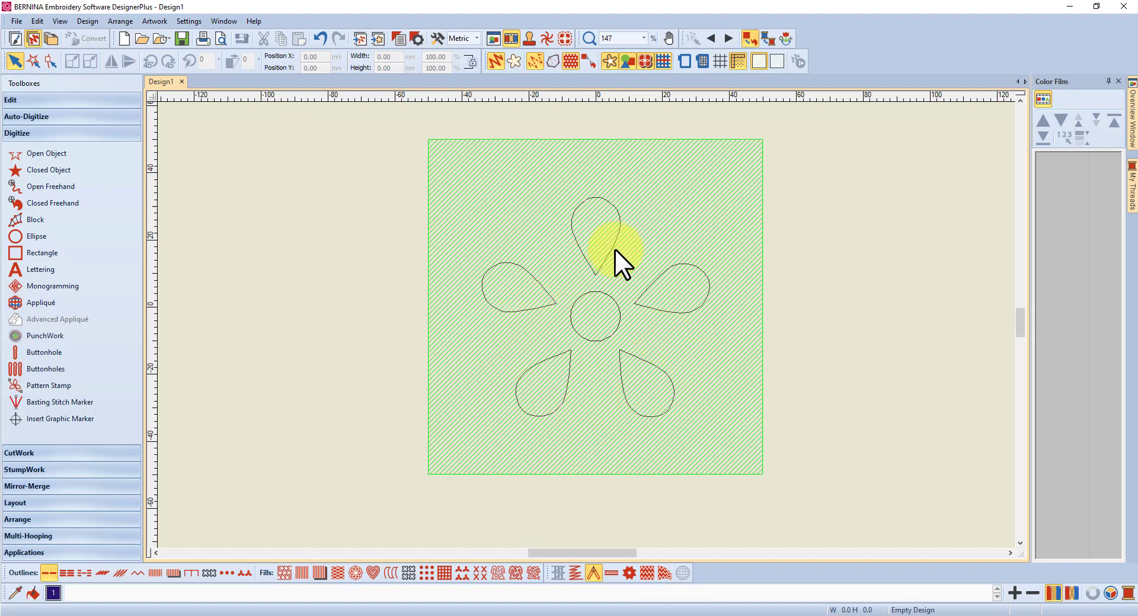
mouse_move(628, 229)
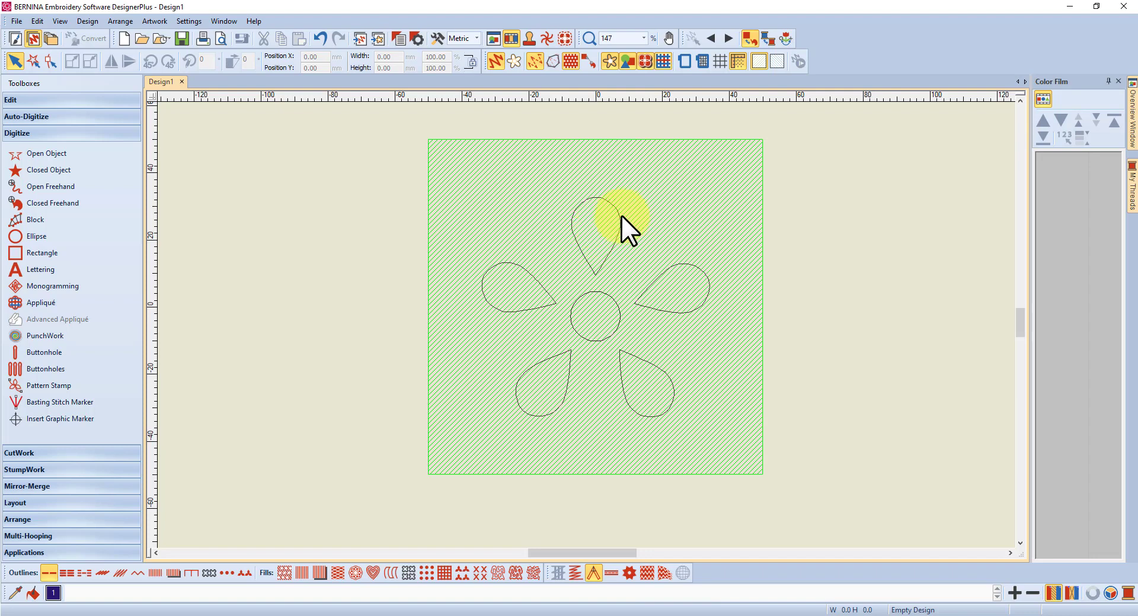
mouse_move(573, 239)
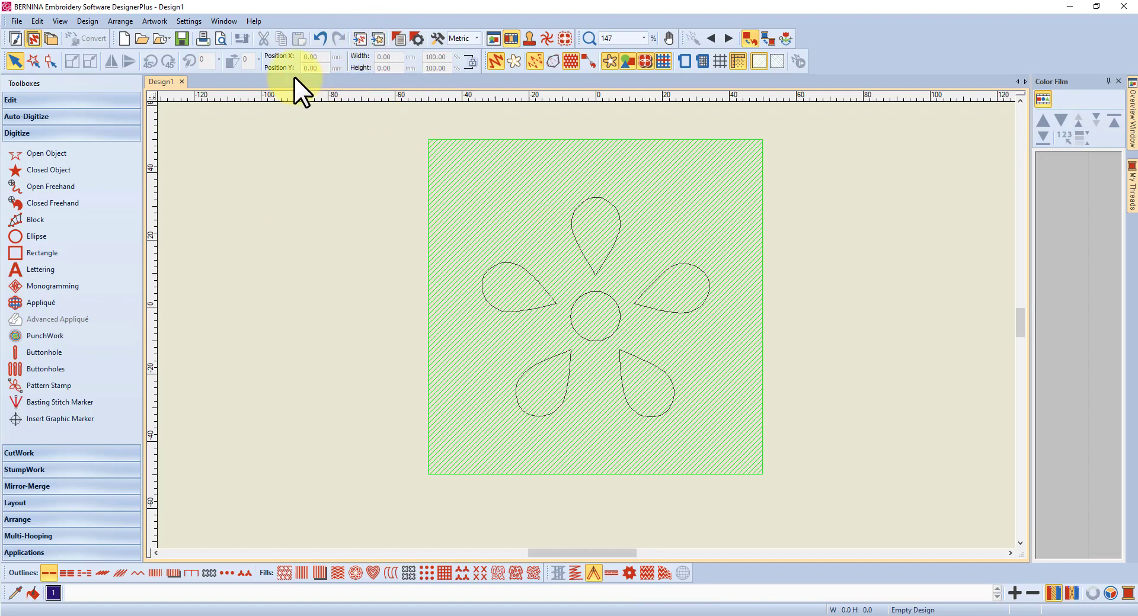
mouse_move(332, 38)
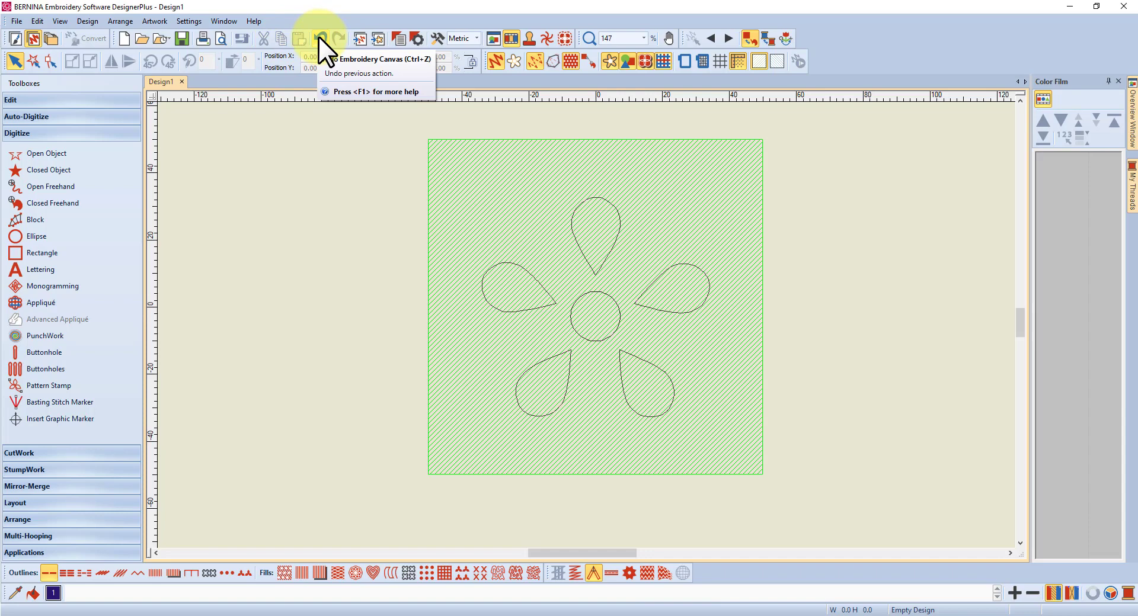
mouse_move(328, 51)
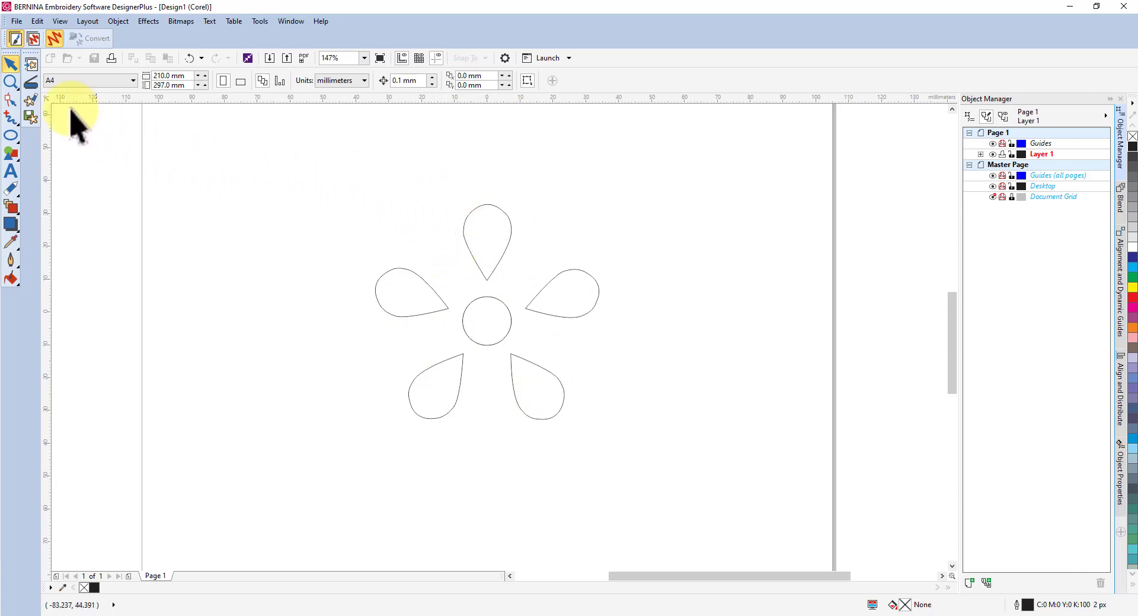
click(16, 20)
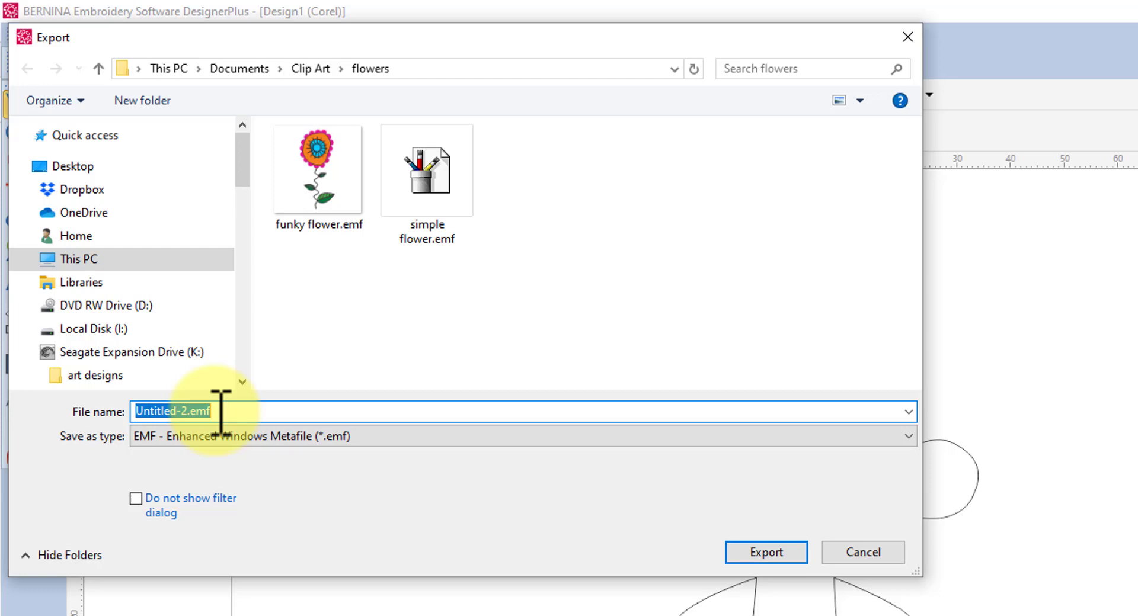
click(425, 169)
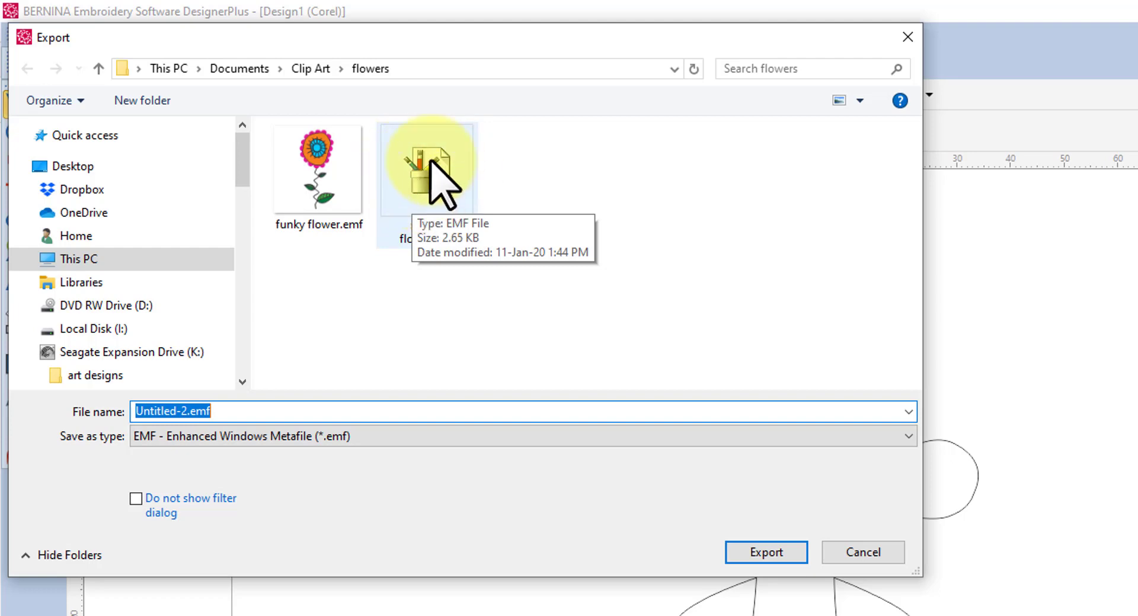
mouse_move(555, 246)
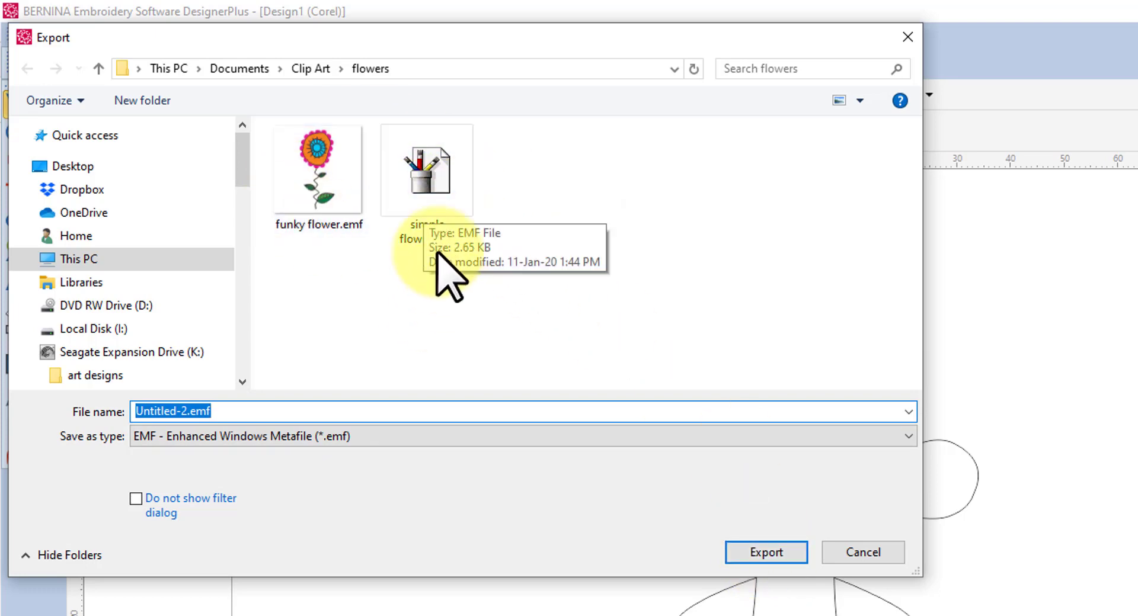
mouse_move(909, 38)
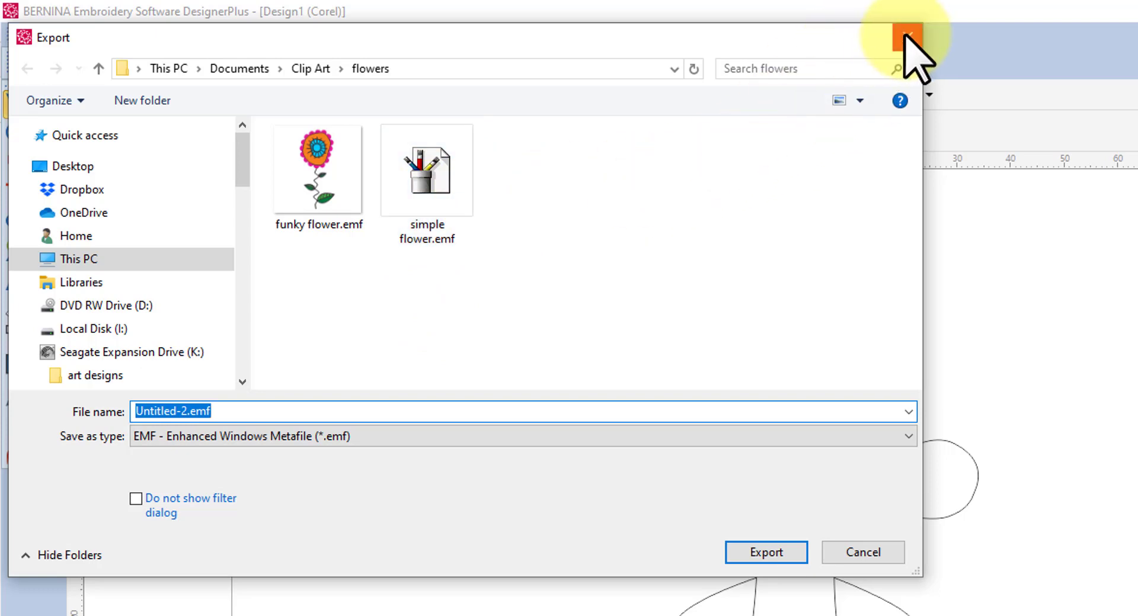
click(905, 38)
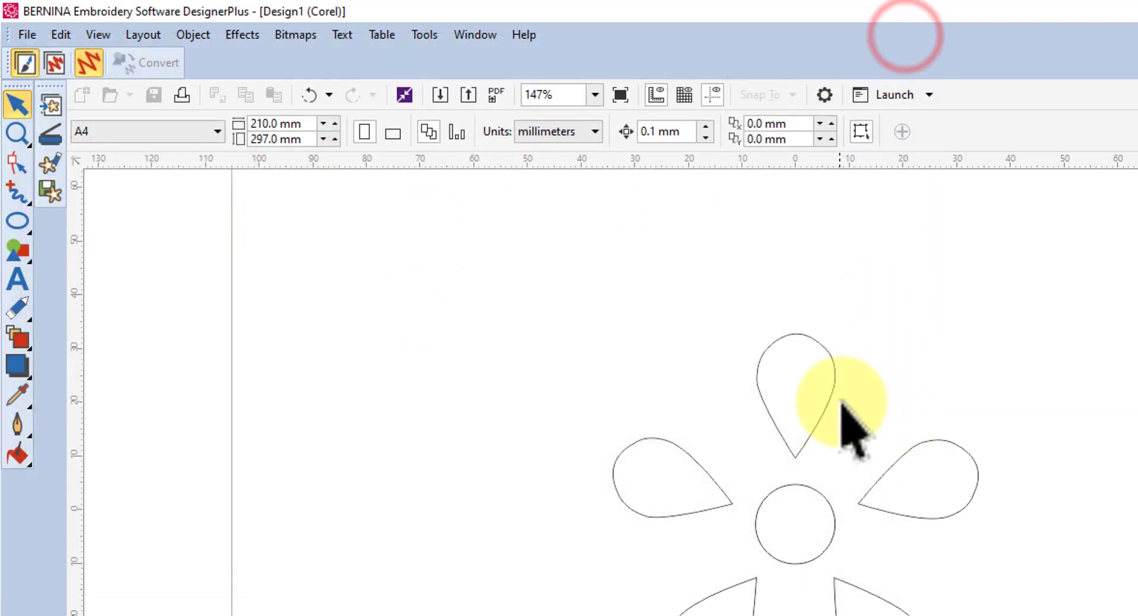
mouse_move(910, 469)
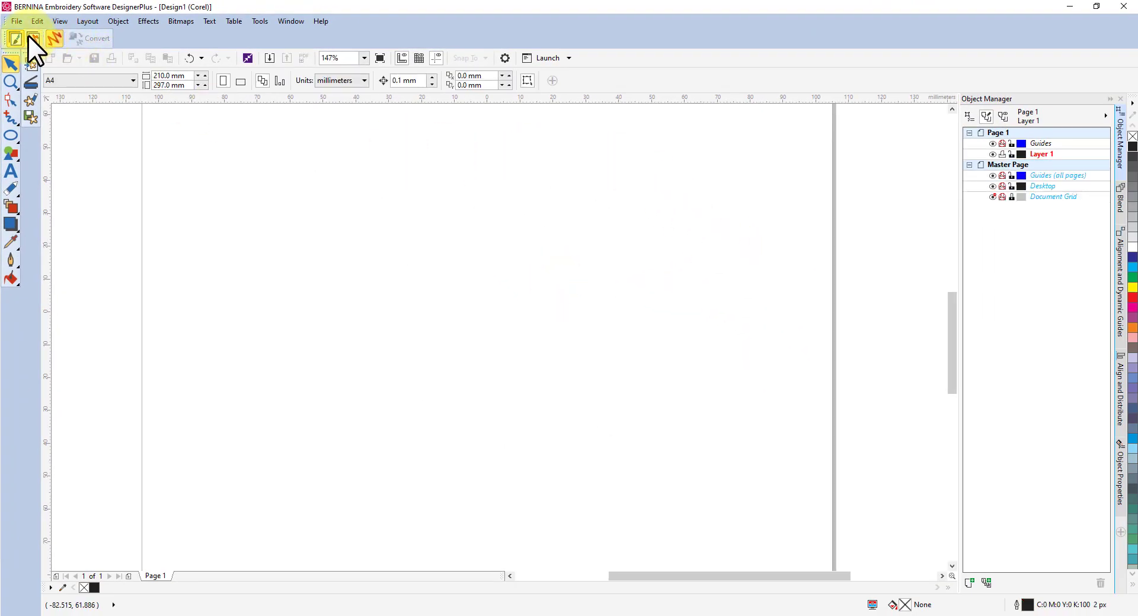
mouse_move(34, 38)
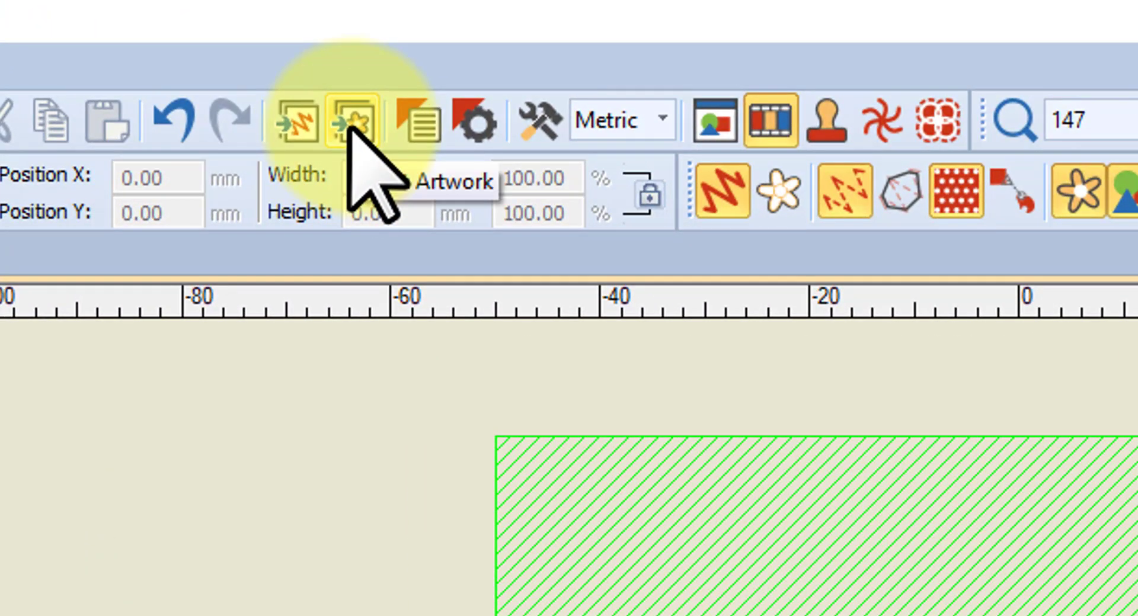
mouse_move(354, 121)
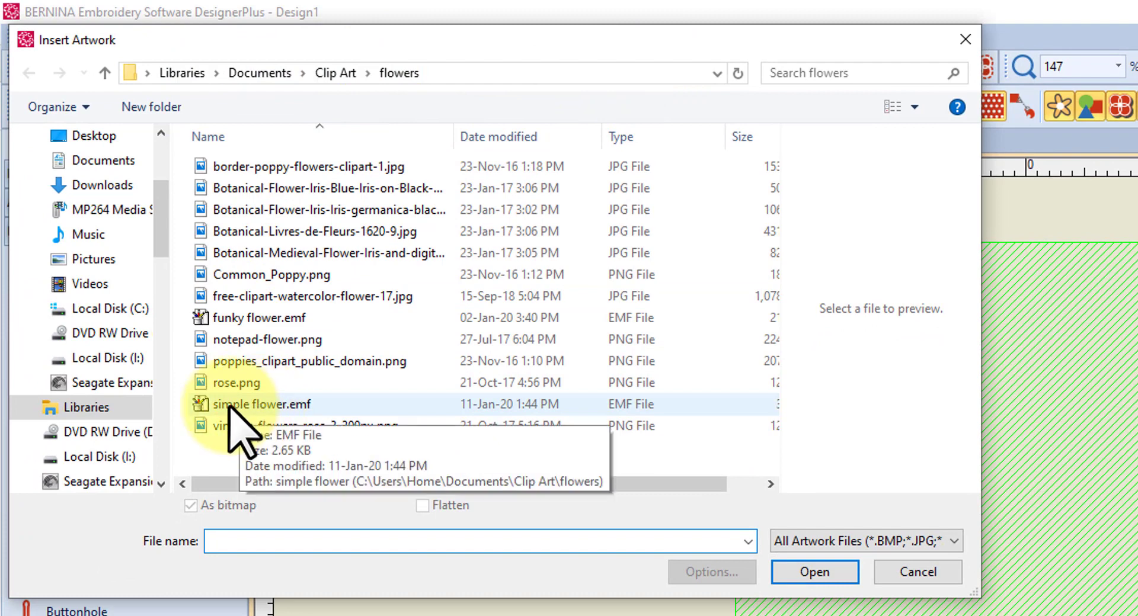
Choose simple flower.emf in the flowers clip art folder
click(267, 404)
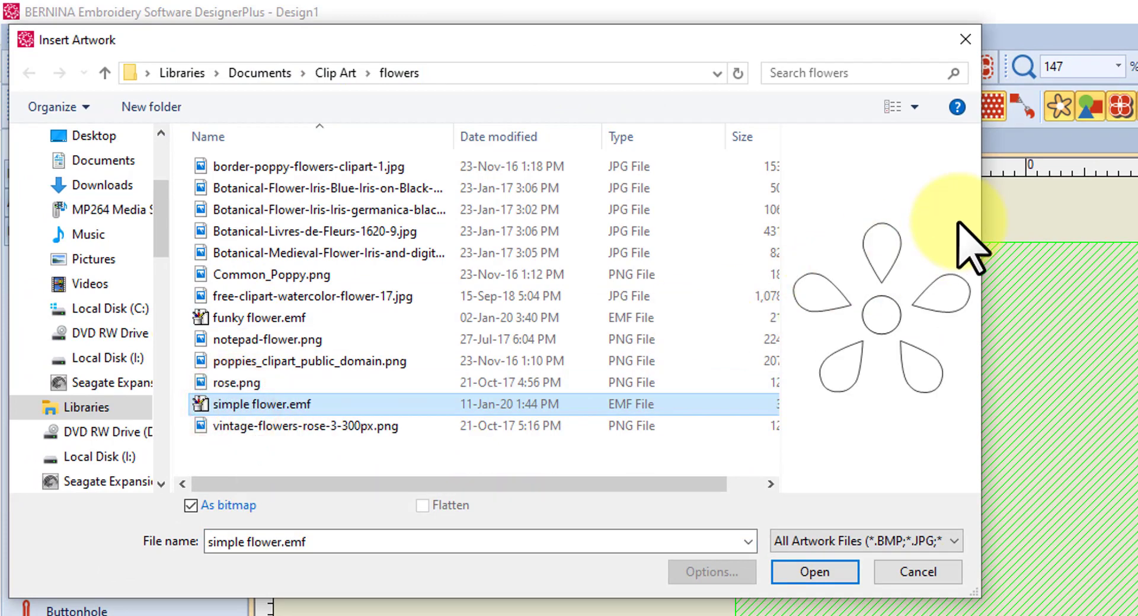
mouse_move(882, 363)
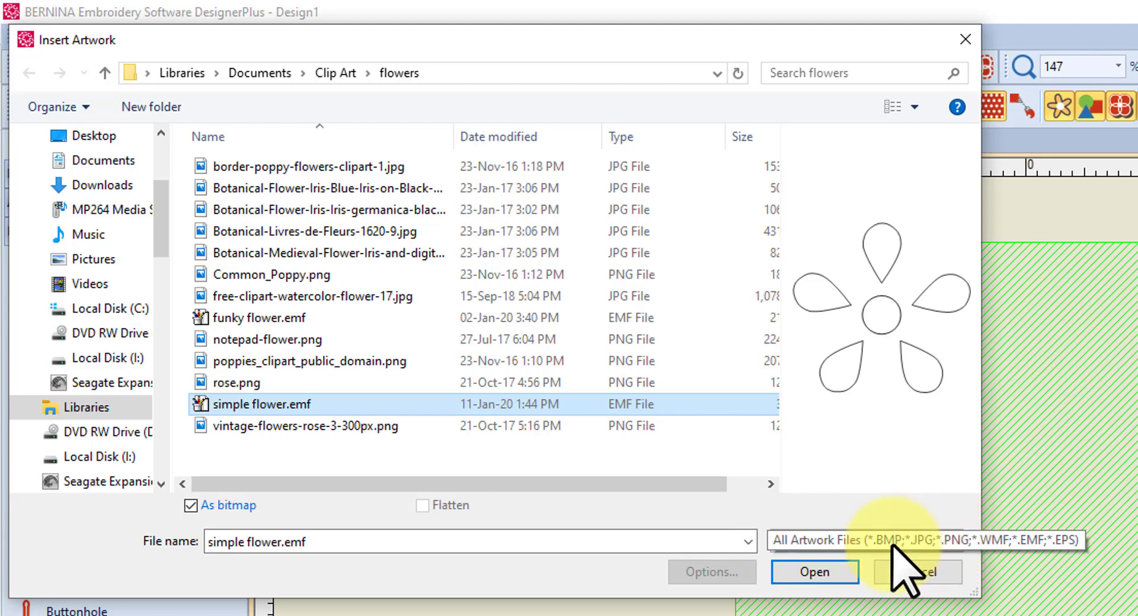
mouse_move(968, 563)
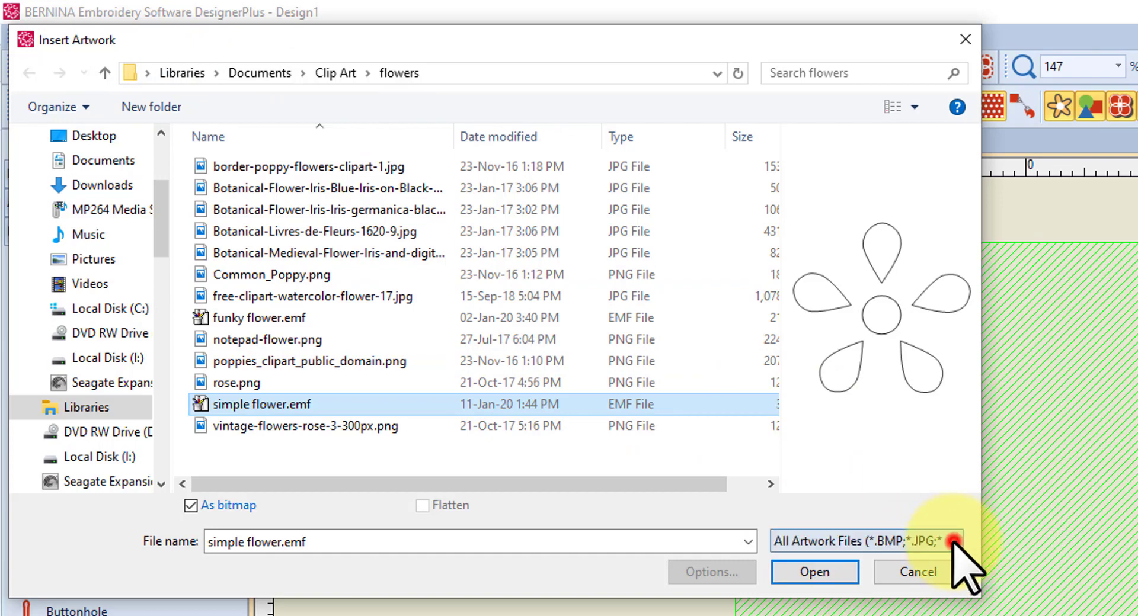
Review the supported artwork file types, then insert simple flower.emf into the design as a bitmap
click(956, 542)
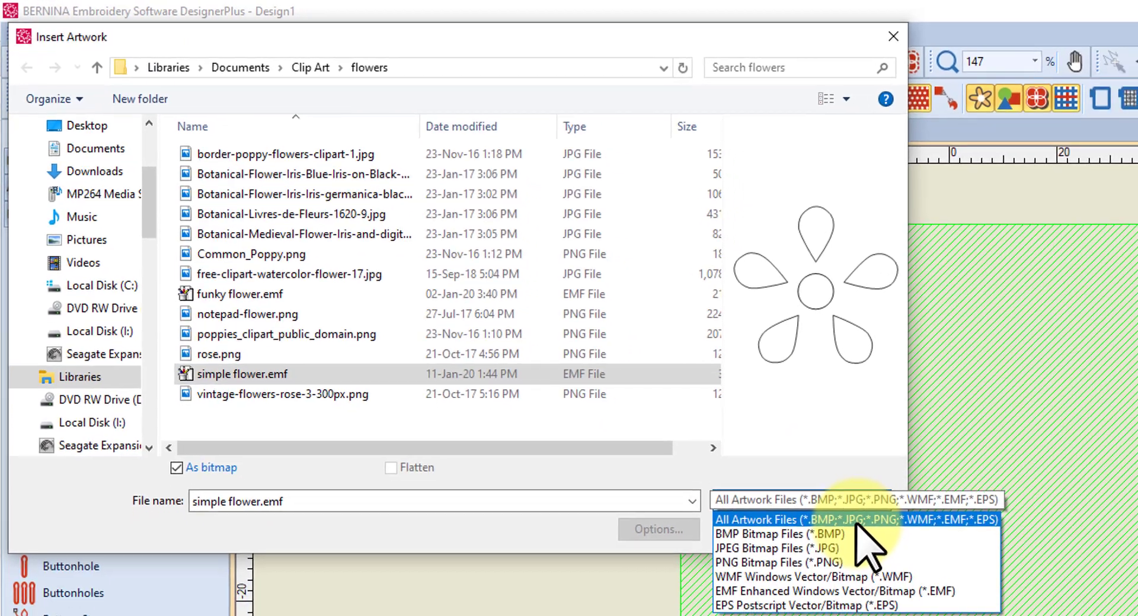
click(740, 514)
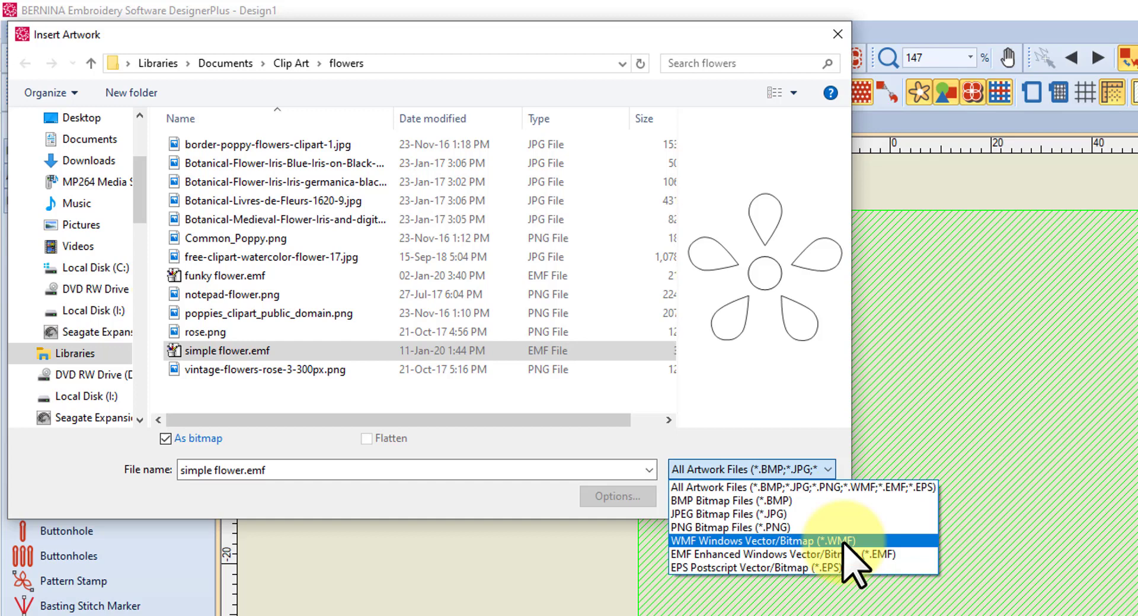
mouse_move(732, 566)
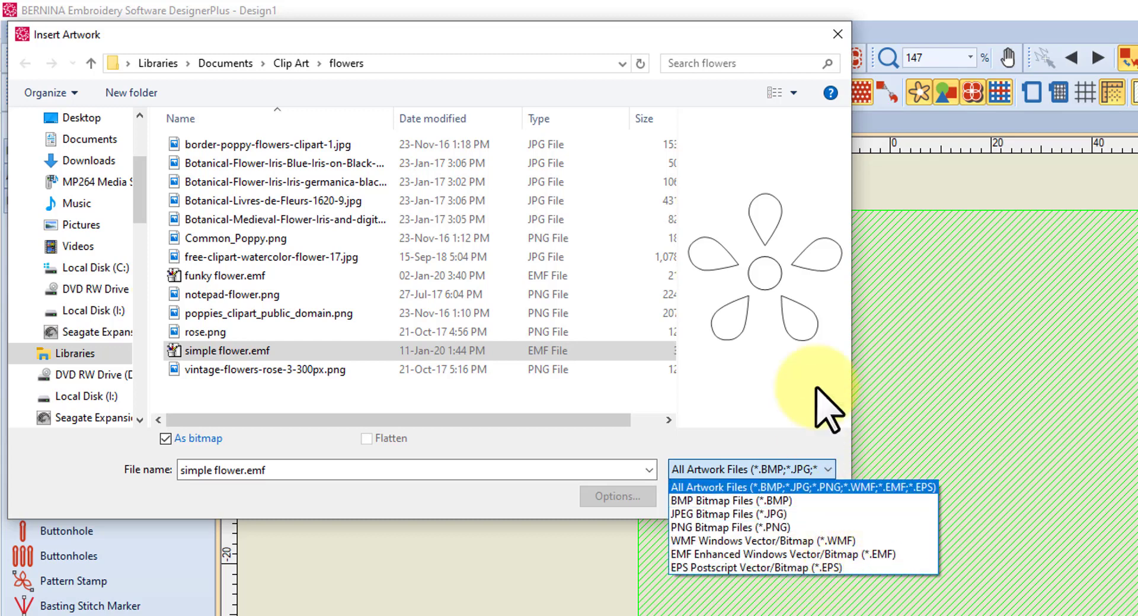
mouse_move(777, 541)
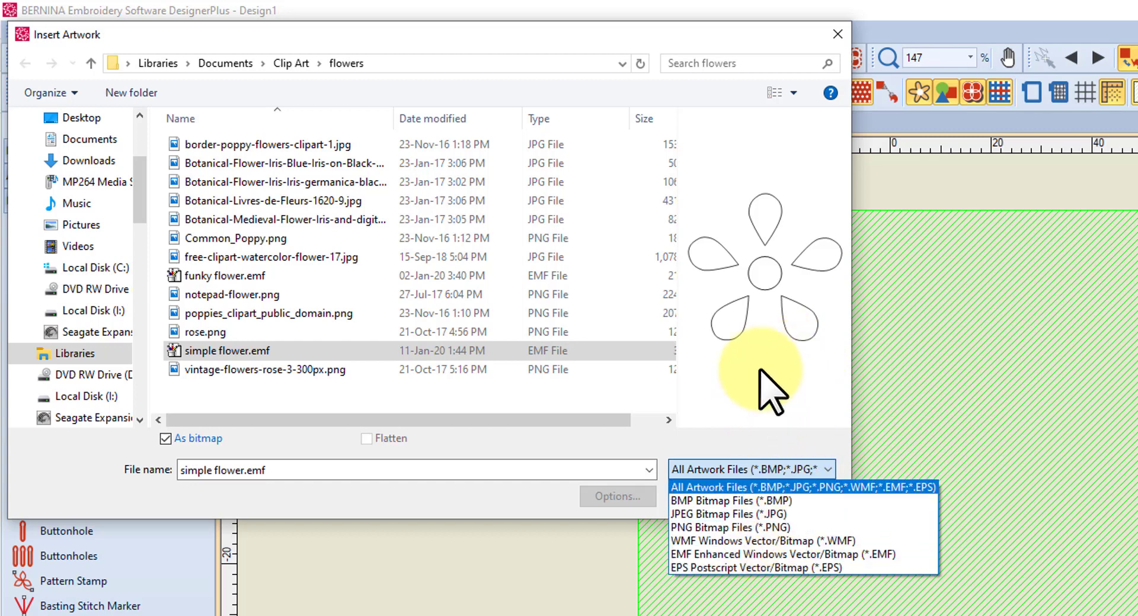
mouse_move(762, 493)
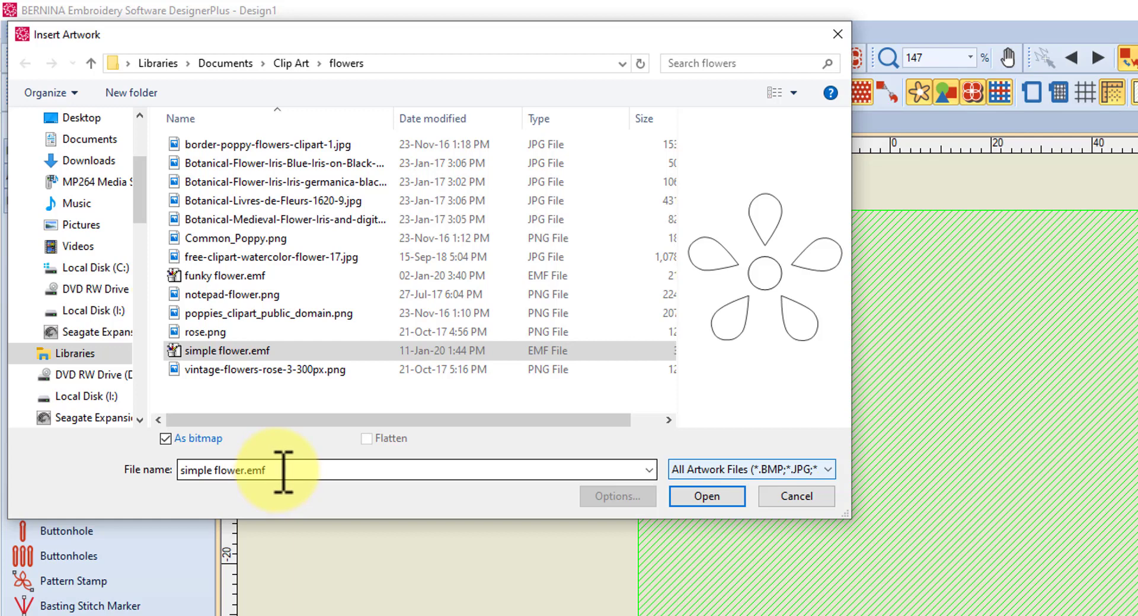
mouse_move(718, 283)
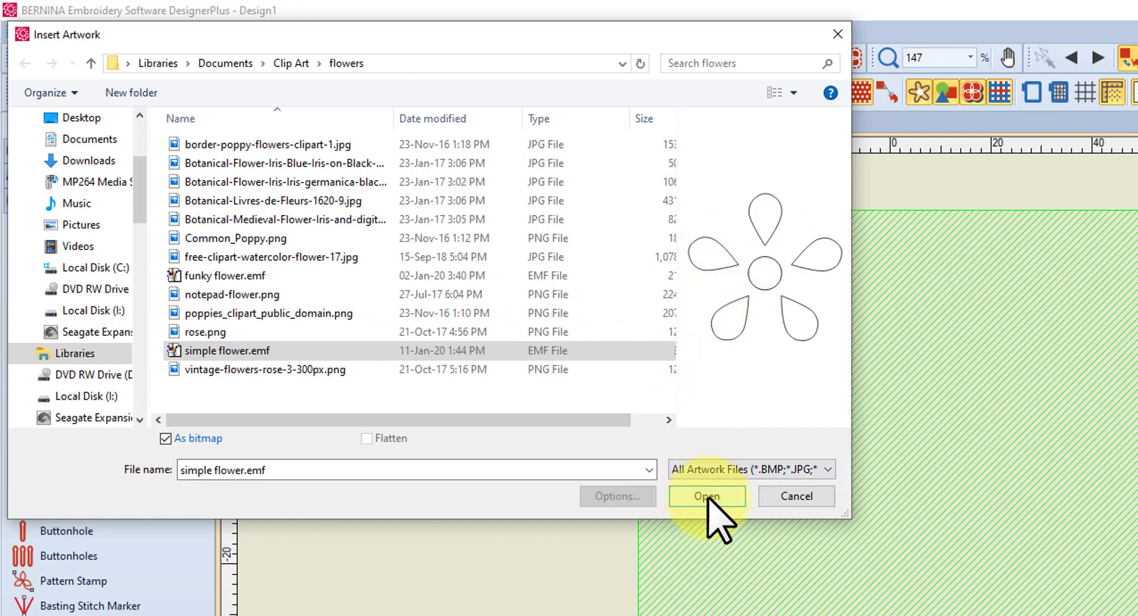
click(706, 497)
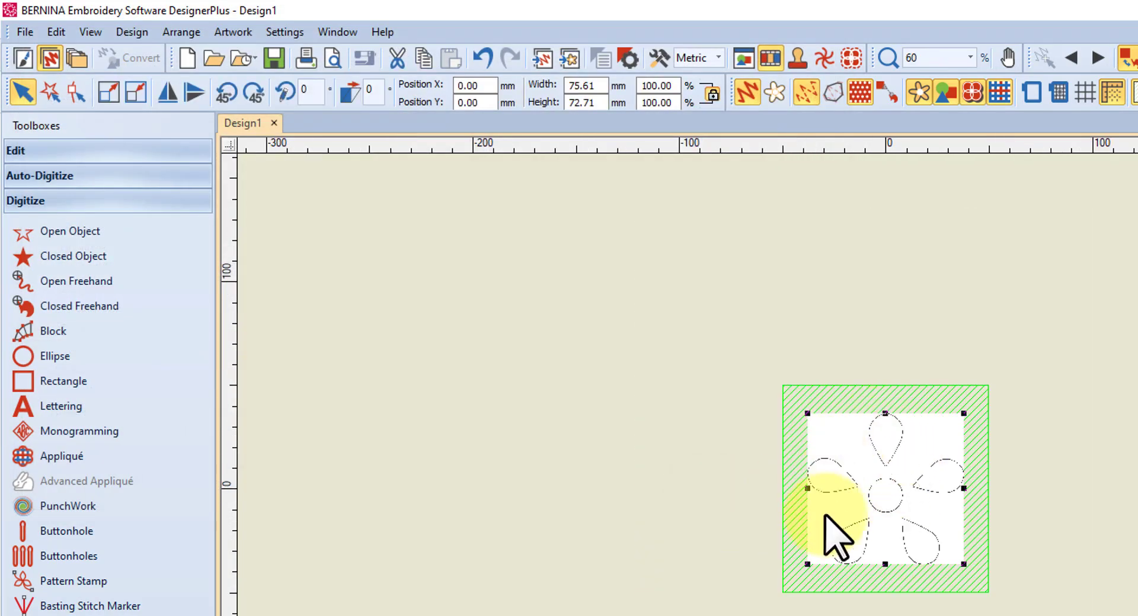
mouse_move(951, 523)
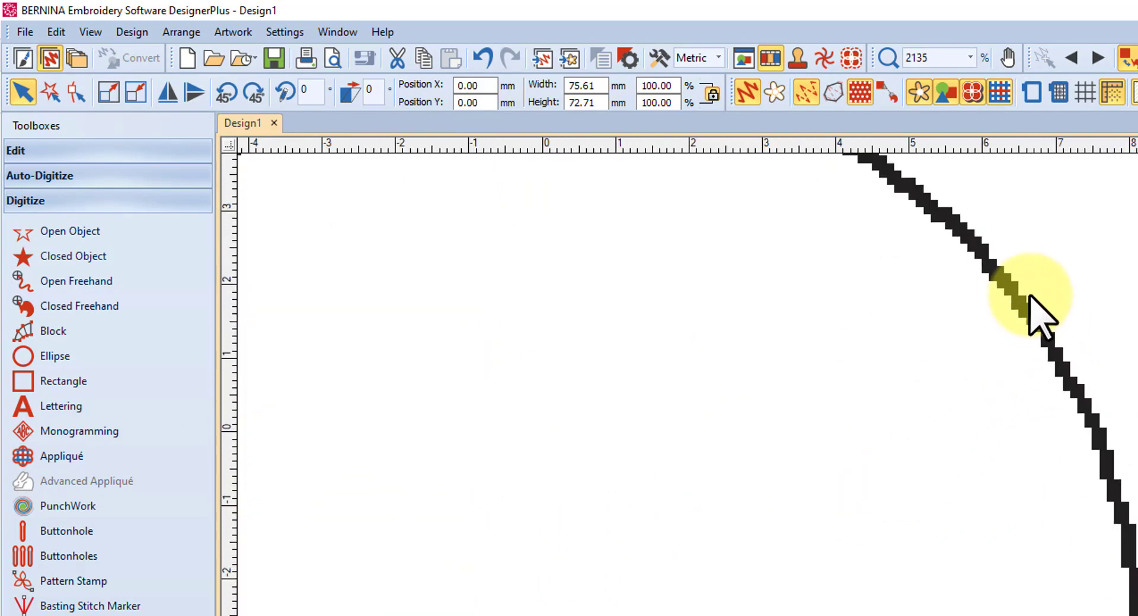
mouse_move(1077, 396)
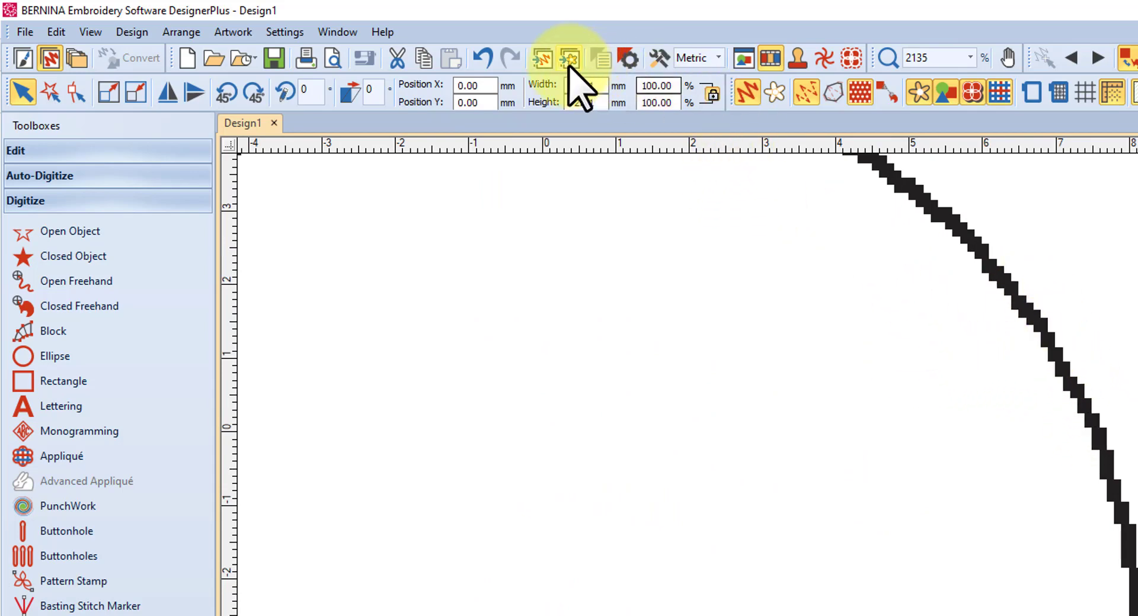
mouse_move(569, 60)
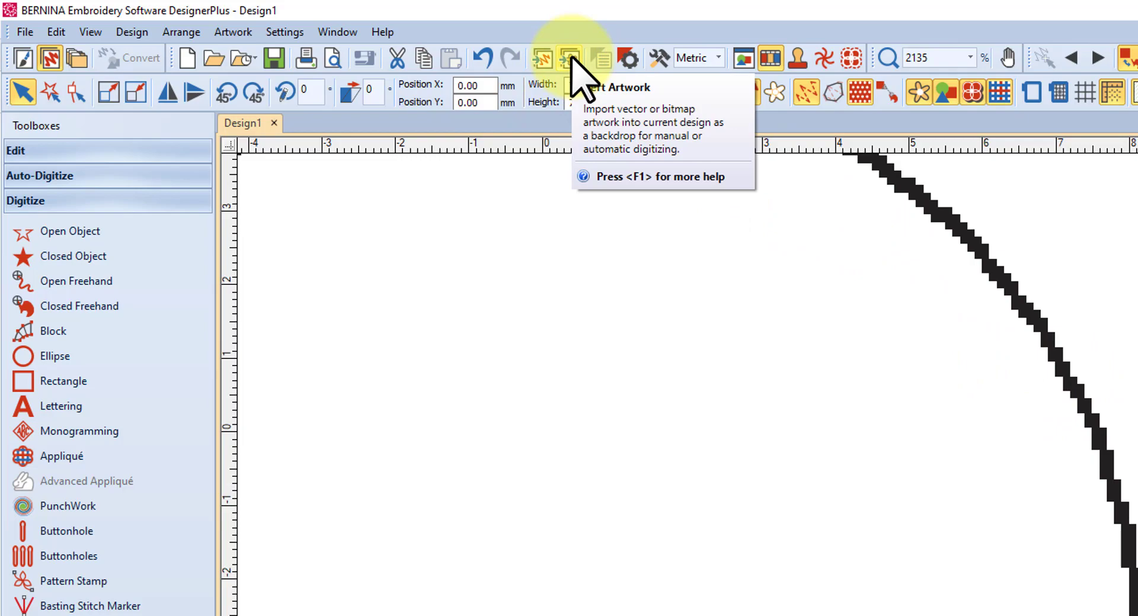
mouse_move(581, 79)
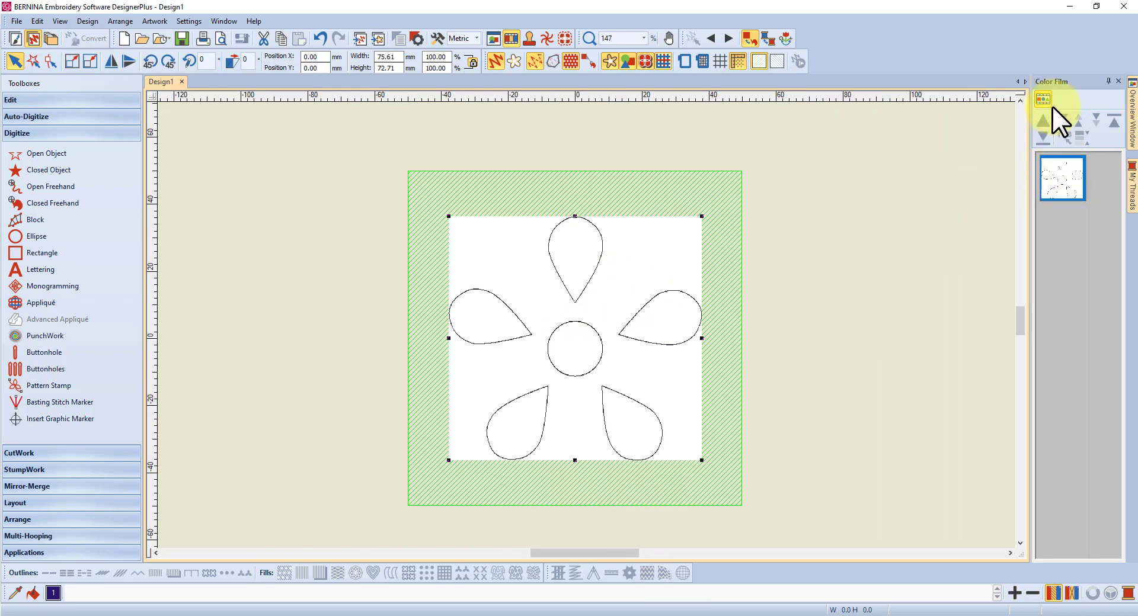
Change the design item preview mode and restore the plain flower preview
click(1043, 101)
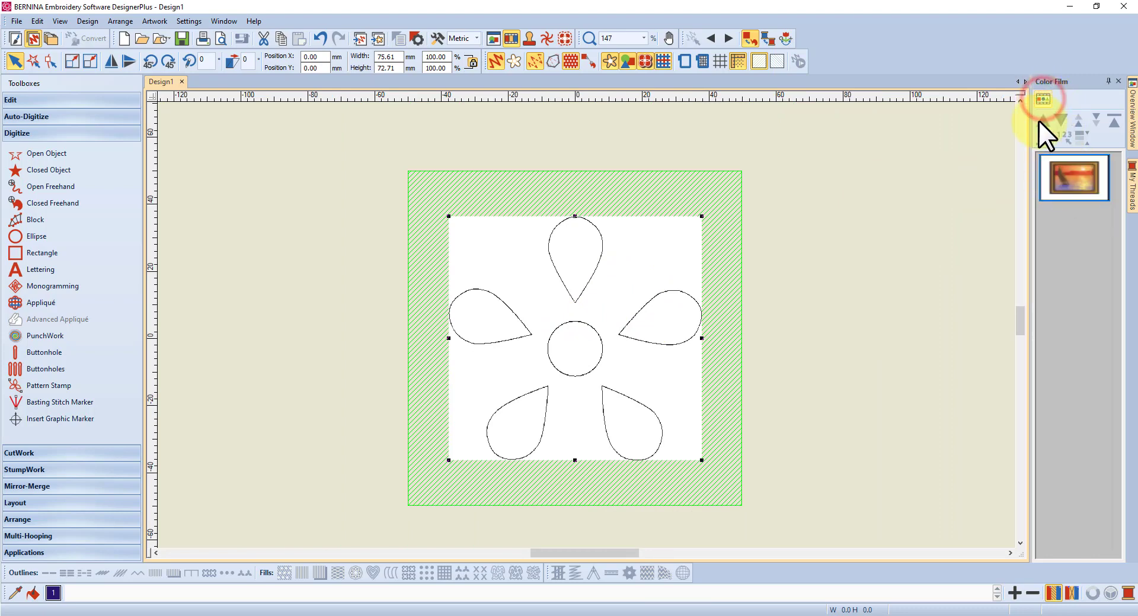
click(1073, 178)
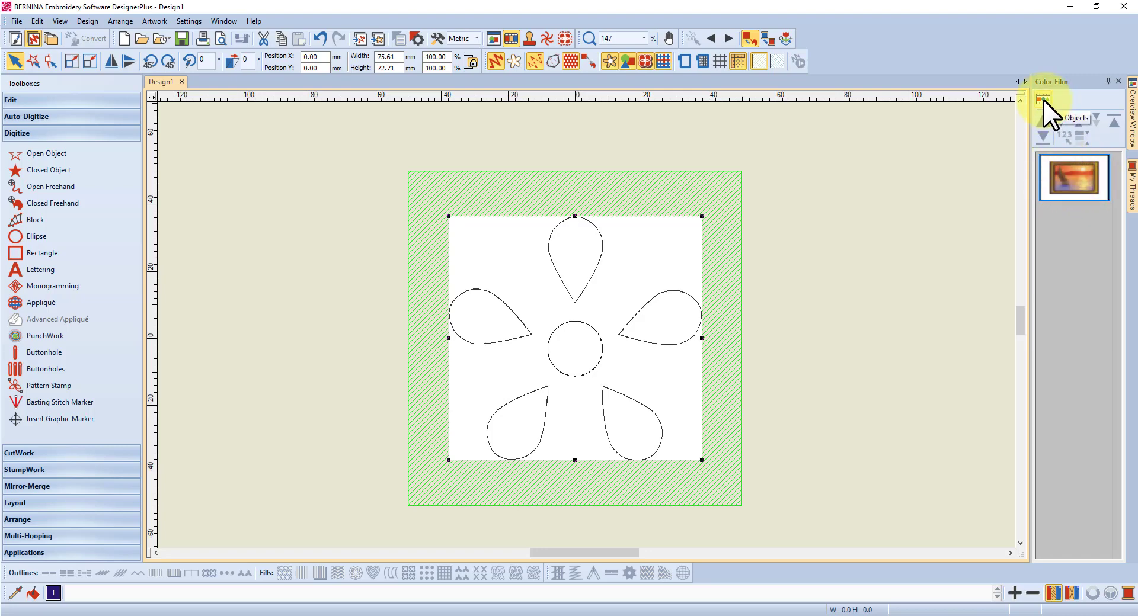
click(1042, 99)
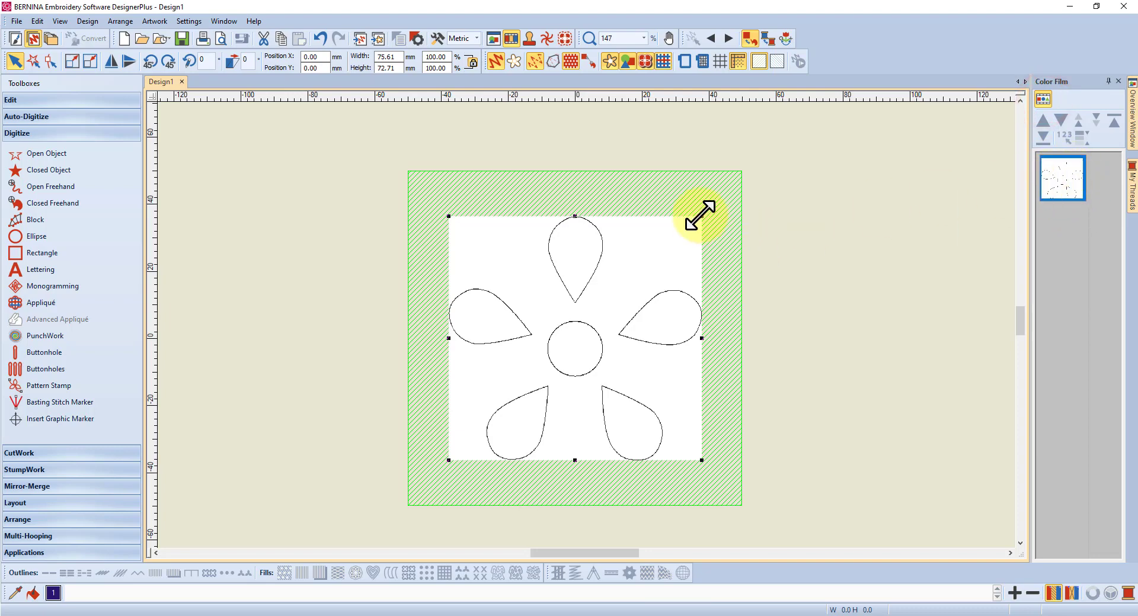
mouse_move(708, 233)
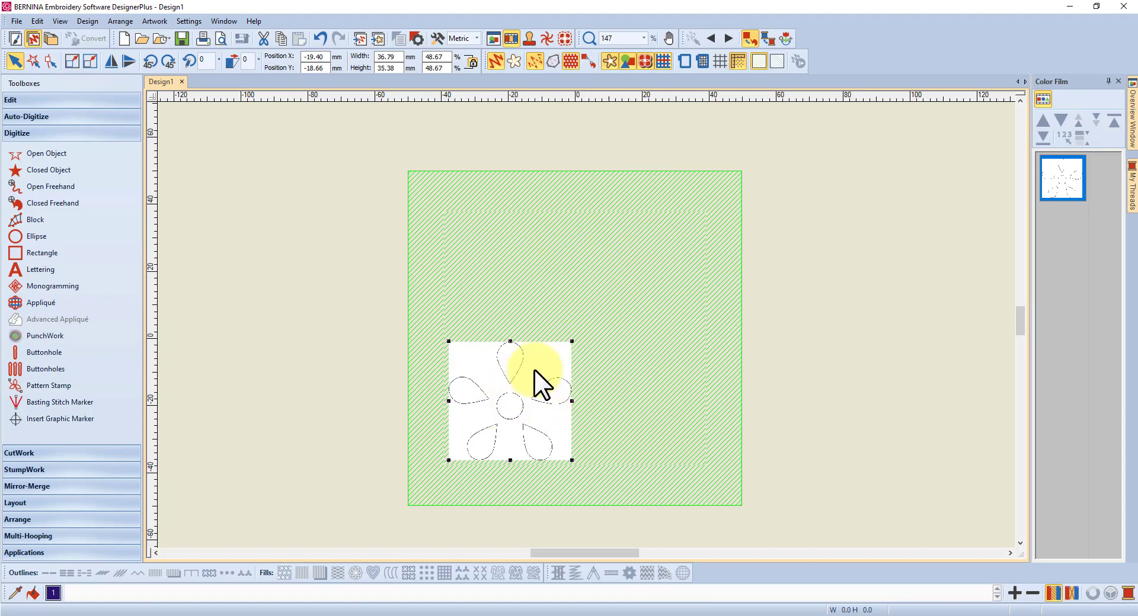
mouse_move(585, 410)
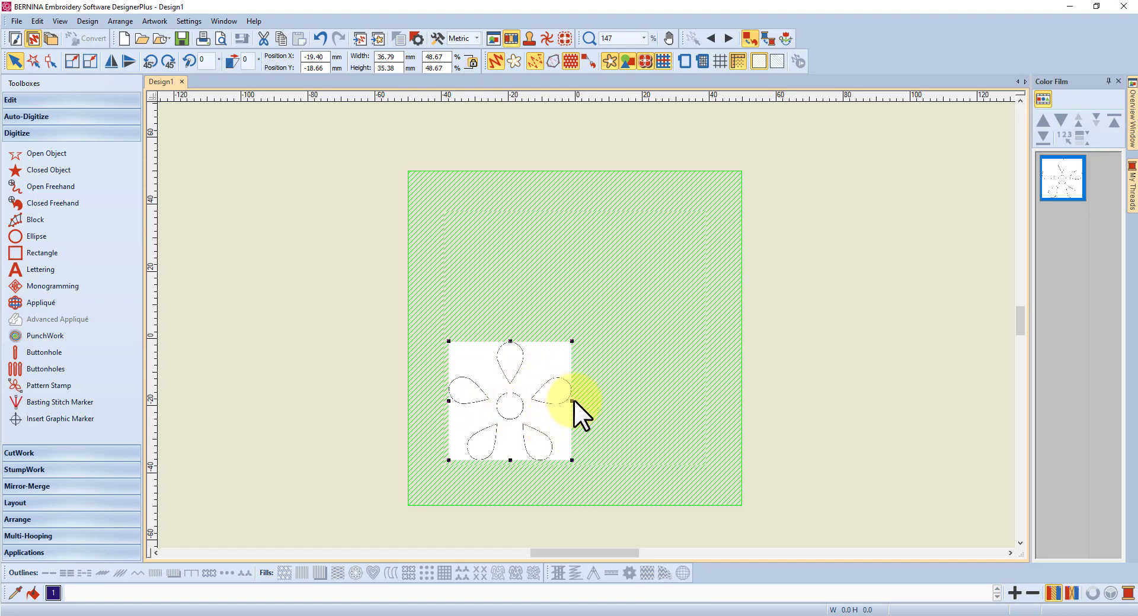
Stretch the flower outline to about 156% width, then undo back to its original size
drag(571, 399, 581, 400)
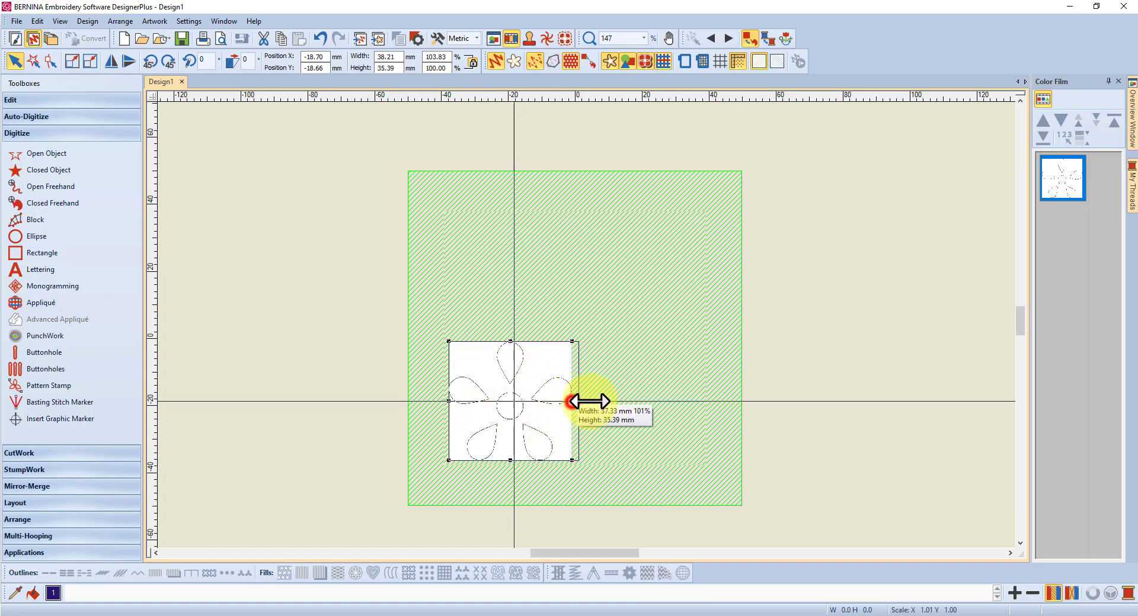
drag(576, 402, 638, 443)
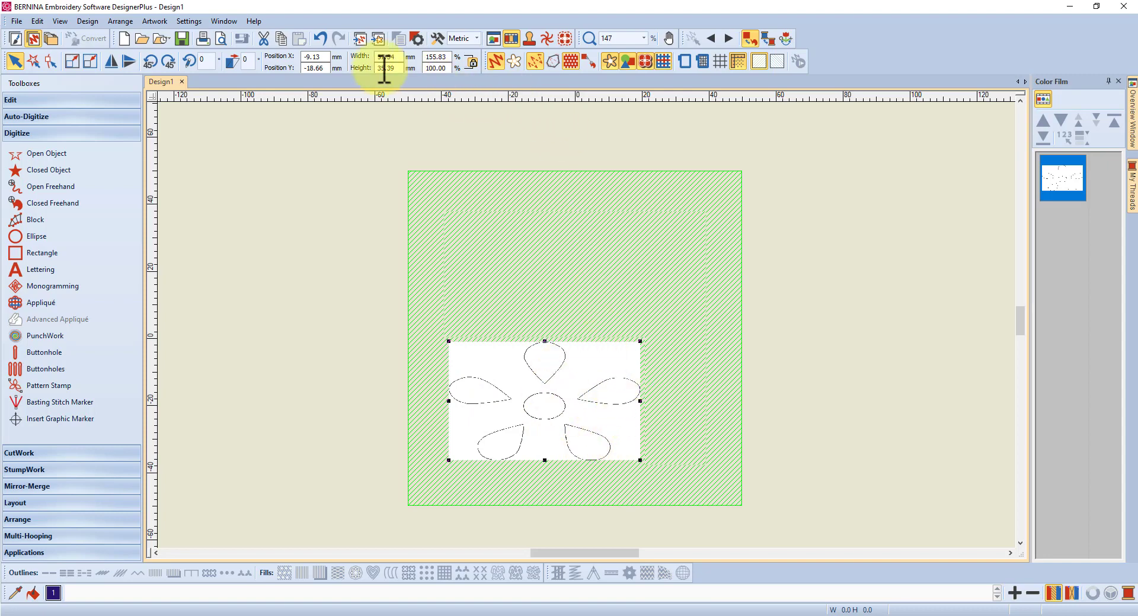
click(317, 38)
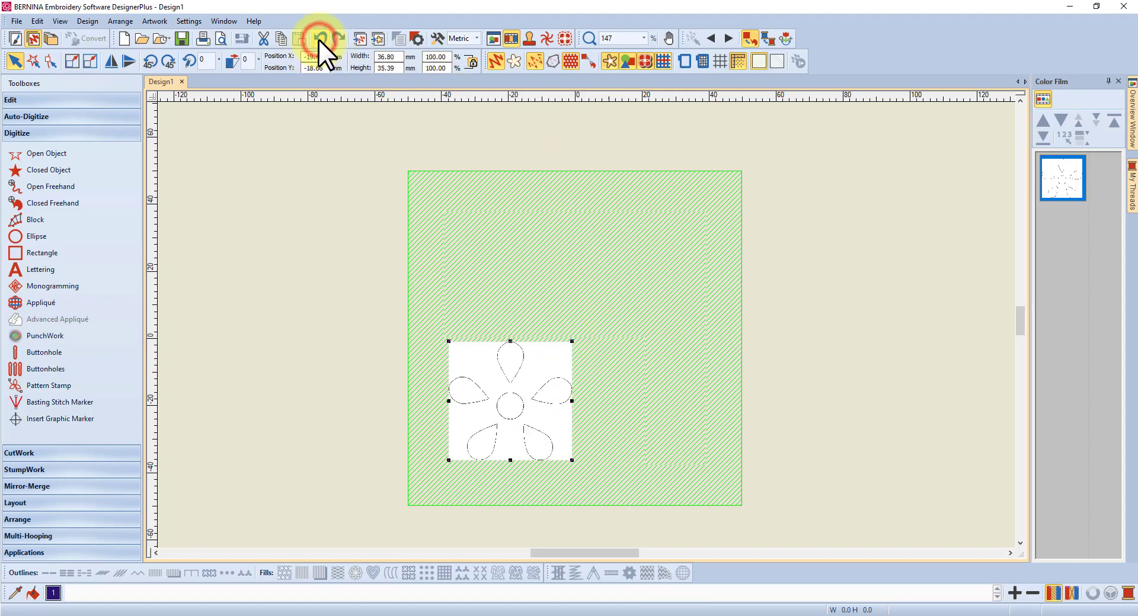
click(317, 38)
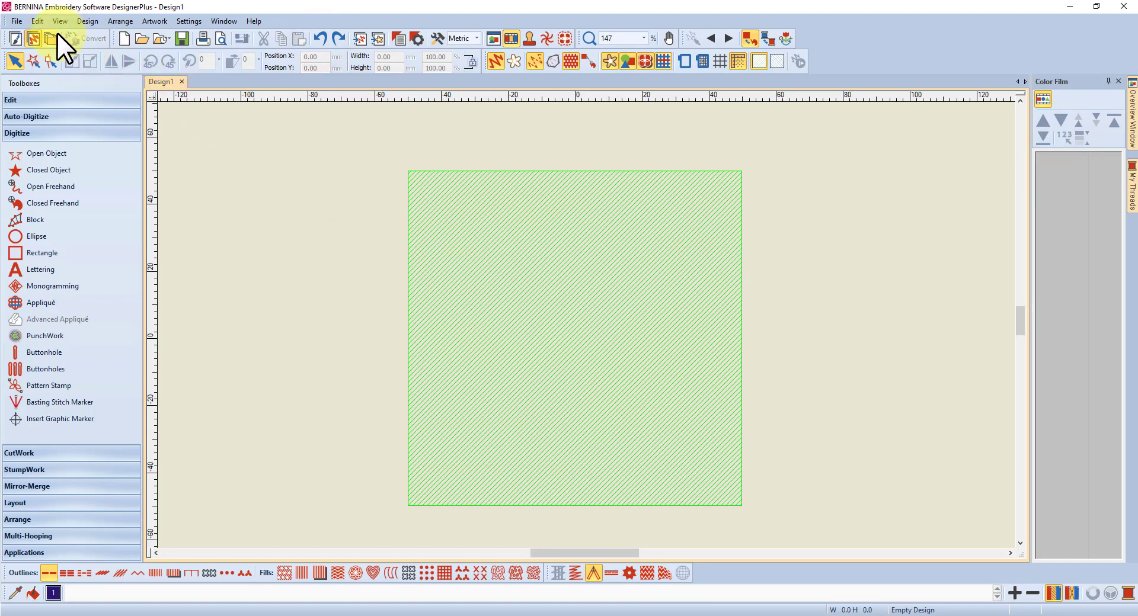
mouse_move(14, 54)
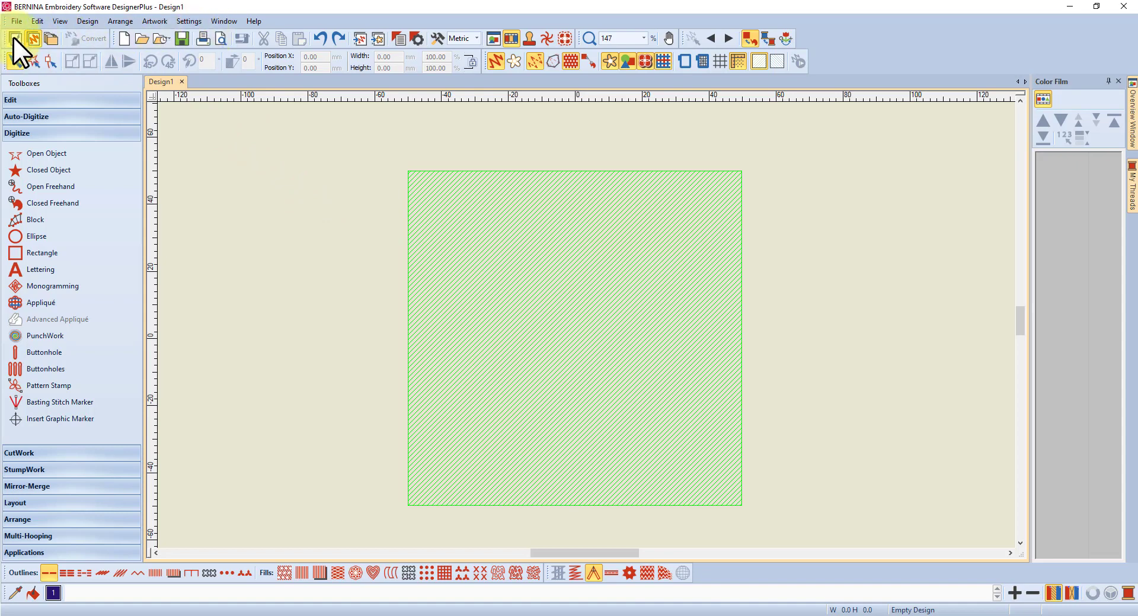
mouse_move(14, 40)
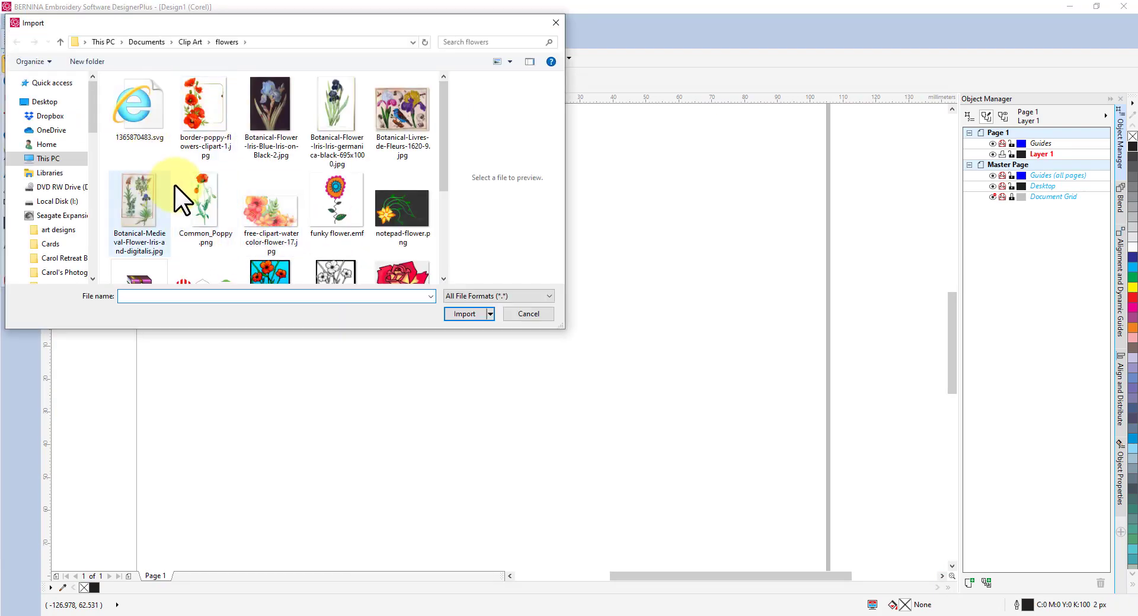
Import simple flower.emf from the flowers folder onto the art canvas
scroll(down, 3)
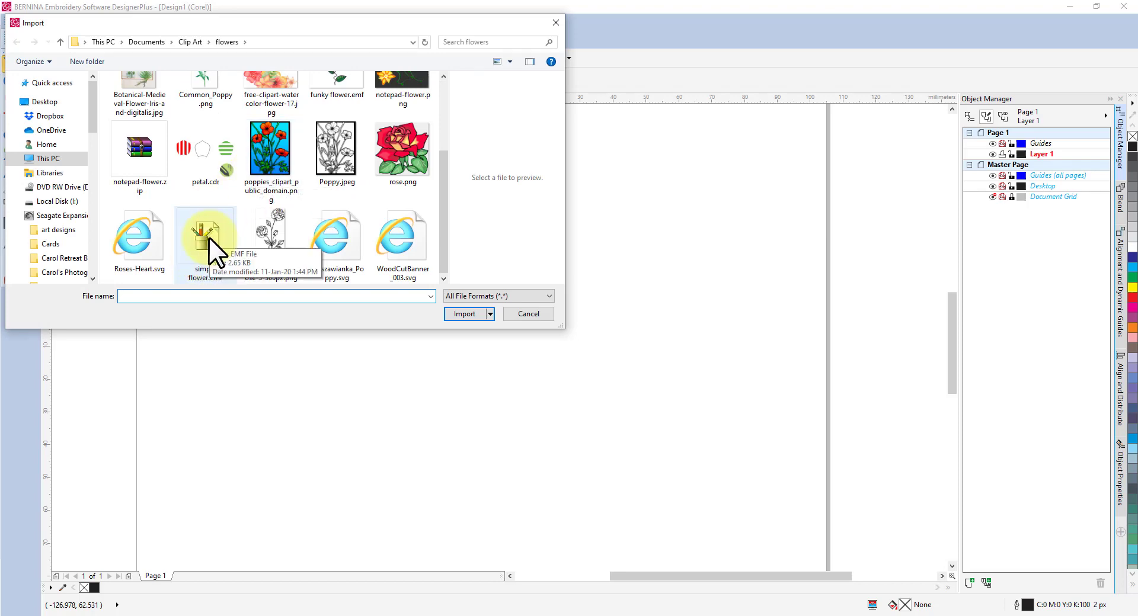
click(205, 234)
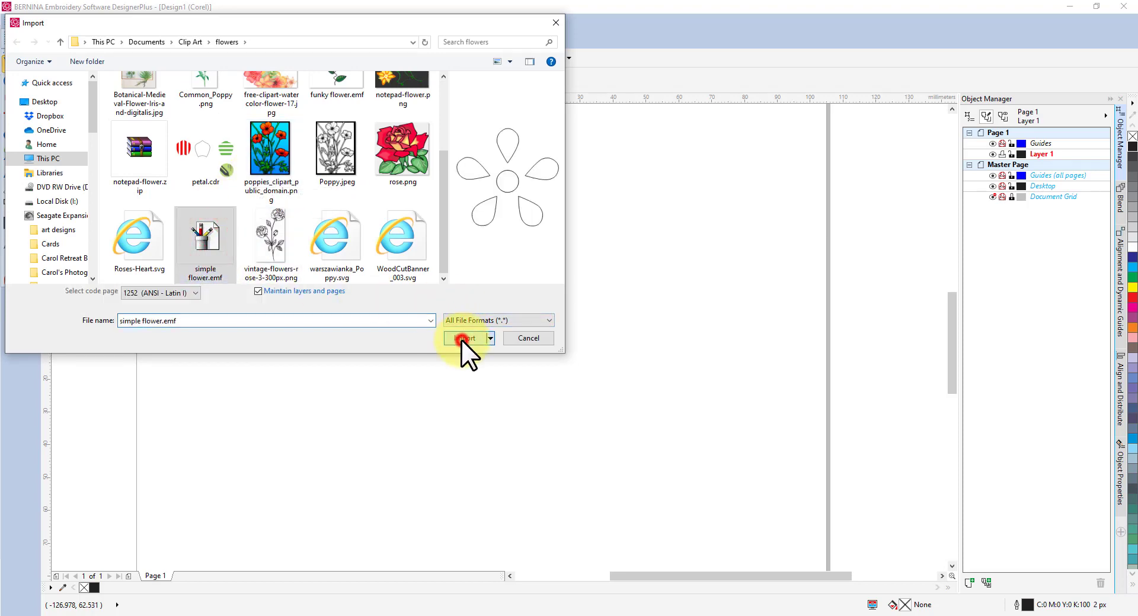
click(465, 338)
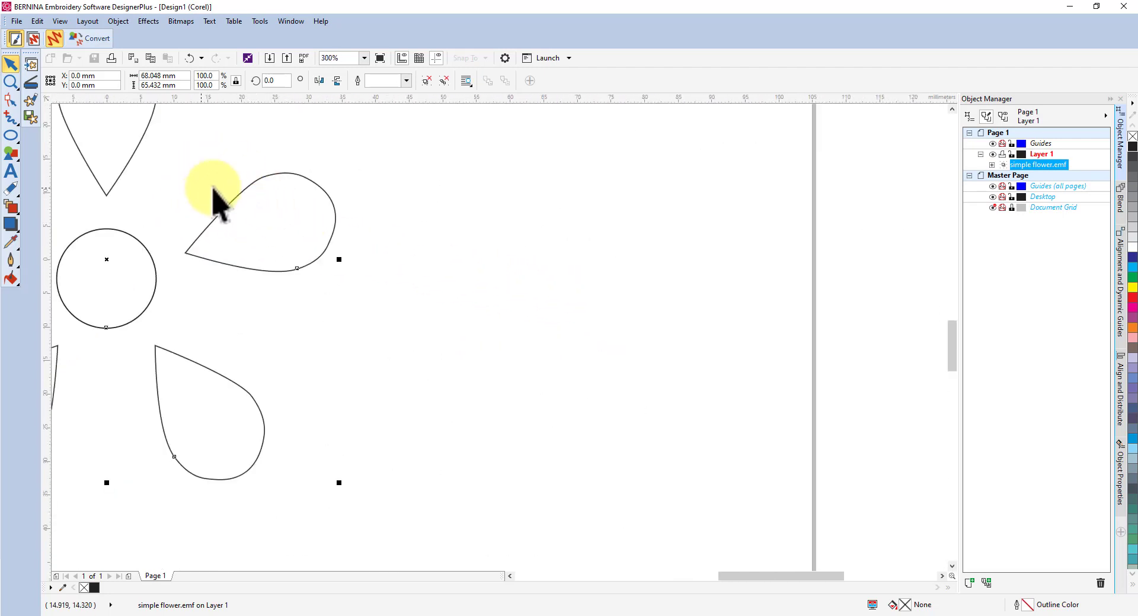
mouse_move(725, 581)
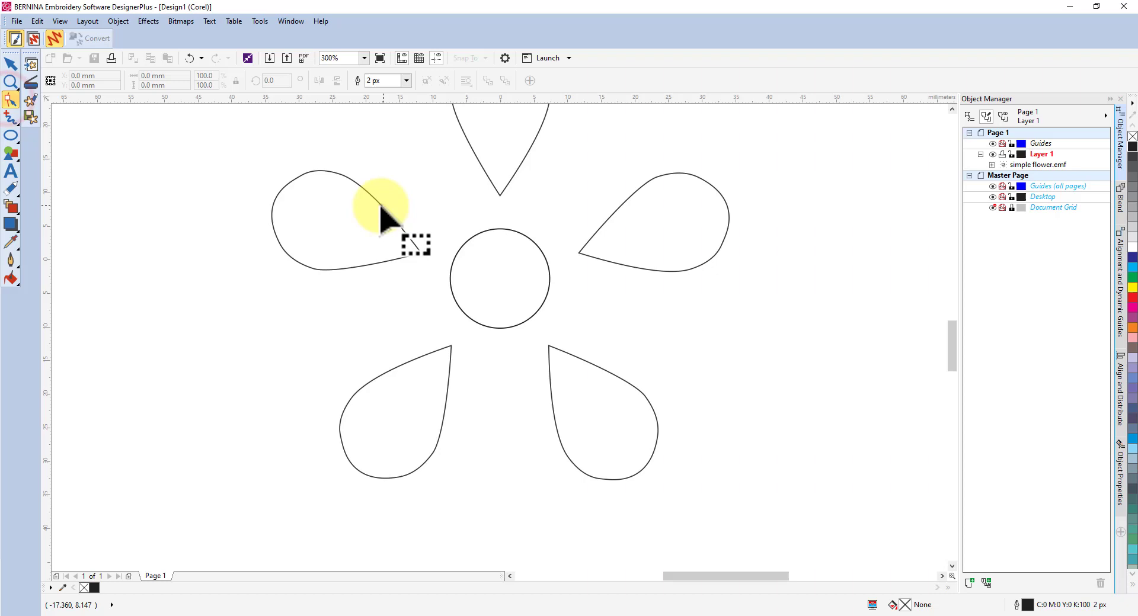
Select the imported flower and expand its group in the Object Manager to list its curves
click(380, 207)
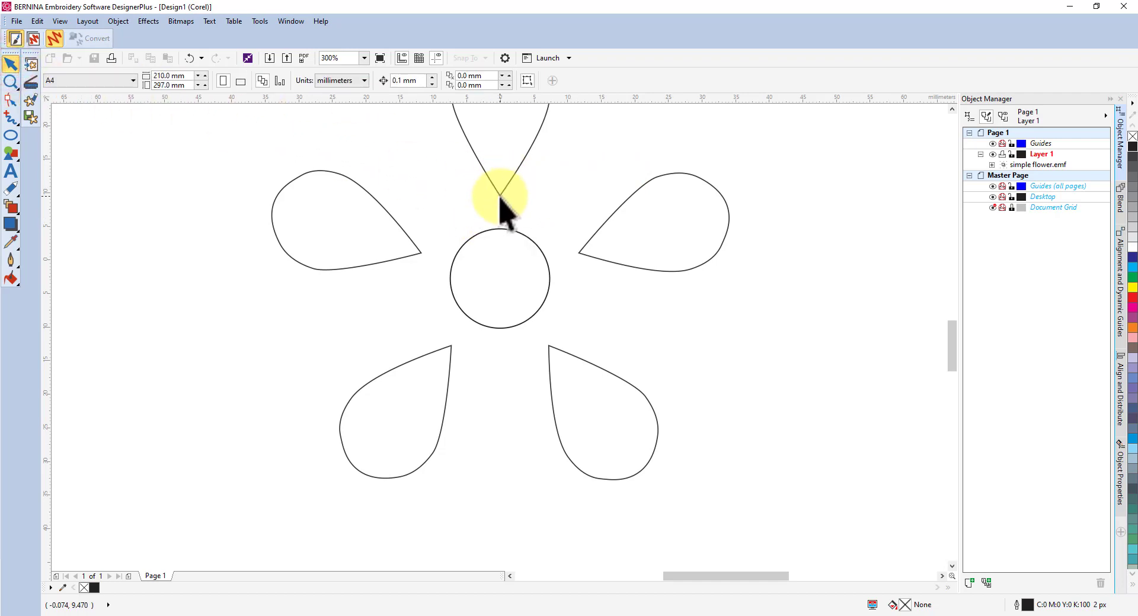
right_click(499, 203)
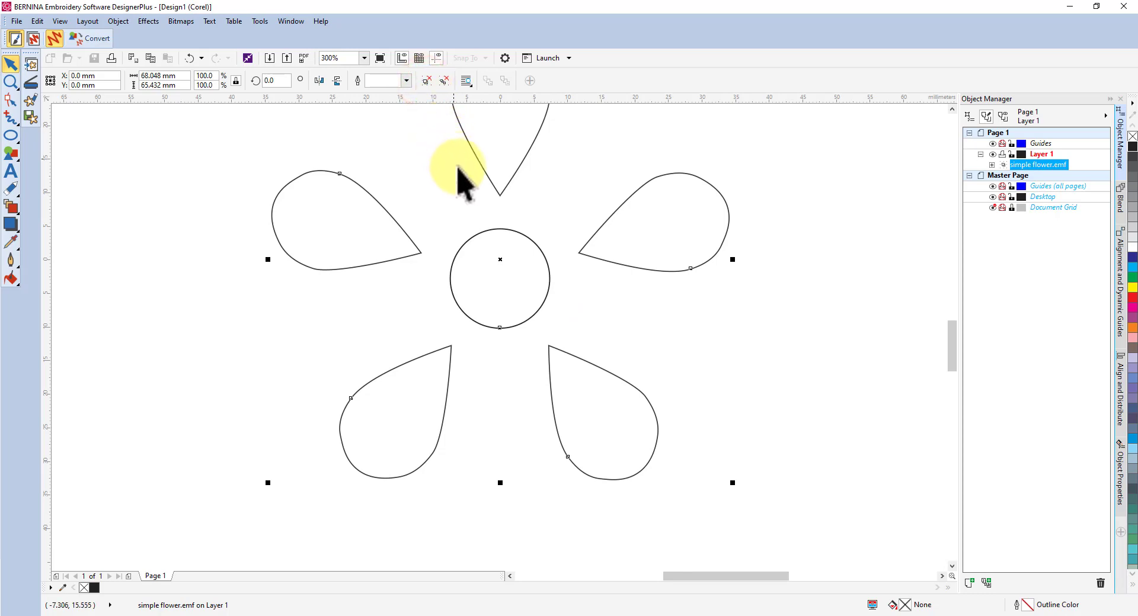
mouse_move(889, 185)
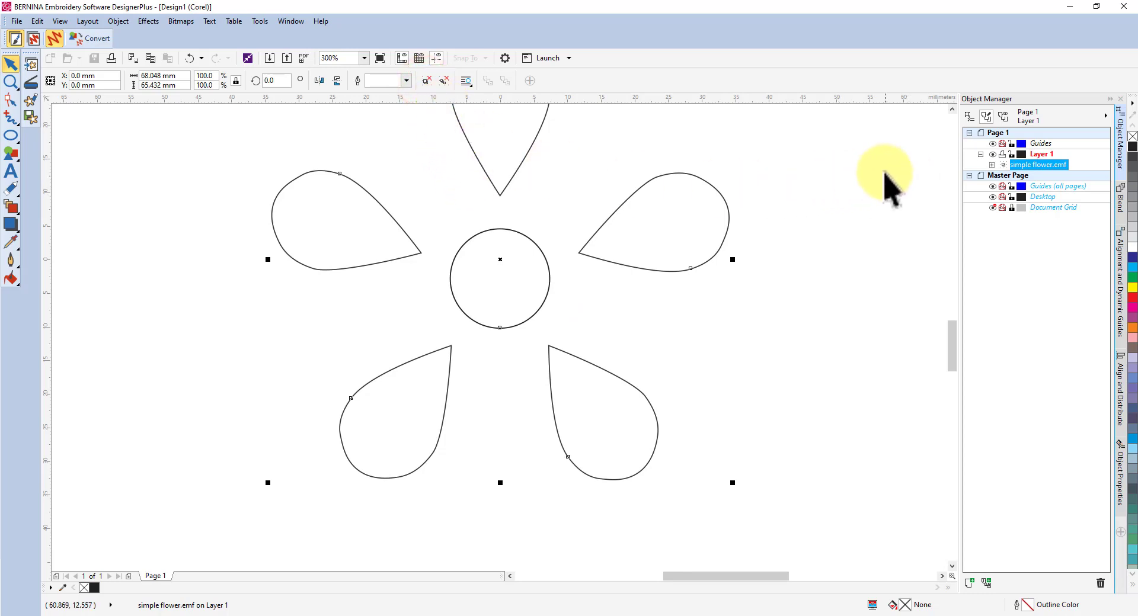
click(992, 165)
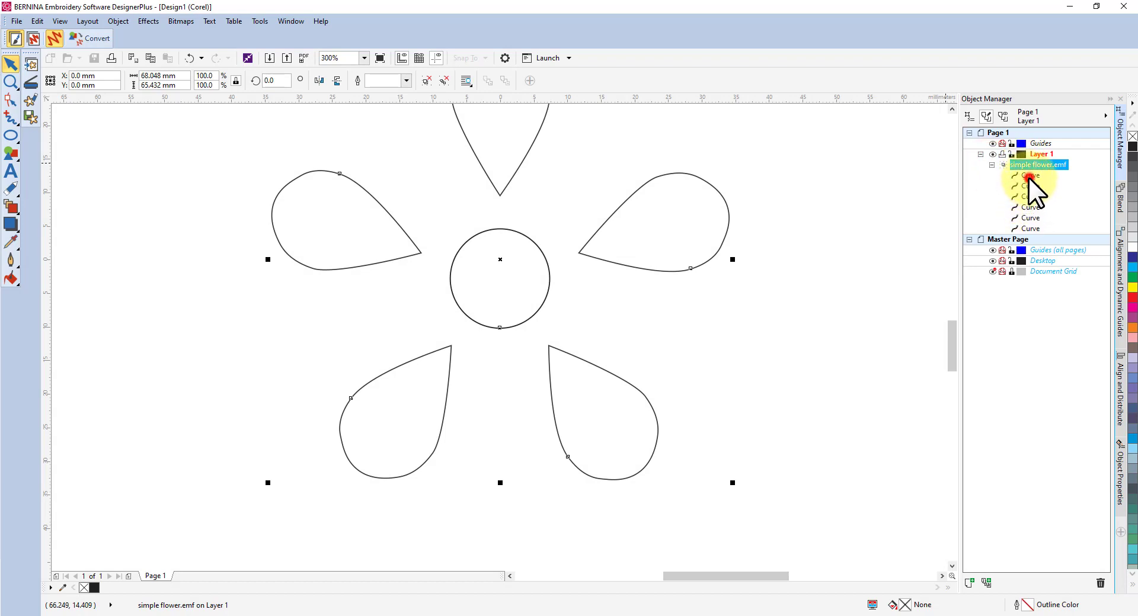
Select individual curves: the centre circle and the right-hand petal
click(1030, 176)
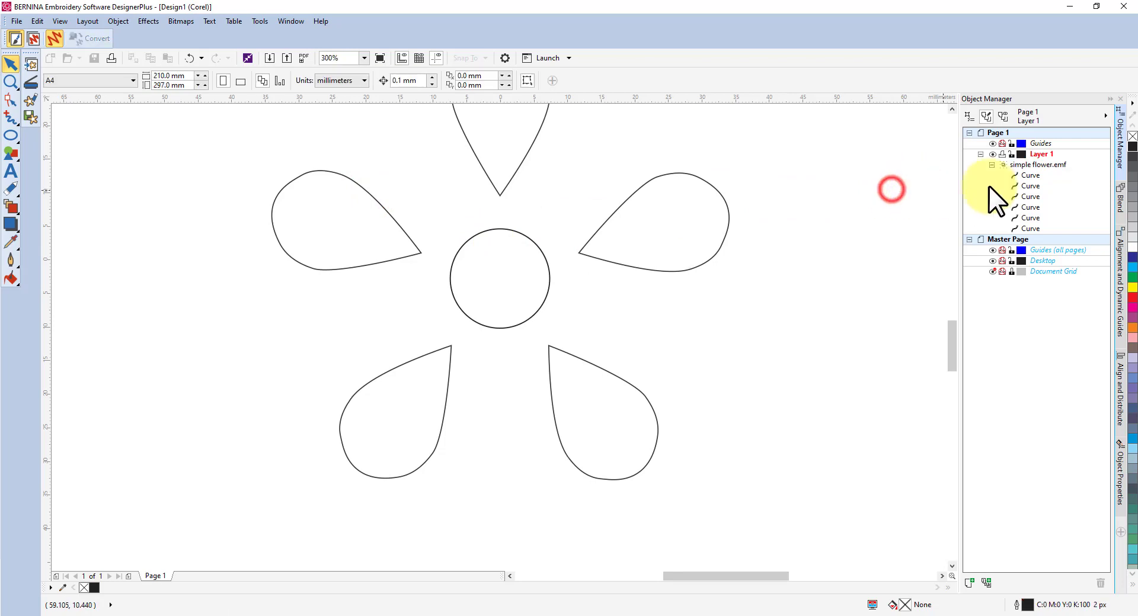
click(1030, 175)
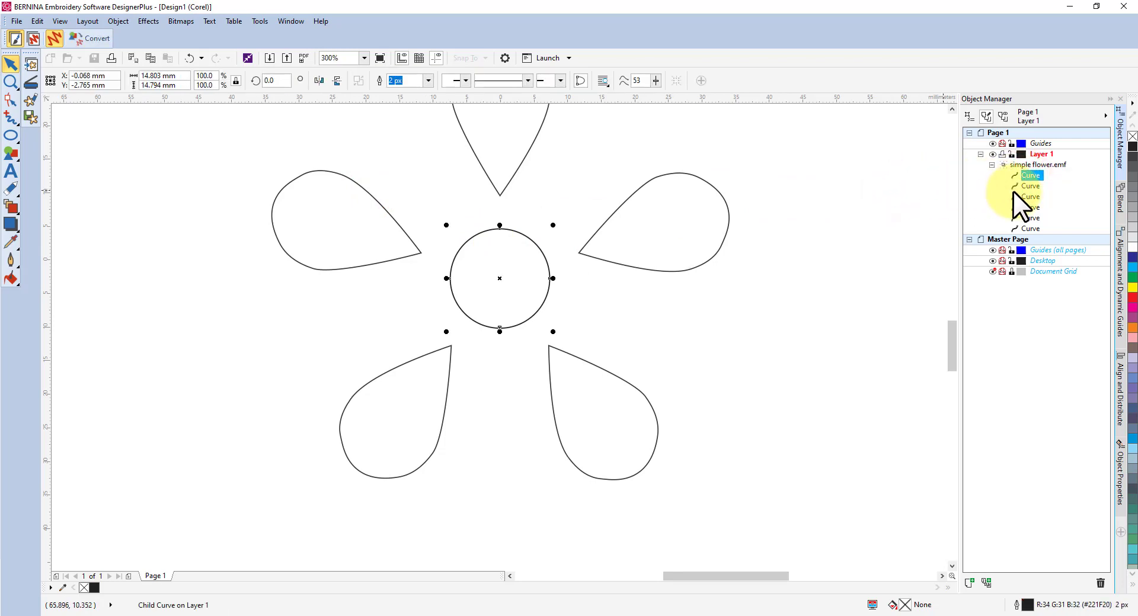
click(1029, 186)
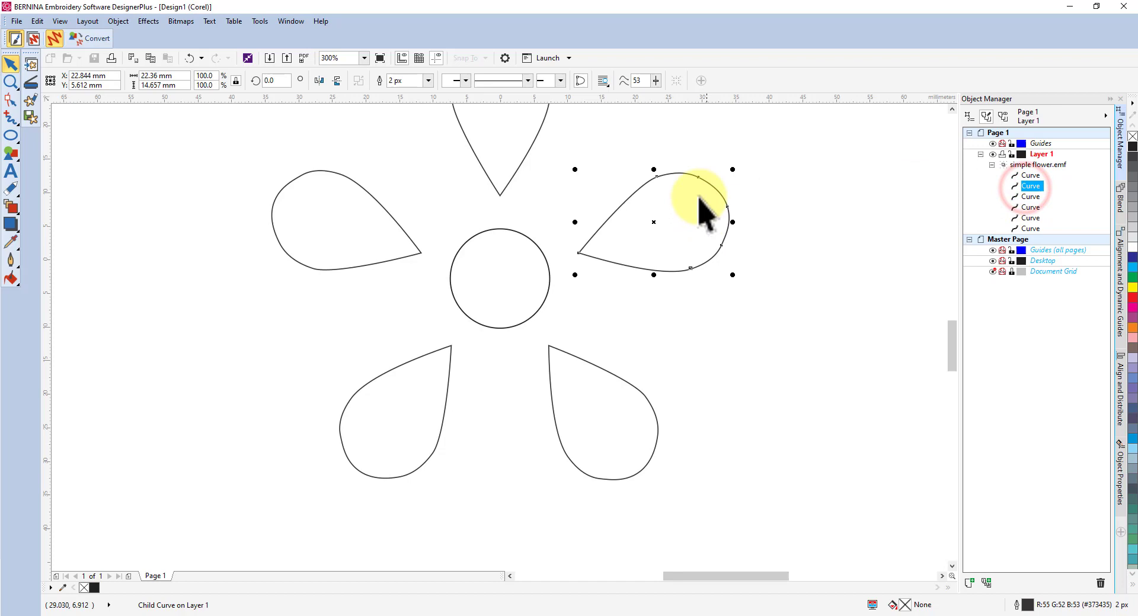
mouse_move(628, 243)
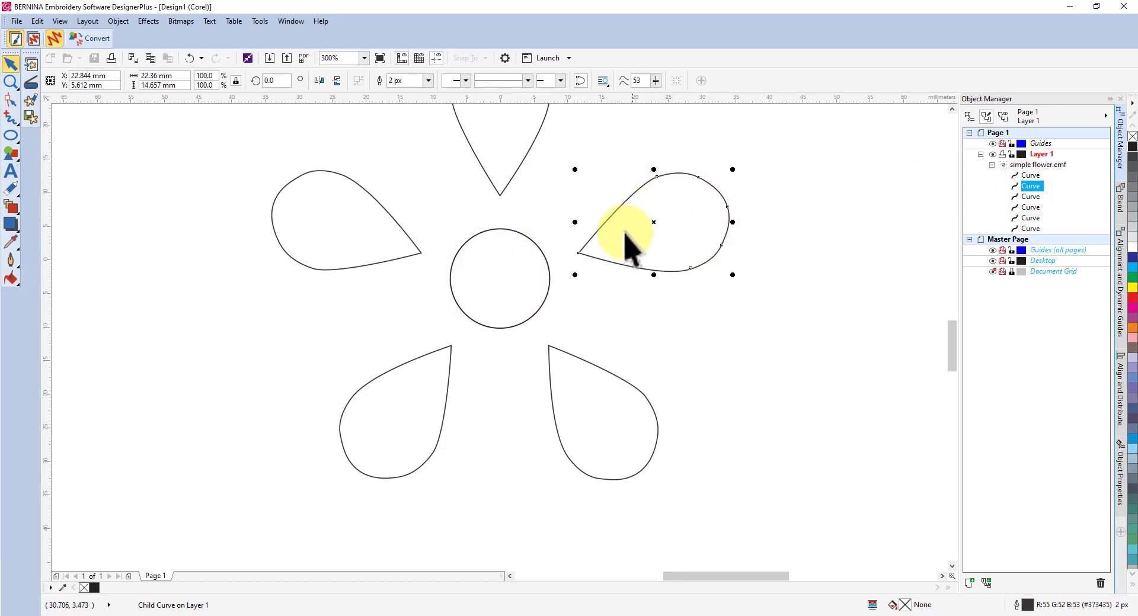
mouse_move(10, 102)
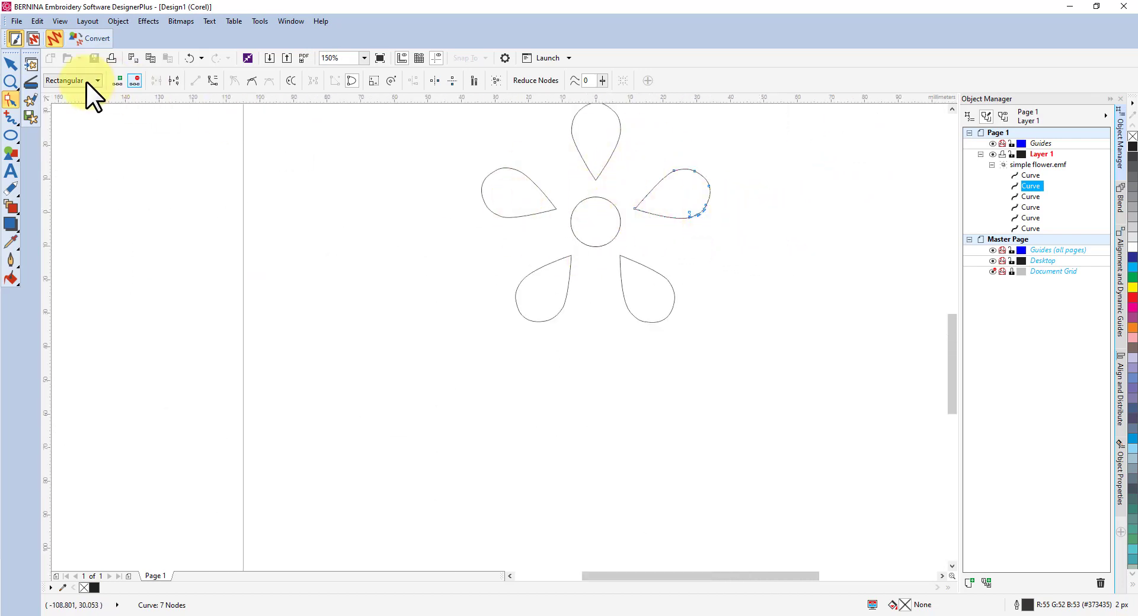
Select the whole flower with the Pick tool and ungroup it into six curves on Layer 1
click(12, 63)
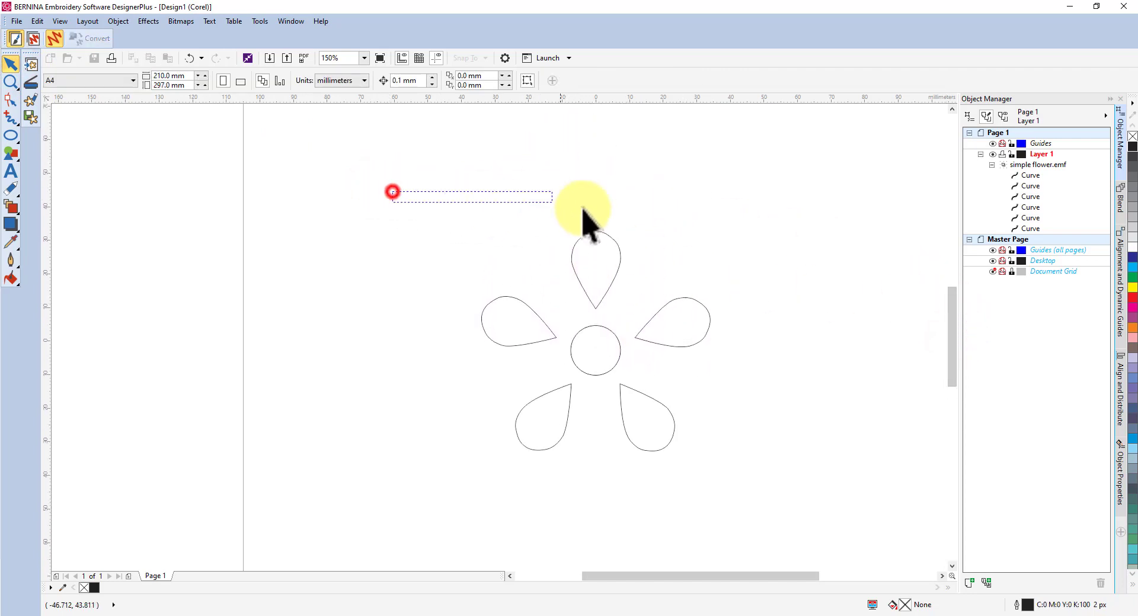
click(595, 203)
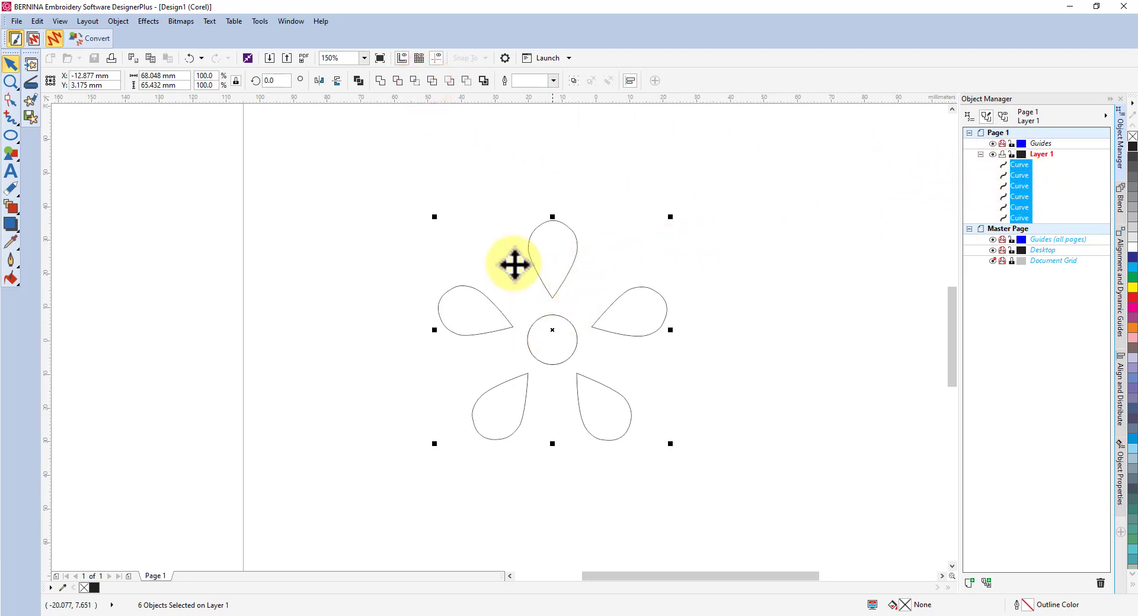
mouse_move(548, 211)
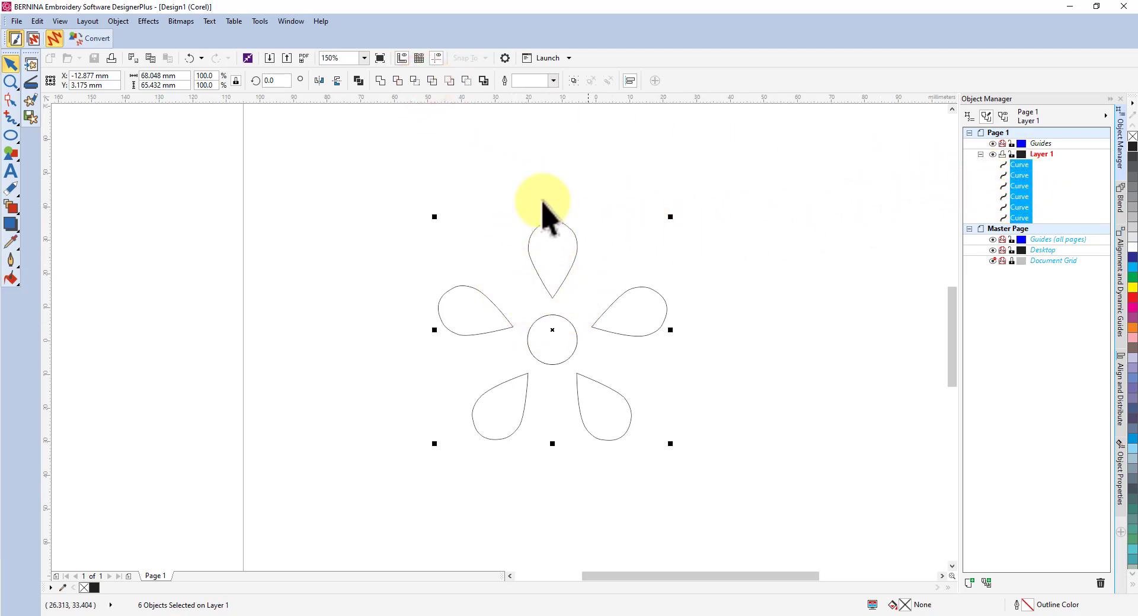
mouse_move(588, 109)
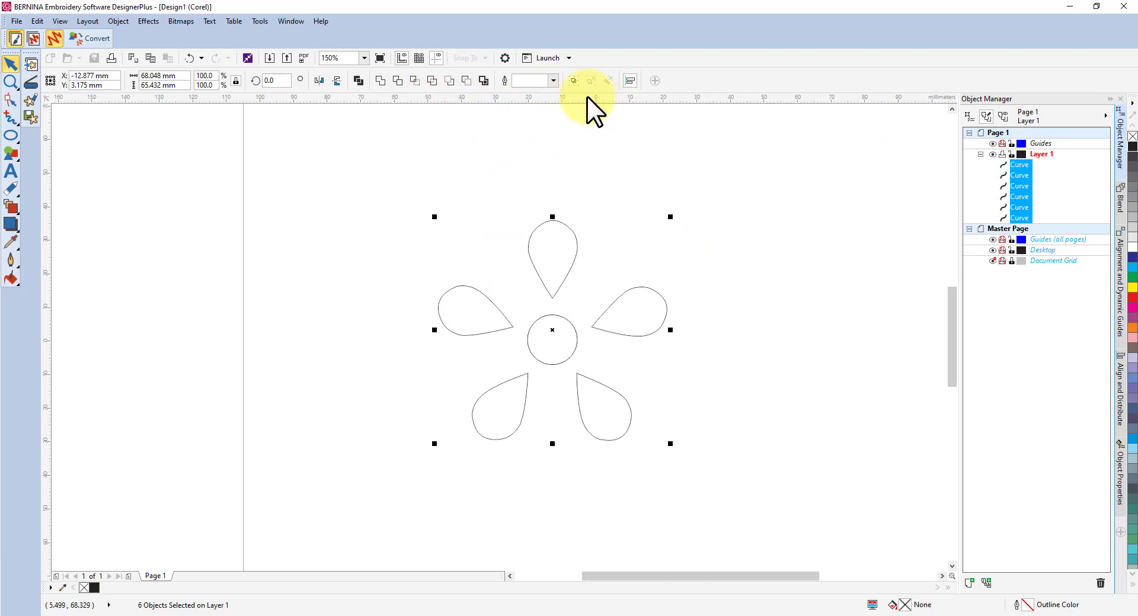
click(572, 81)
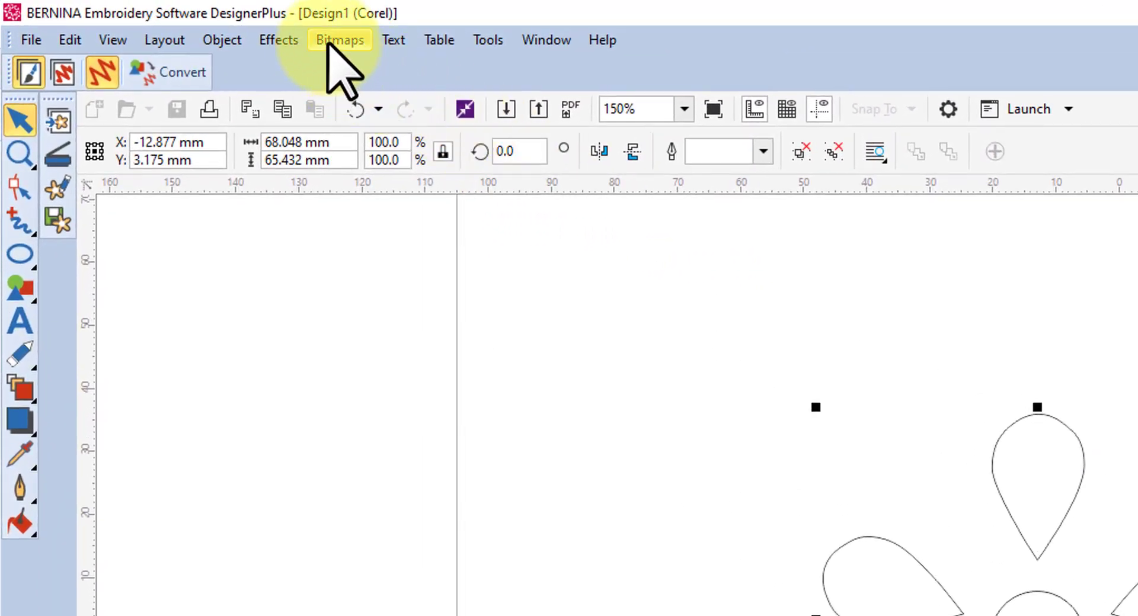
Convert the flower curves to a 300 dpi bitmap with a transparent background
click(339, 40)
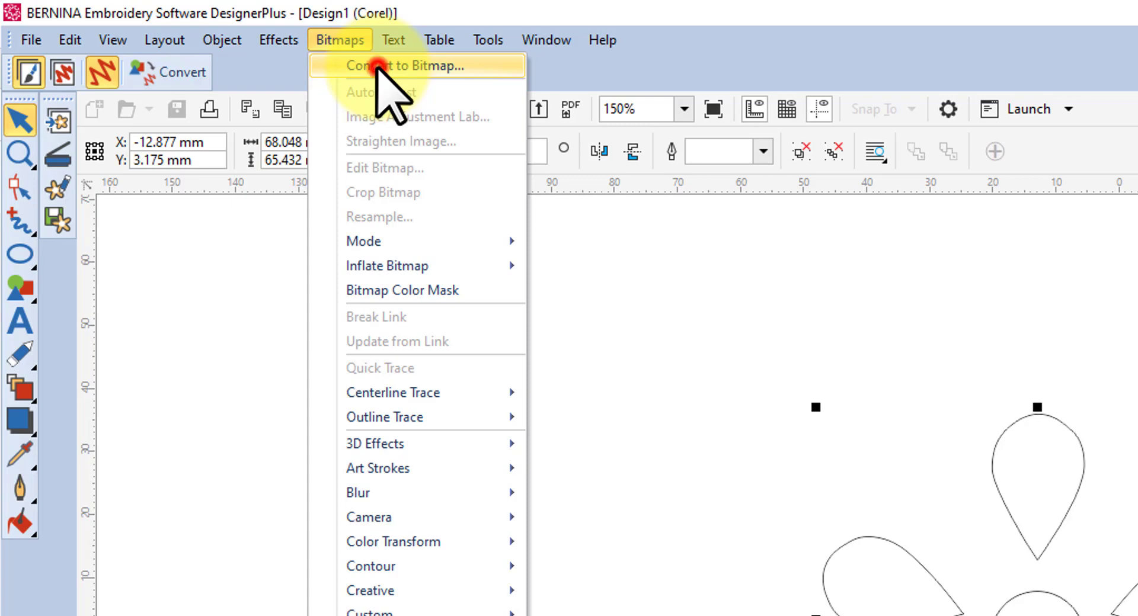
click(413, 65)
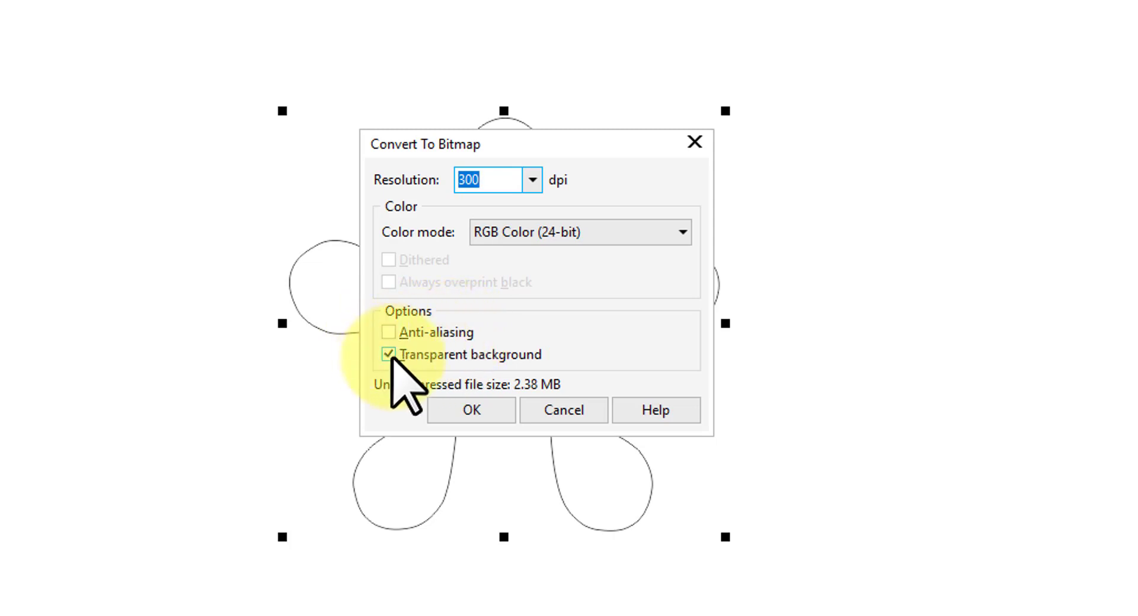
mouse_move(457, 392)
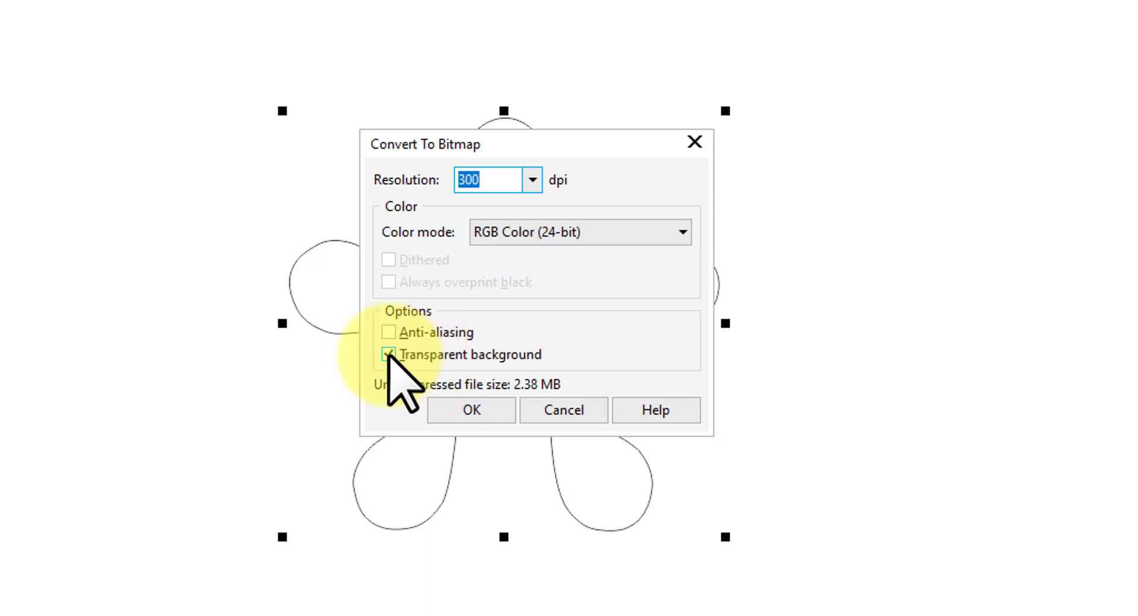
click(388, 356)
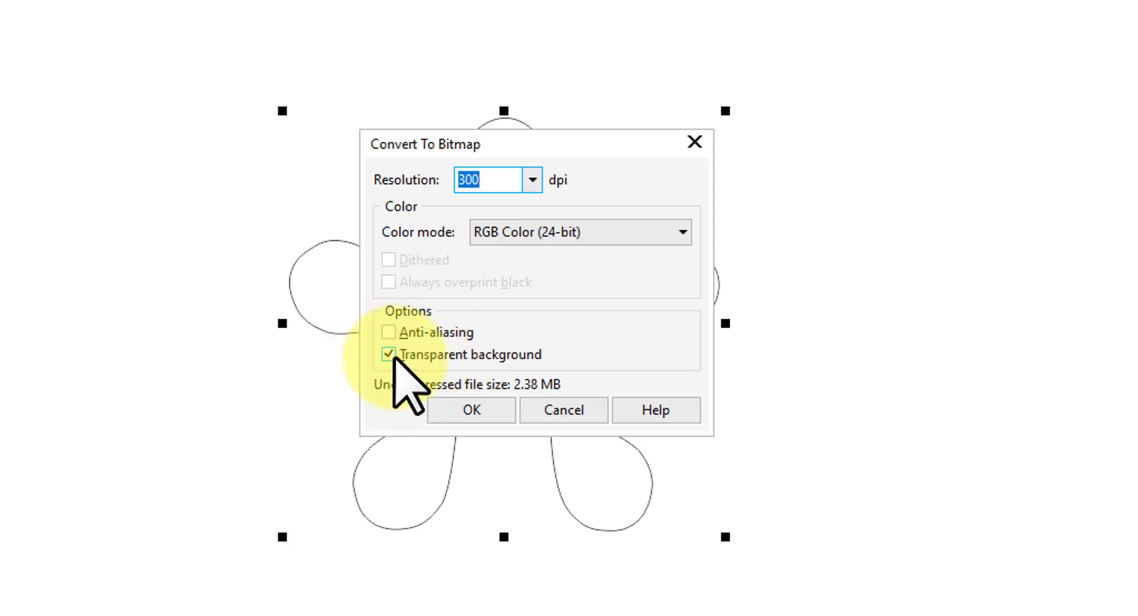
click(388, 354)
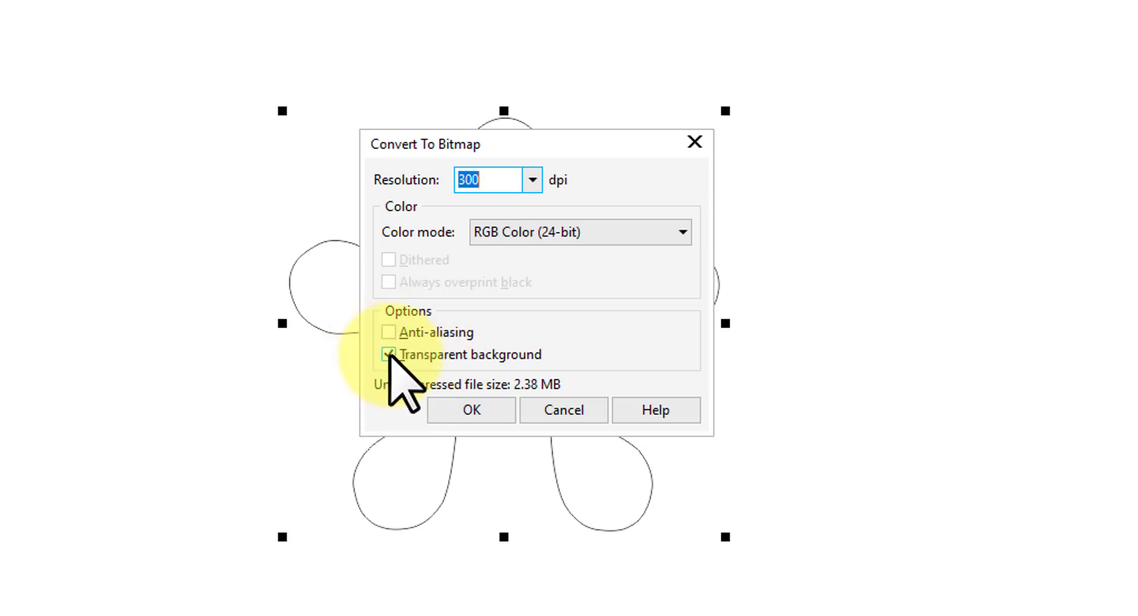
mouse_move(470, 410)
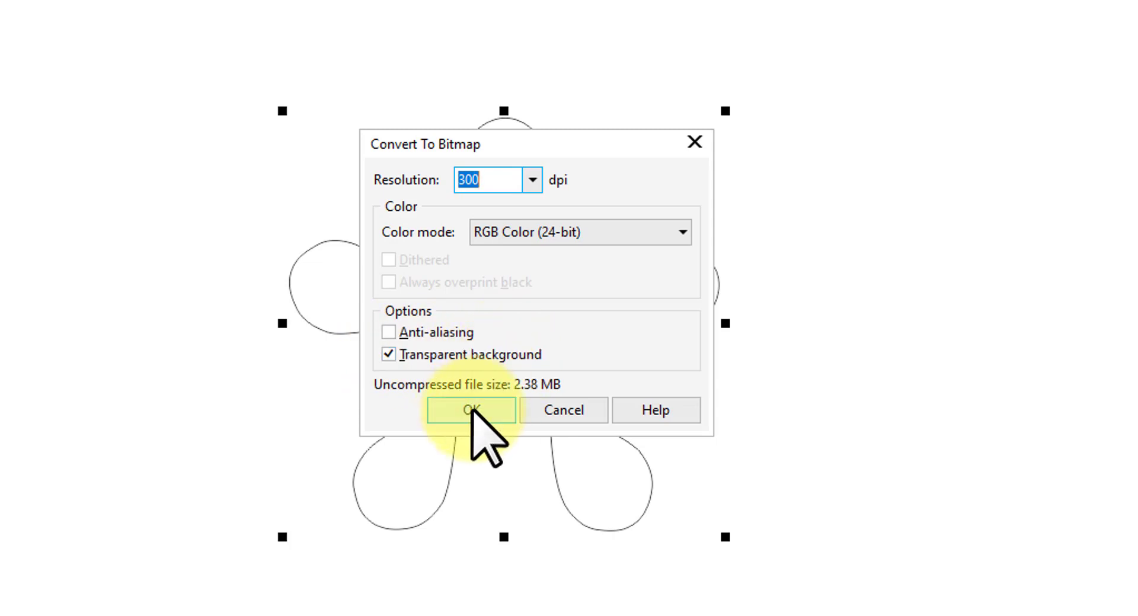
click(470, 410)
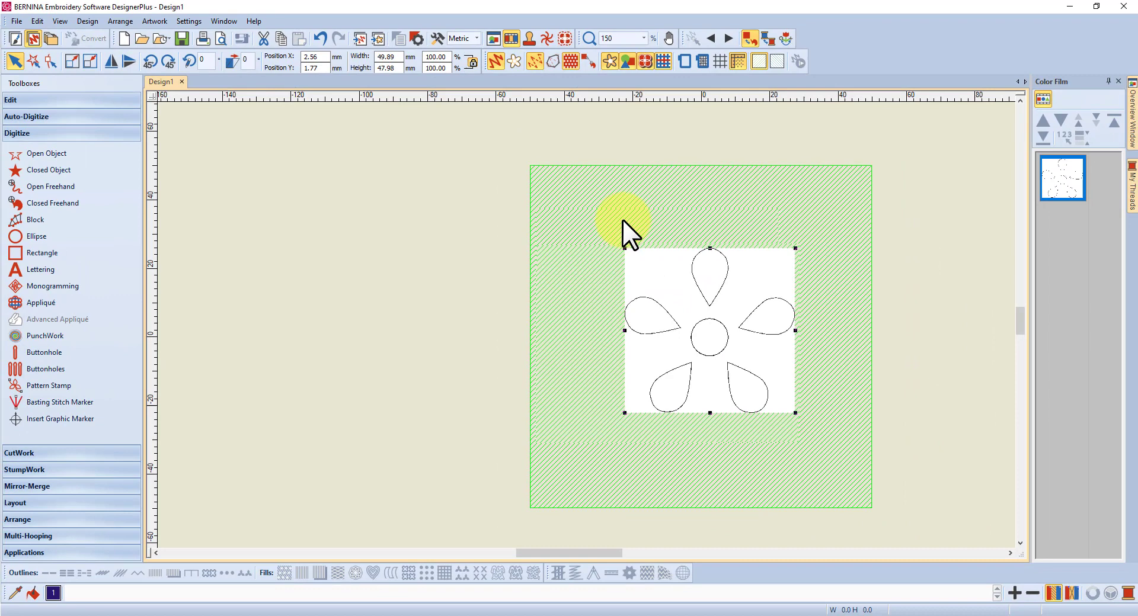
mouse_move(604, 250)
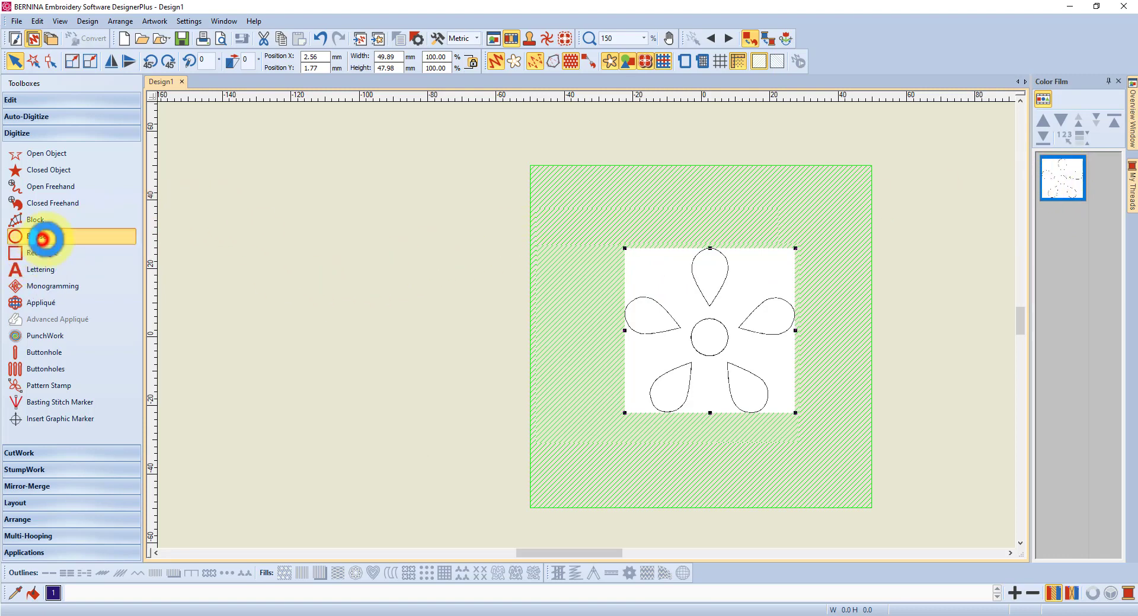
Digitize a circle with the Ellipse tool, fill it with purple stitches and move it over the flower picture
click(38, 236)
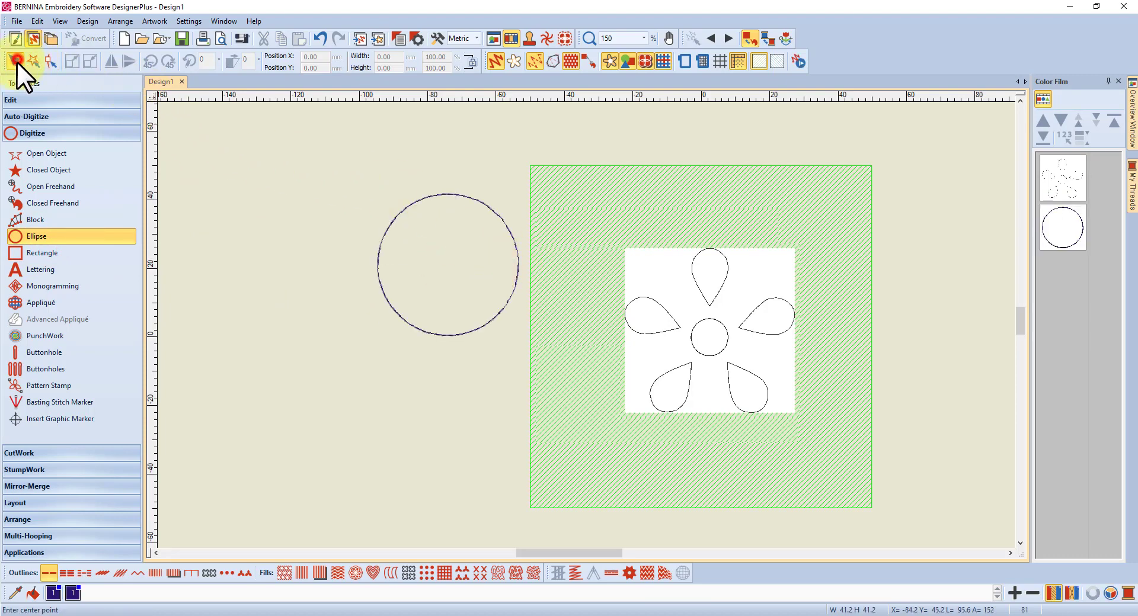
click(284, 573)
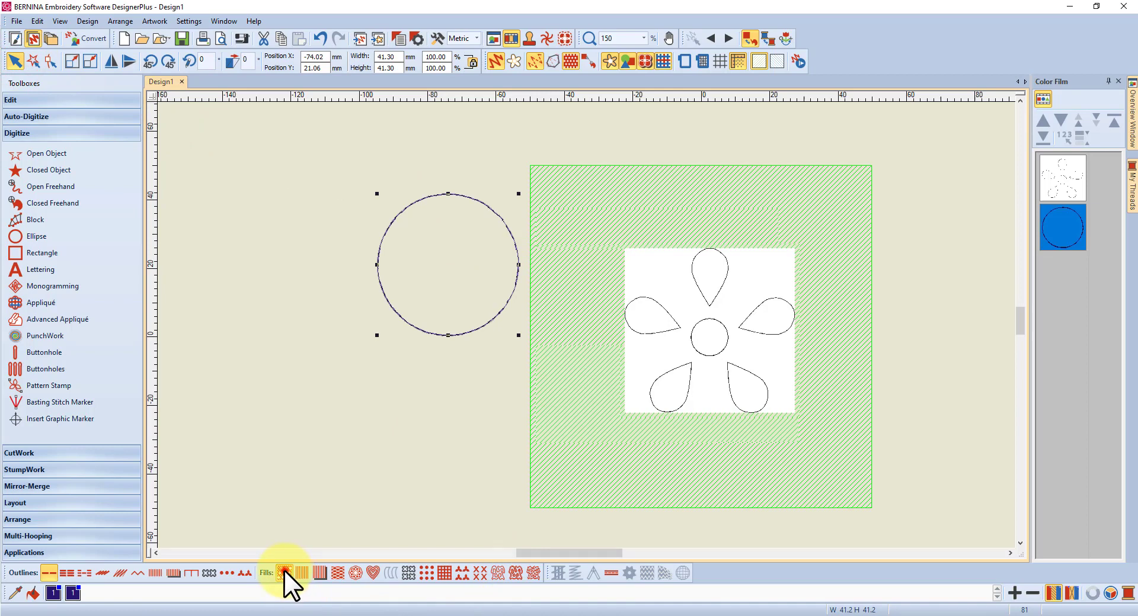
click(283, 572)
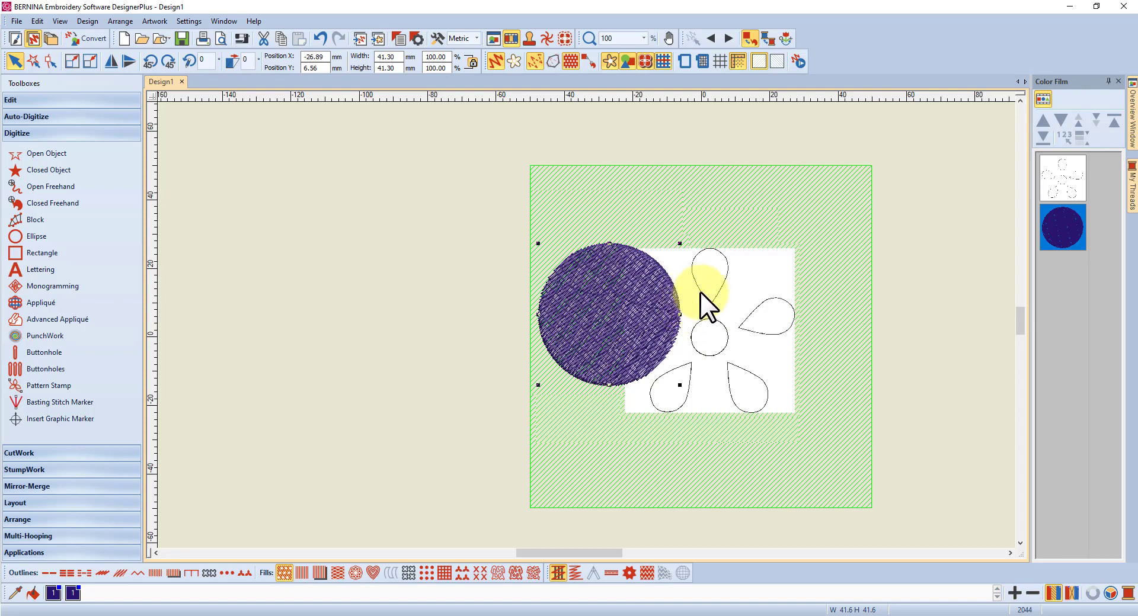
drag(707, 301, 632, 283)
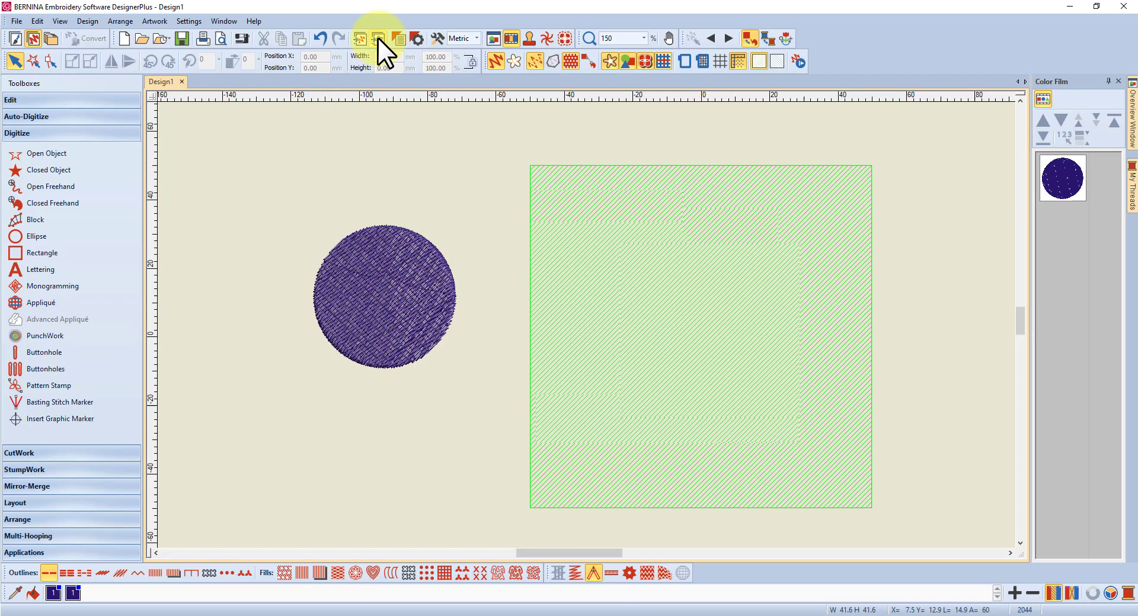
Insert simple flower.emf again as a bitmap beside the stitched circle
click(376, 38)
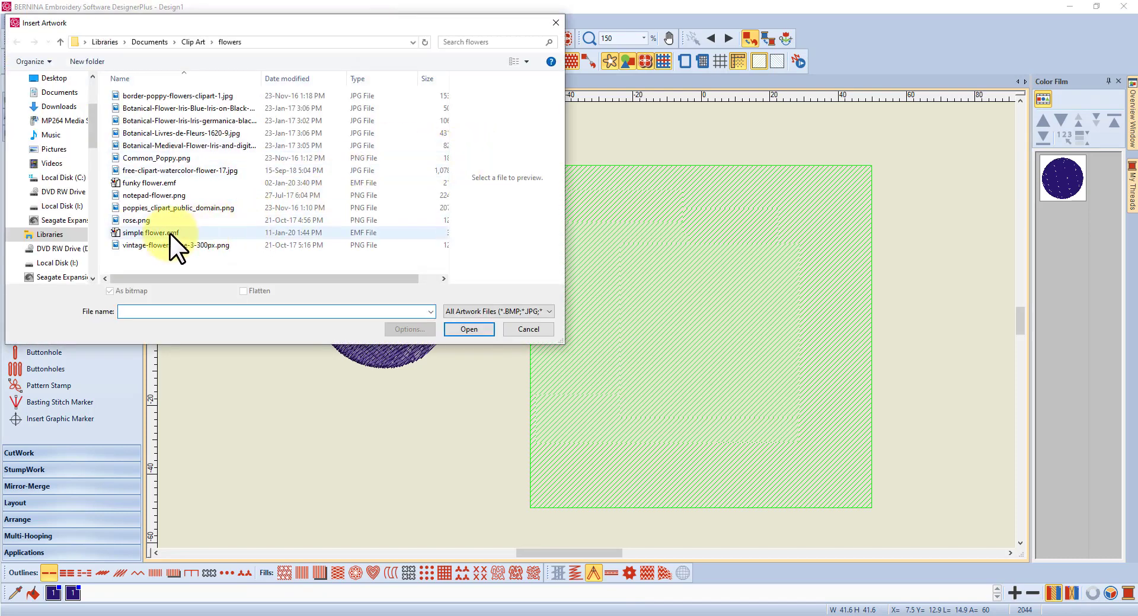
mouse_move(156, 236)
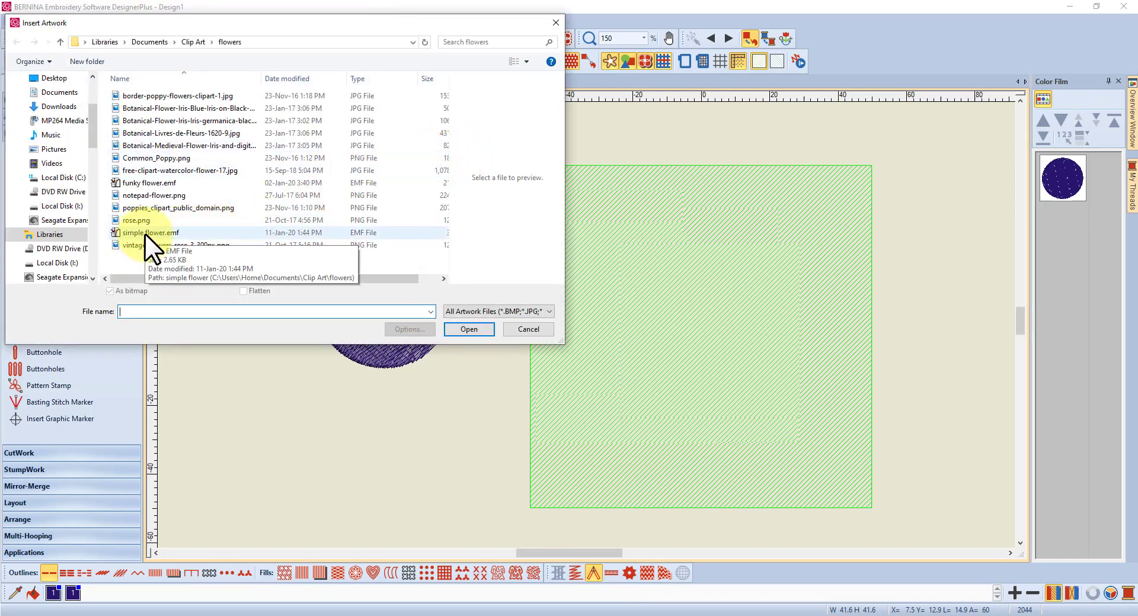
click(152, 232)
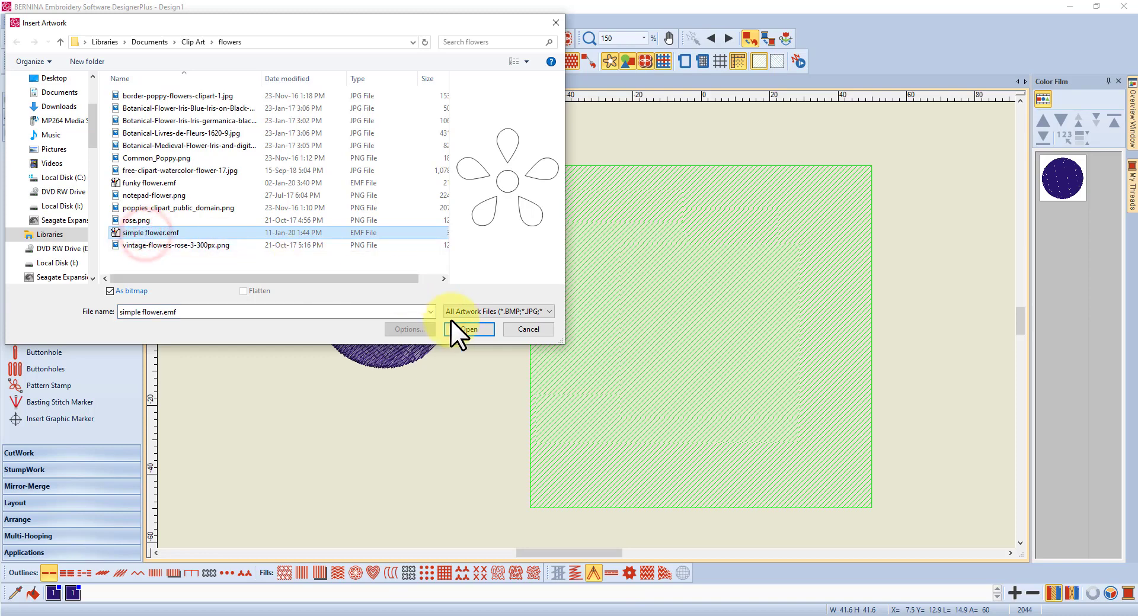
click(469, 328)
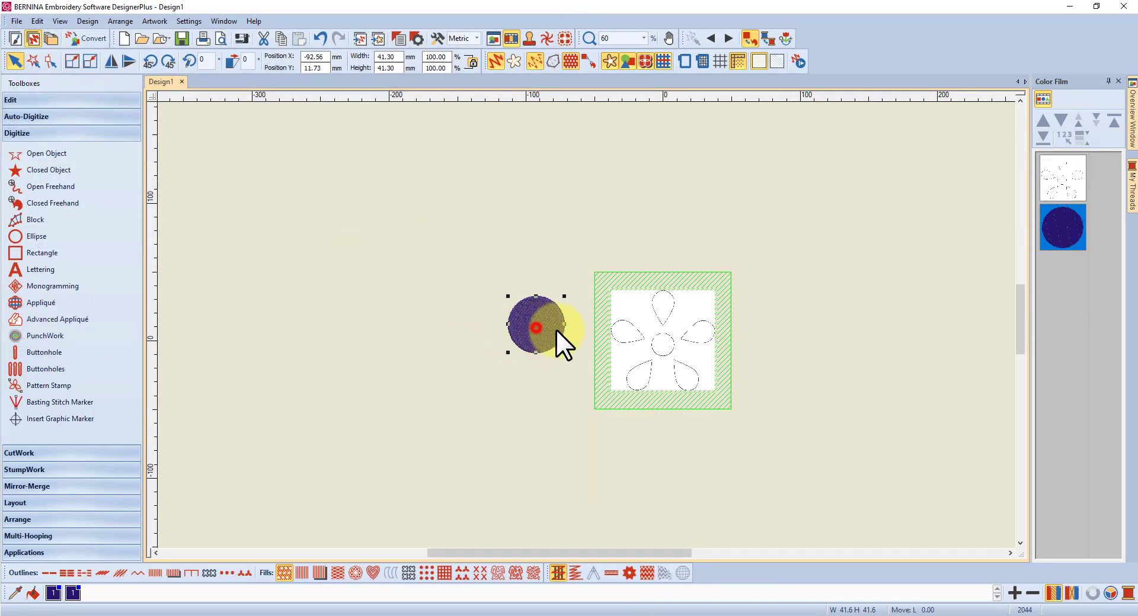
Move the purple circle onto the flower picture and adjust it over the left petal
drag(541, 327, 619, 337)
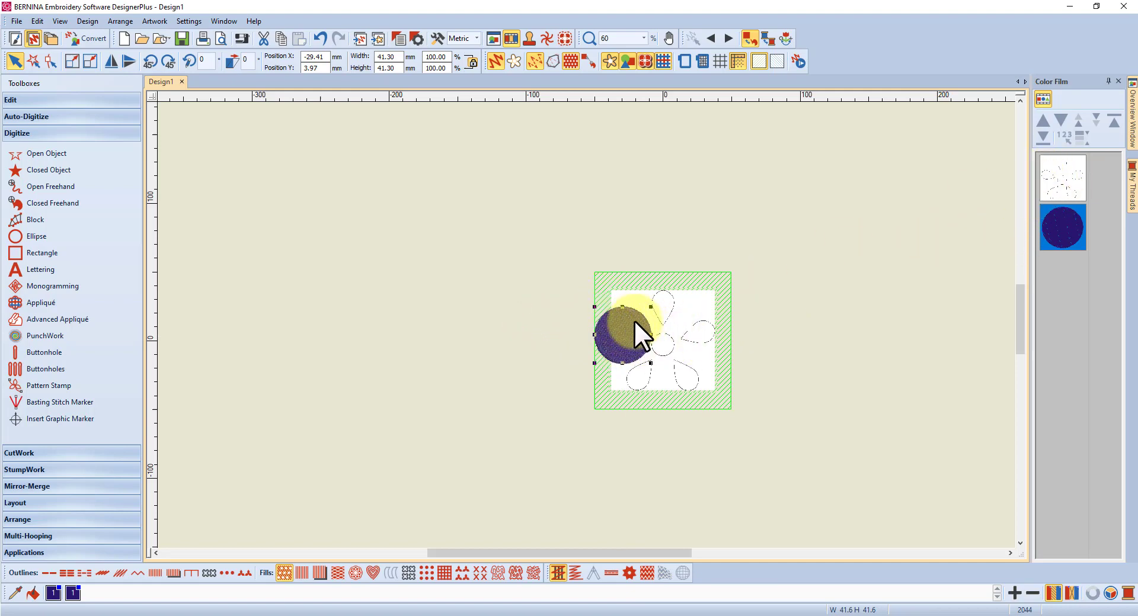
drag(639, 330, 632, 348)
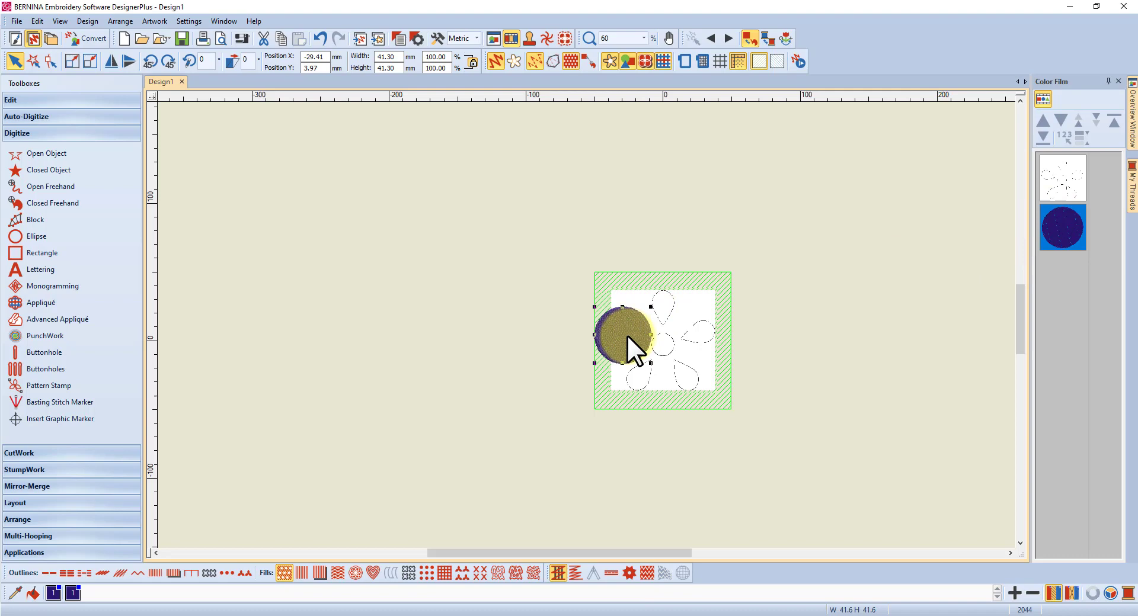
drag(630, 341, 616, 298)
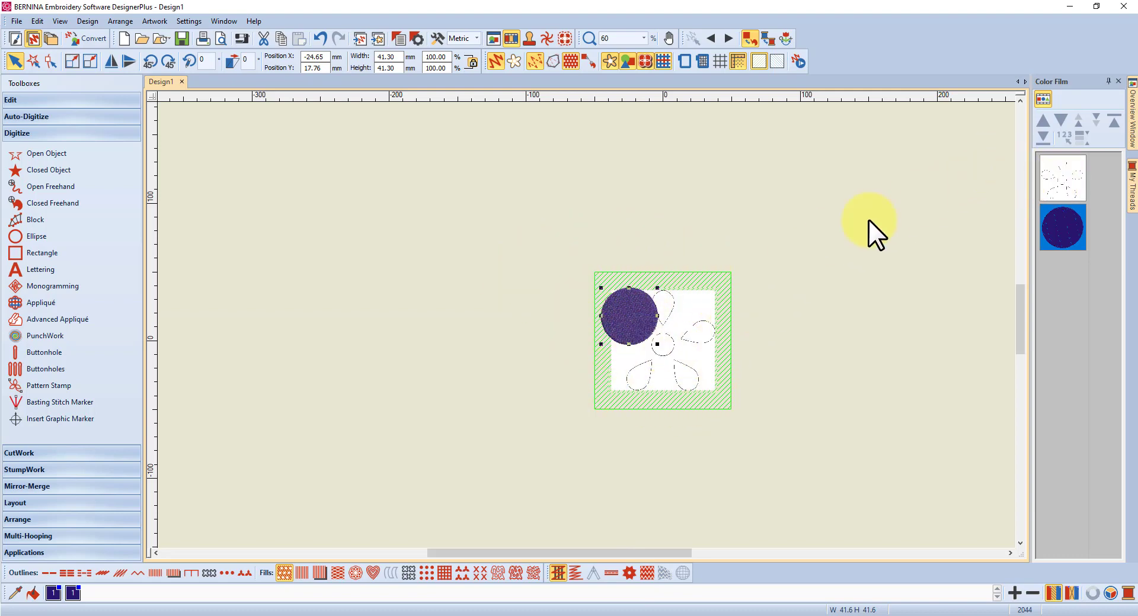
mouse_move(497, 232)
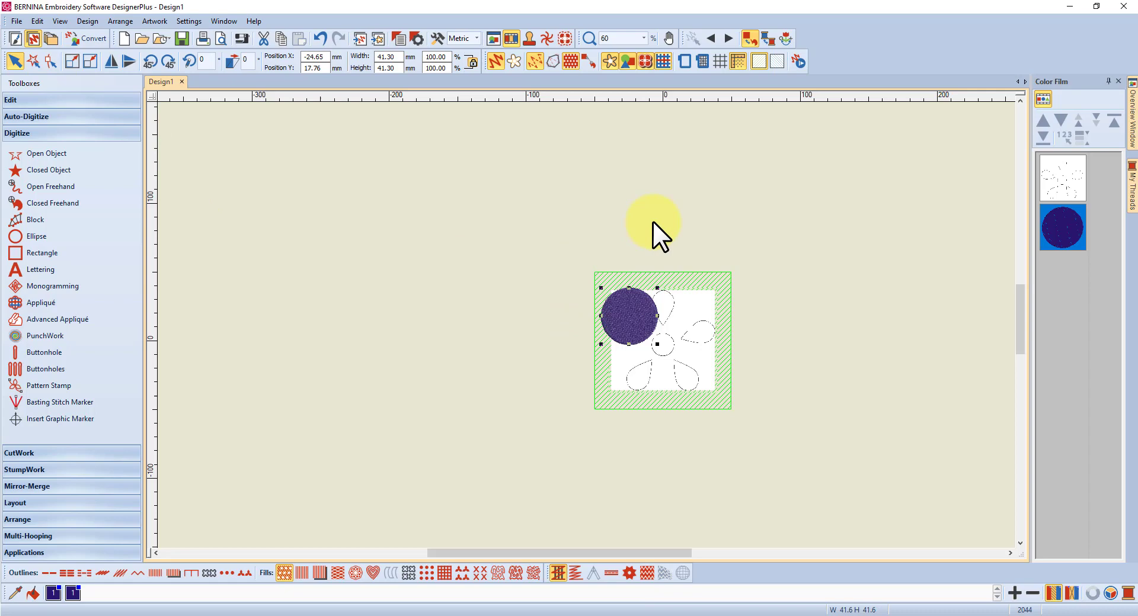
Set the circle aside to the left and move the flower picture back to the hoop centre
drag(651, 222, 707, 308)
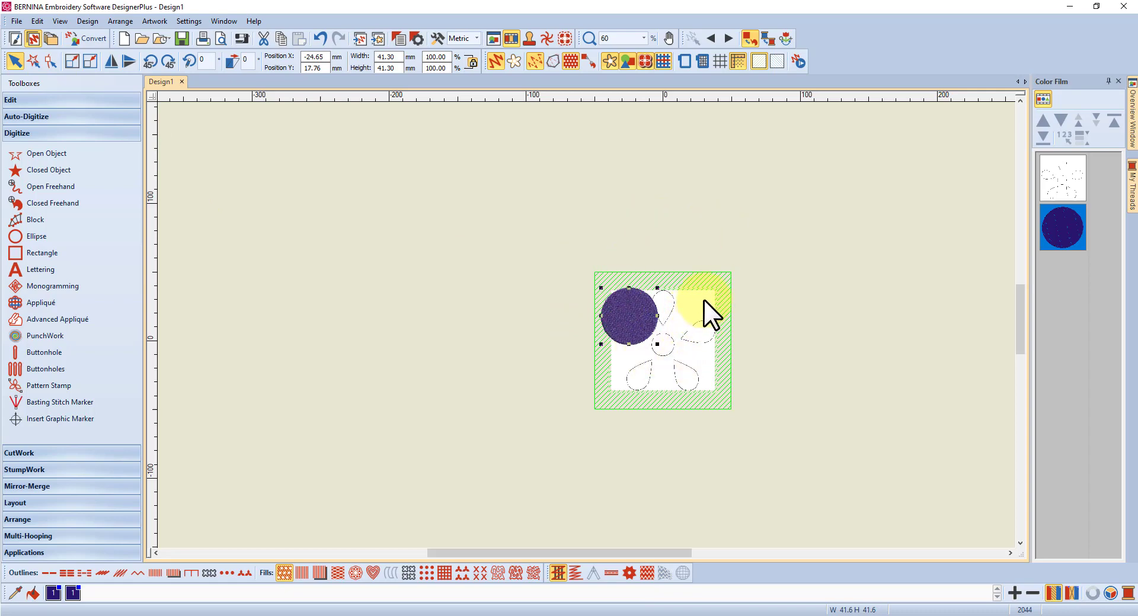
drag(708, 308, 519, 225)
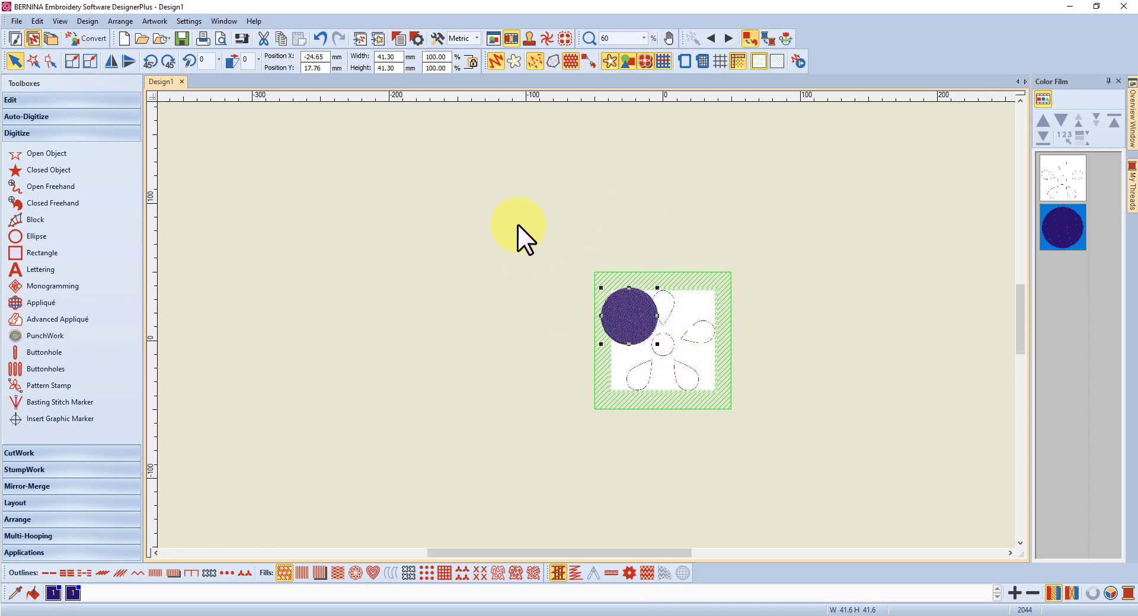
drag(519, 225, 690, 203)
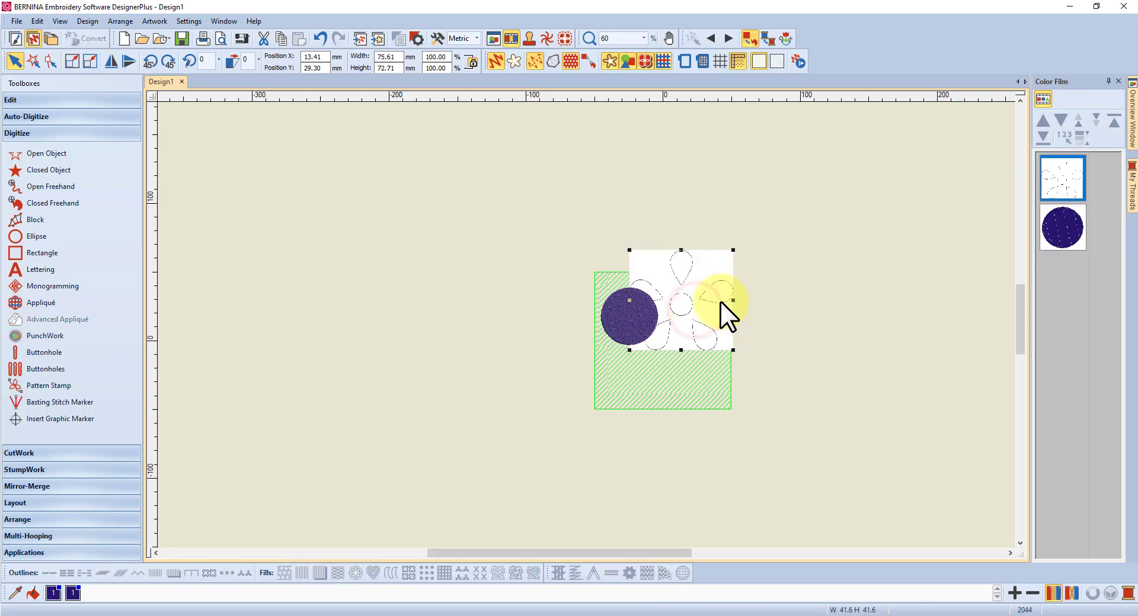
drag(725, 312, 660, 225)
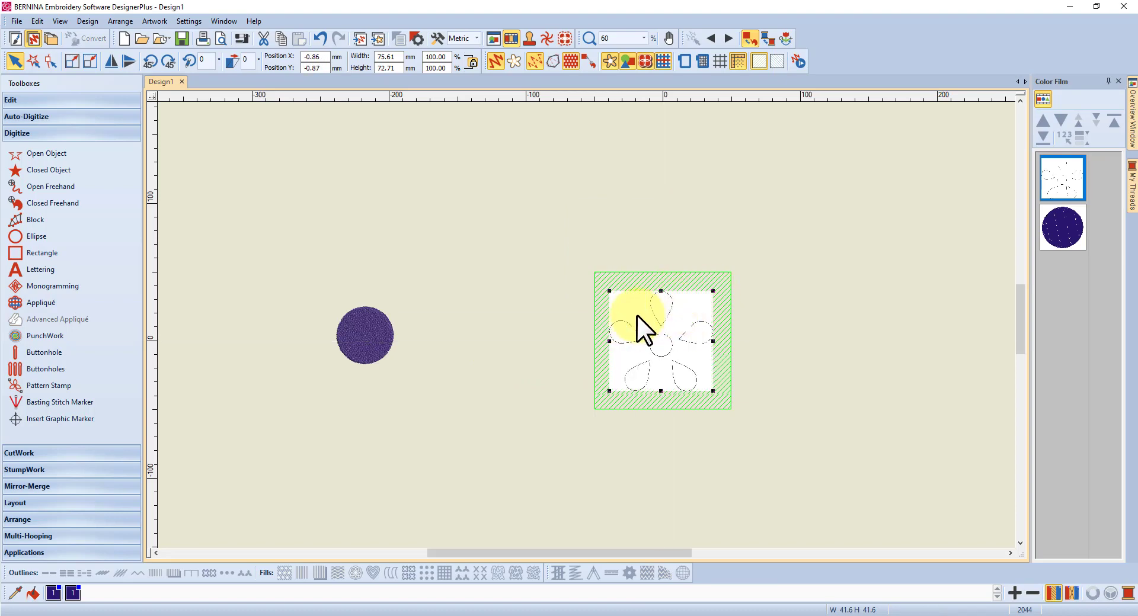
Nudge the flower bitmap and show the Auto-Digitize tools for centerline tracing
drag(639, 323, 570, 312)
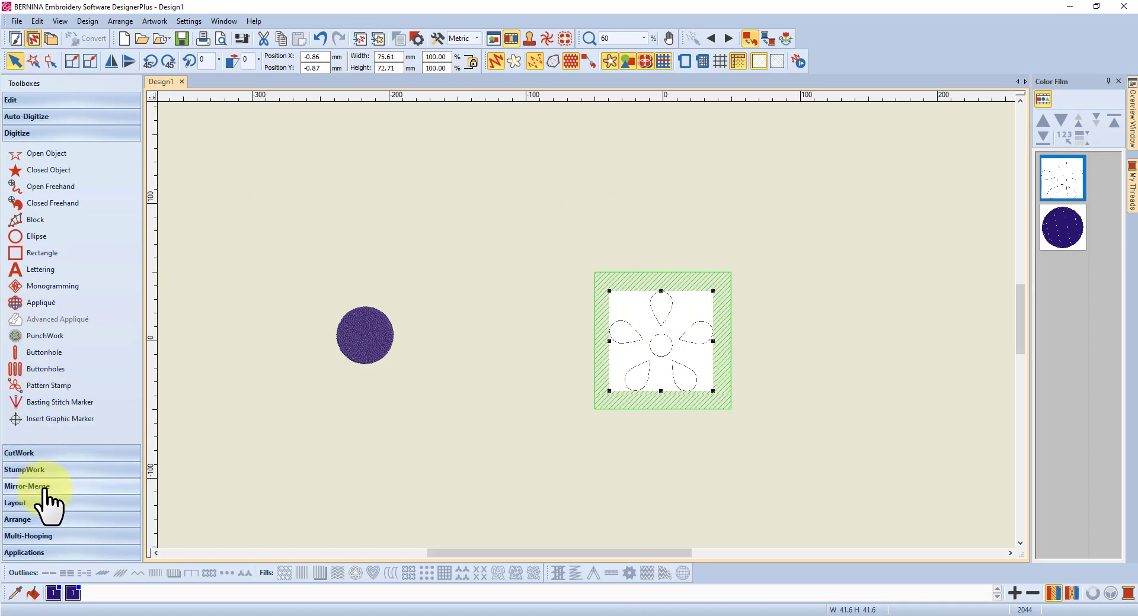
mouse_move(29, 541)
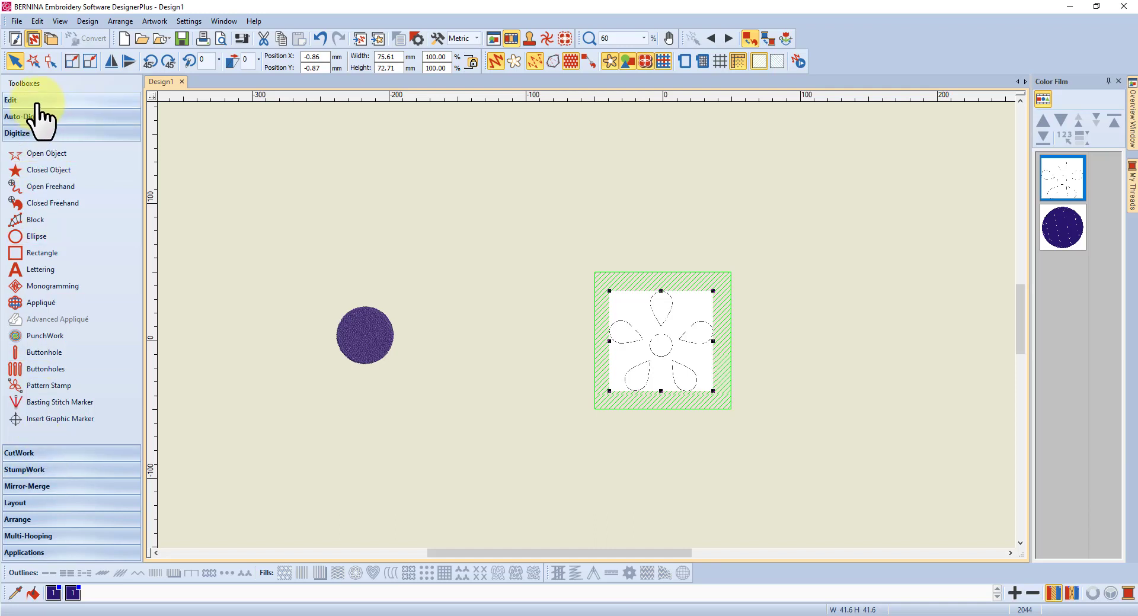
click(27, 116)
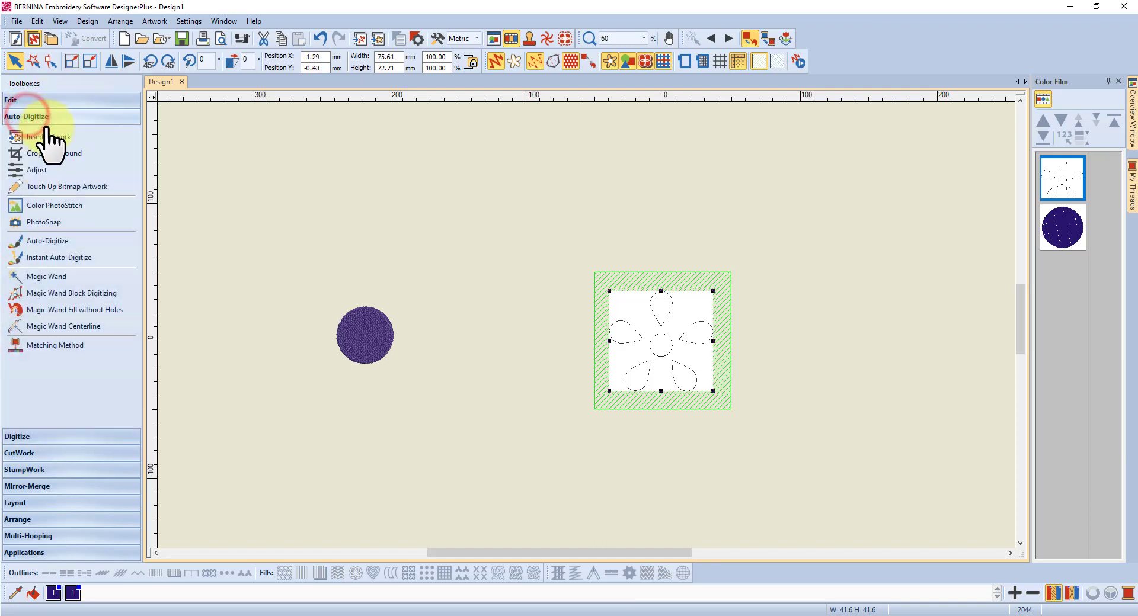
mouse_move(54, 297)
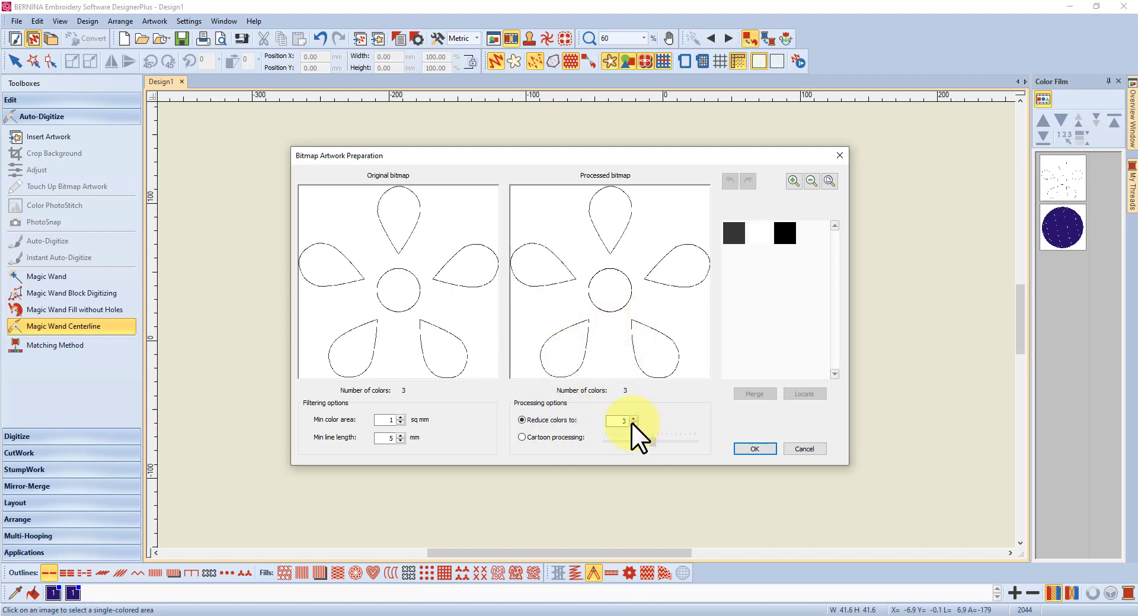
Set Reduce colors to 2 in Bitmap Artwork Preparation and accept the processed bitmap
click(632, 424)
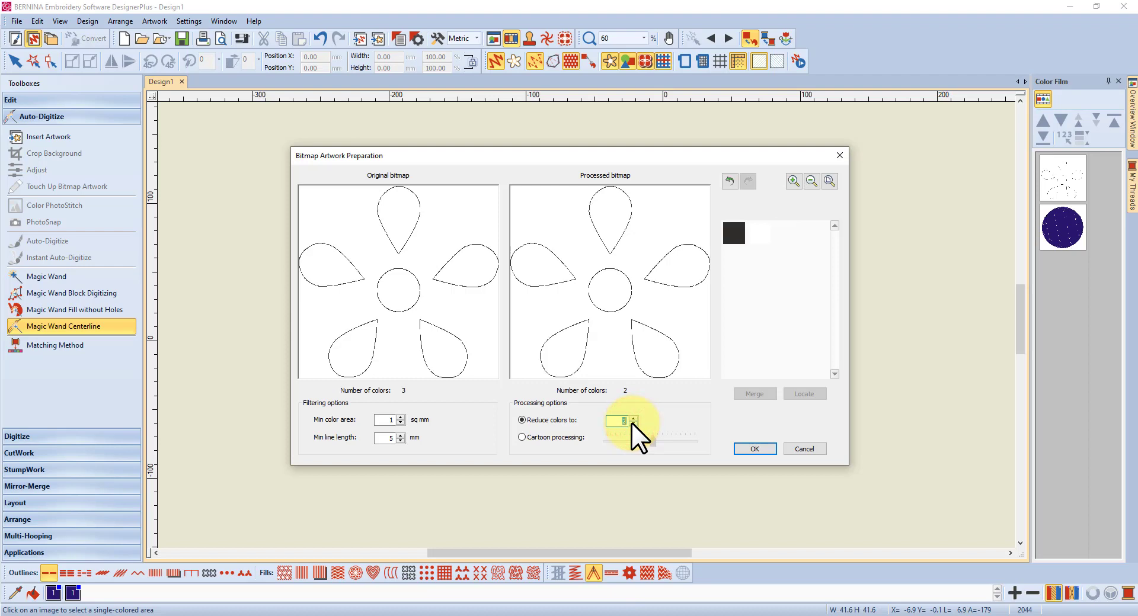
mouse_move(766, 243)
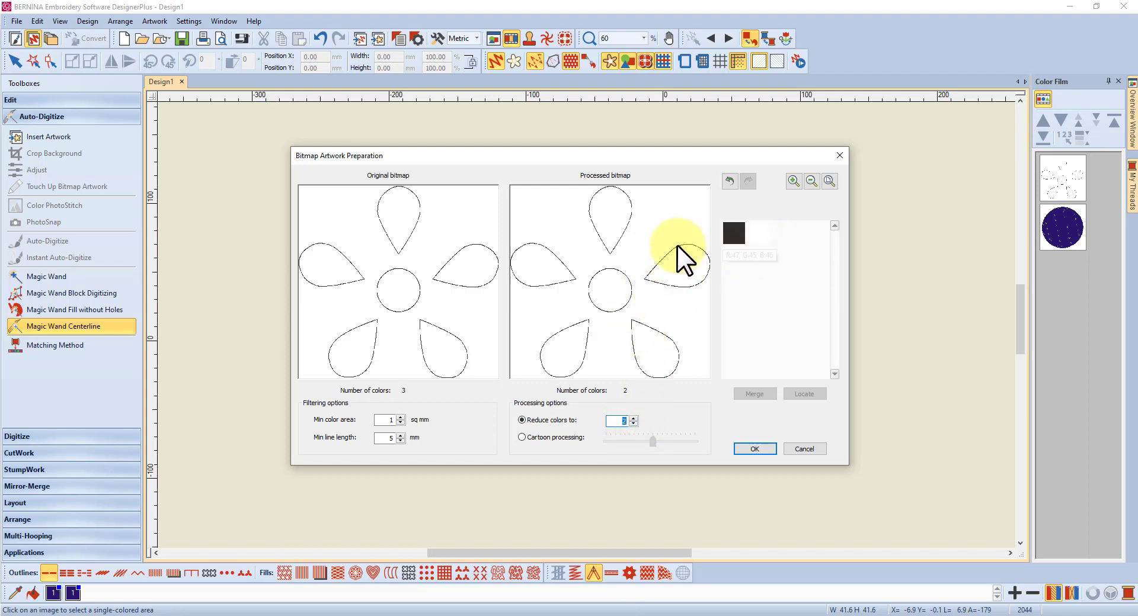
mouse_move(544, 260)
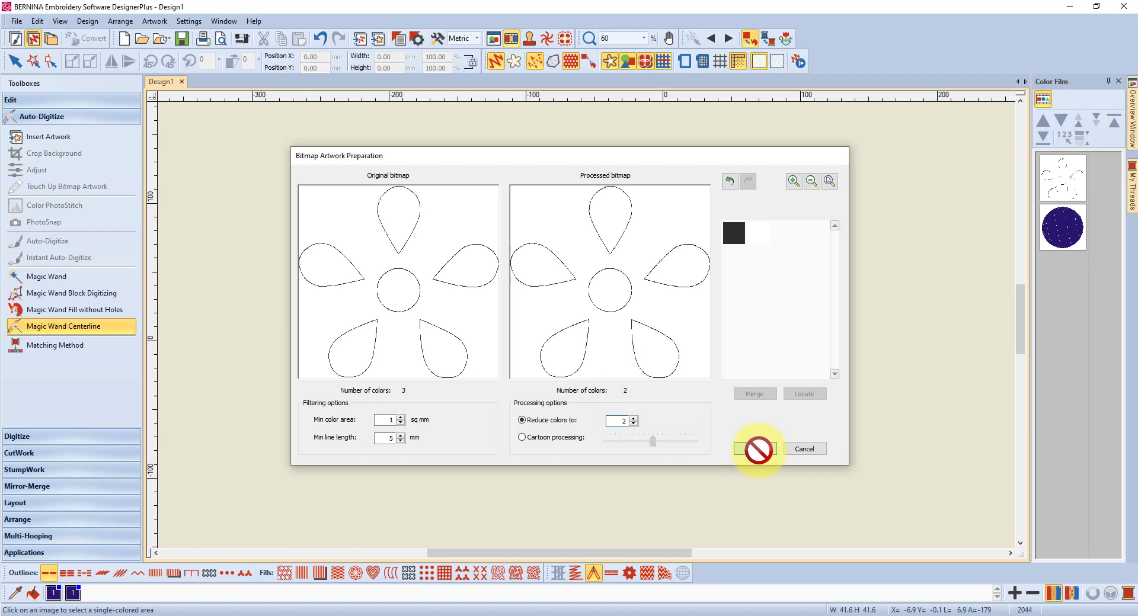
click(757, 449)
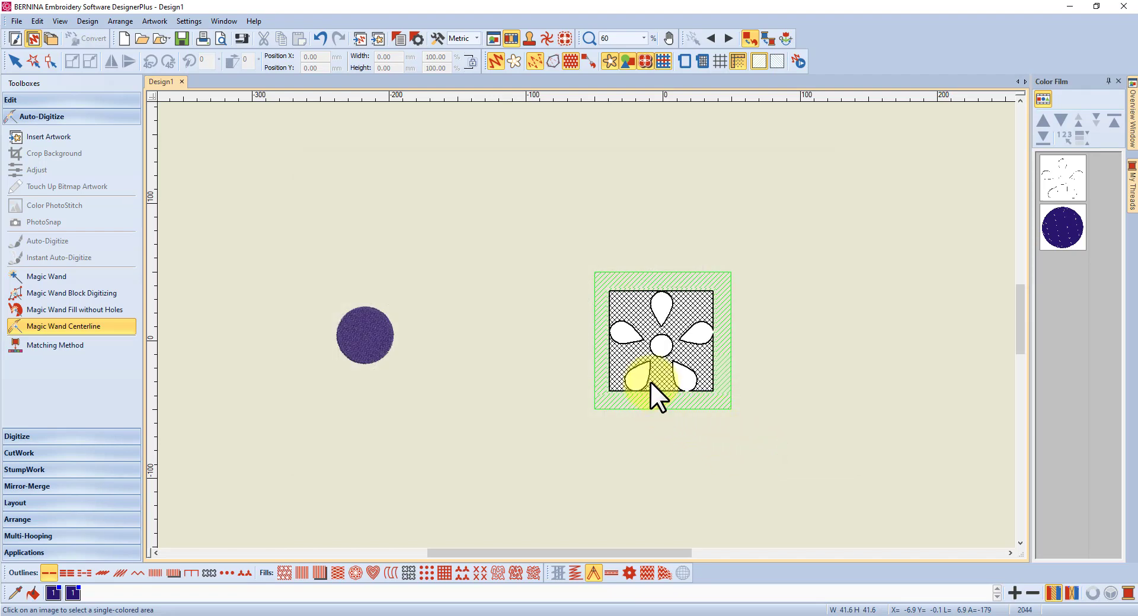
Trace centerline stitching along the lower-left, lower and lower-right petals with Magic Wand Centerline
click(653, 385)
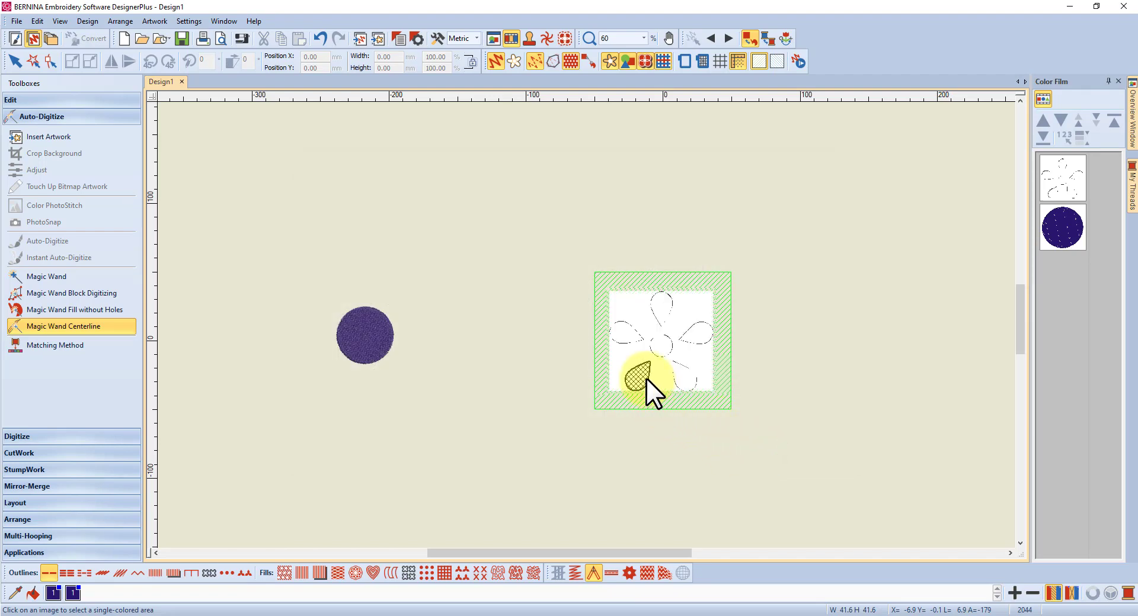
click(640, 376)
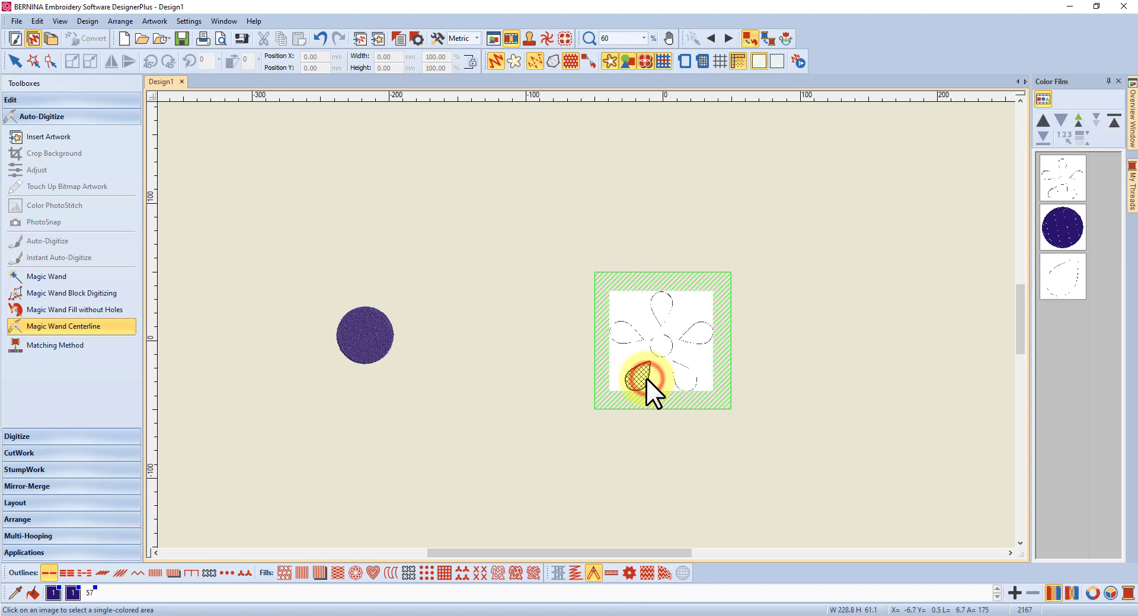
mouse_move(686, 381)
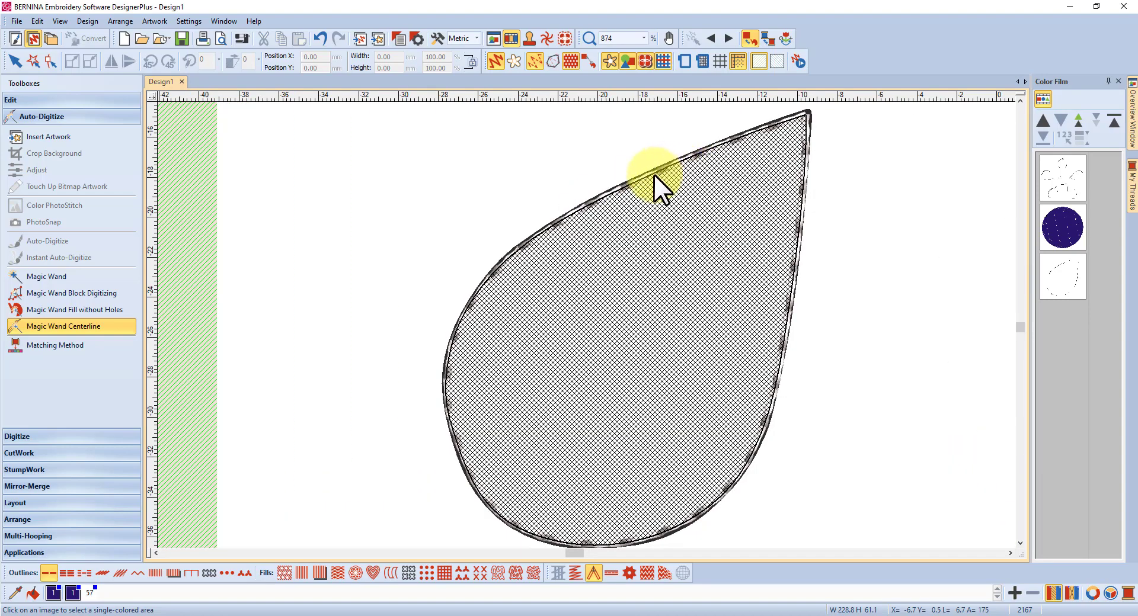
click(653, 175)
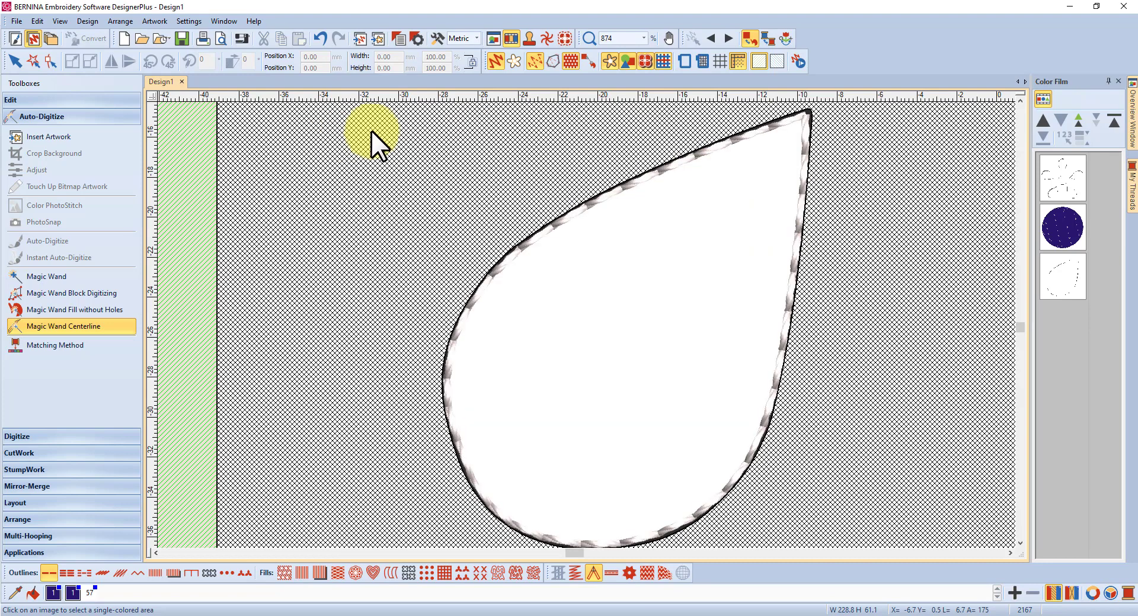
mouse_move(577, 218)
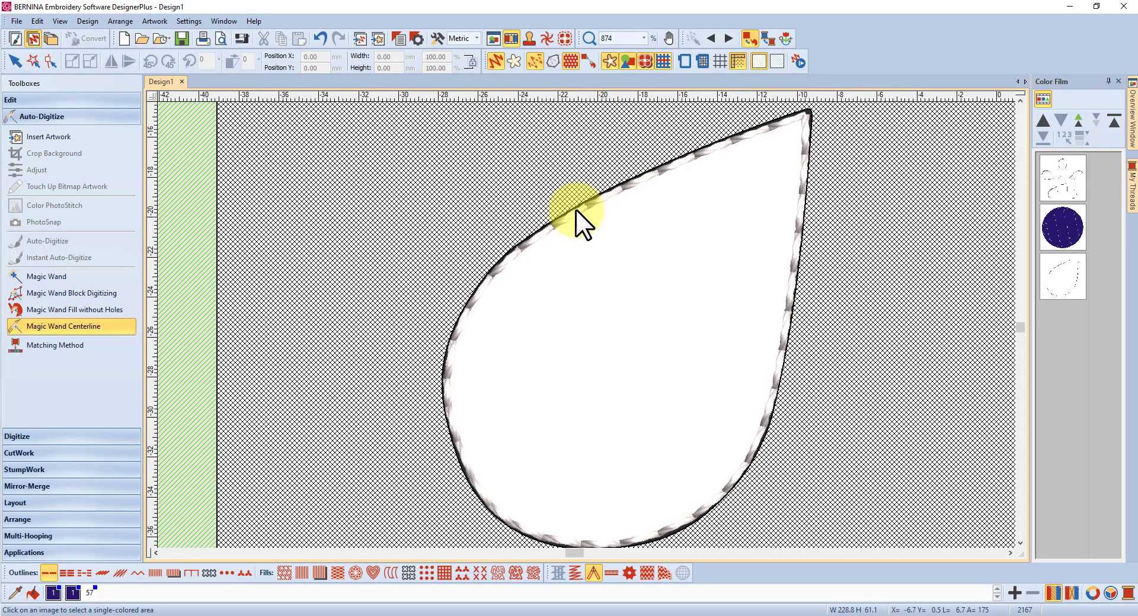
mouse_move(327, 48)
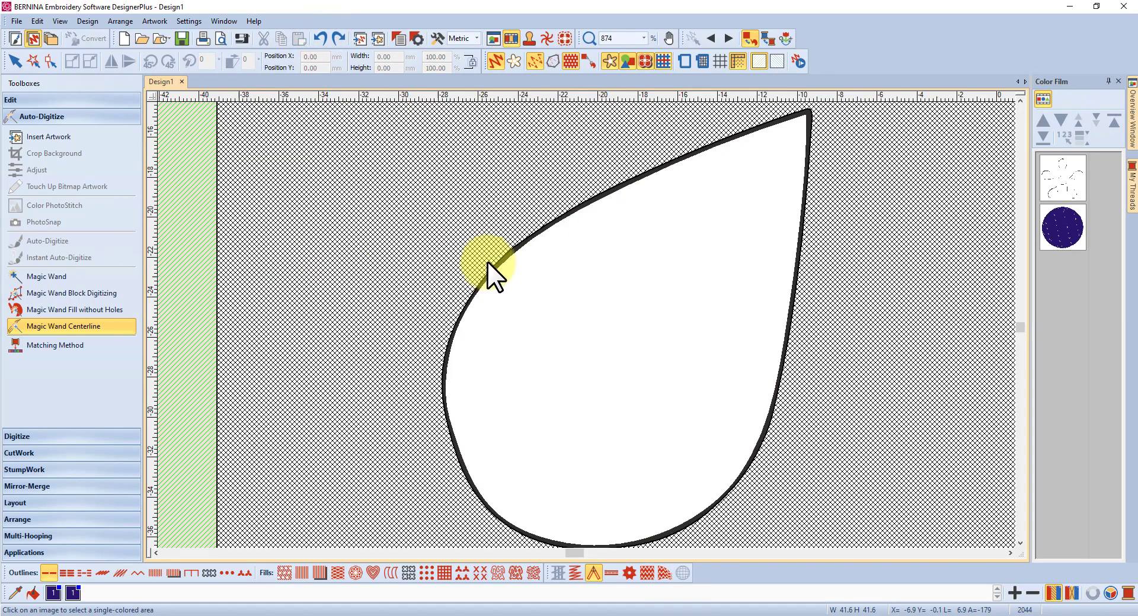
click(490, 265)
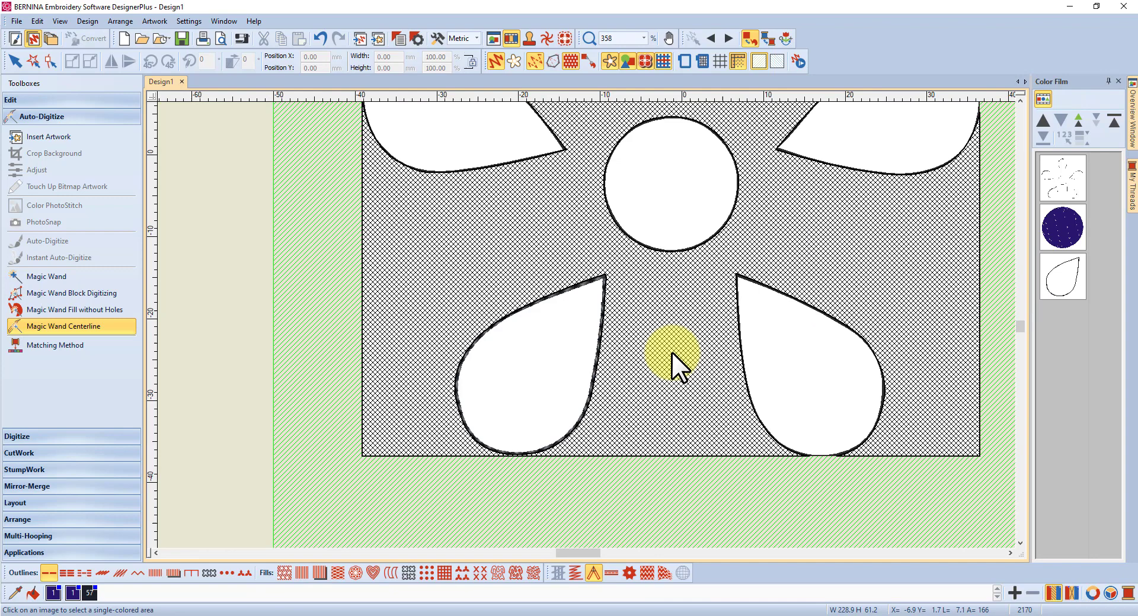
click(671, 360)
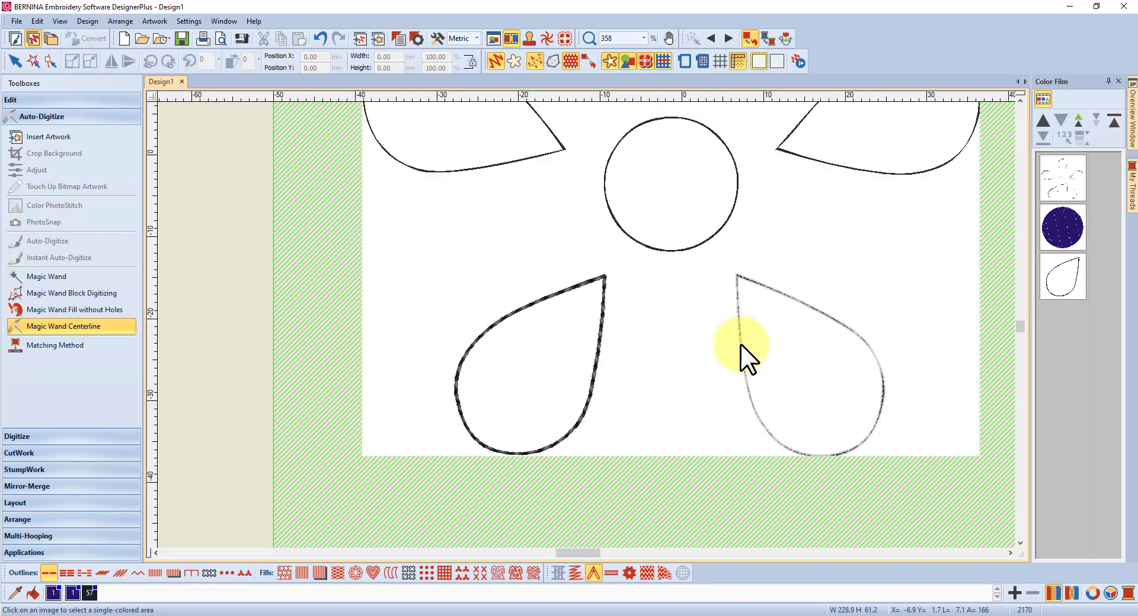
click(740, 356)
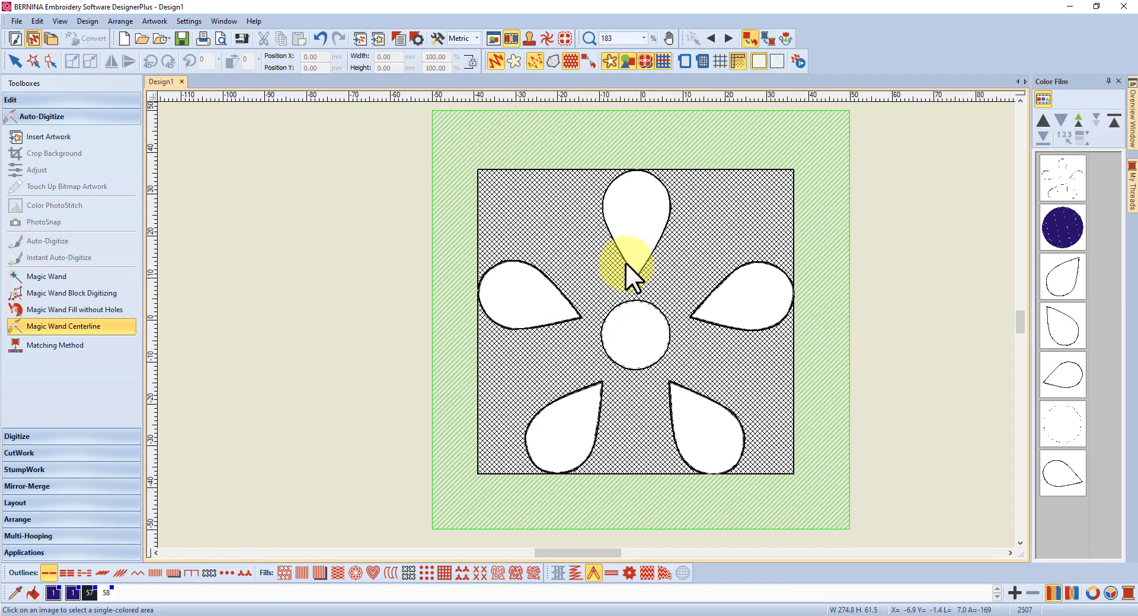
Trace the top petal and the flower centre circle, undoing the stray background outline
click(634, 261)
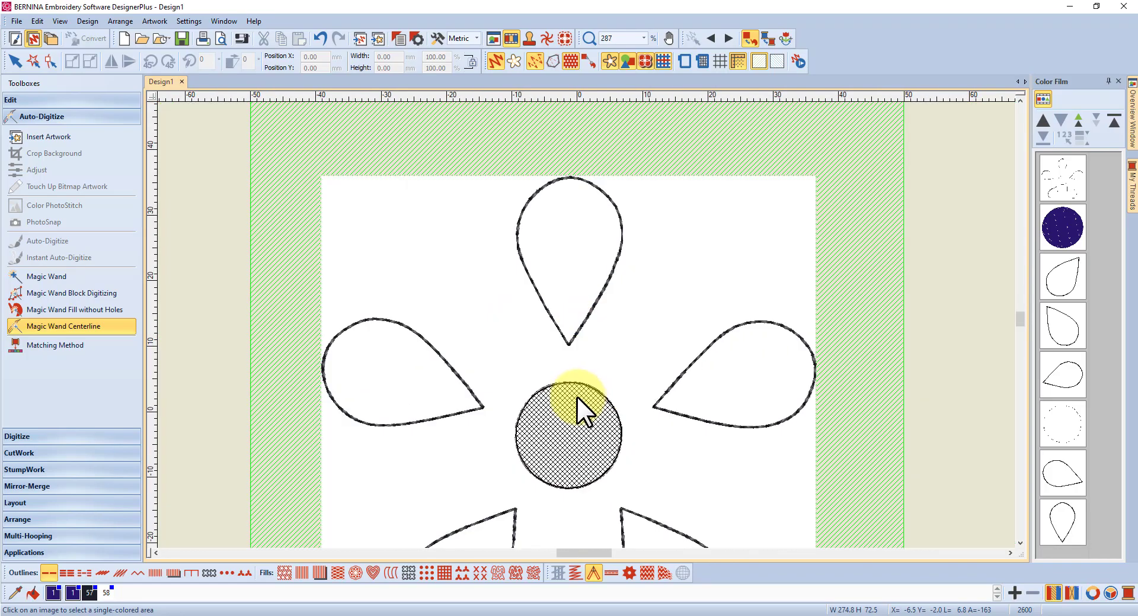
click(581, 406)
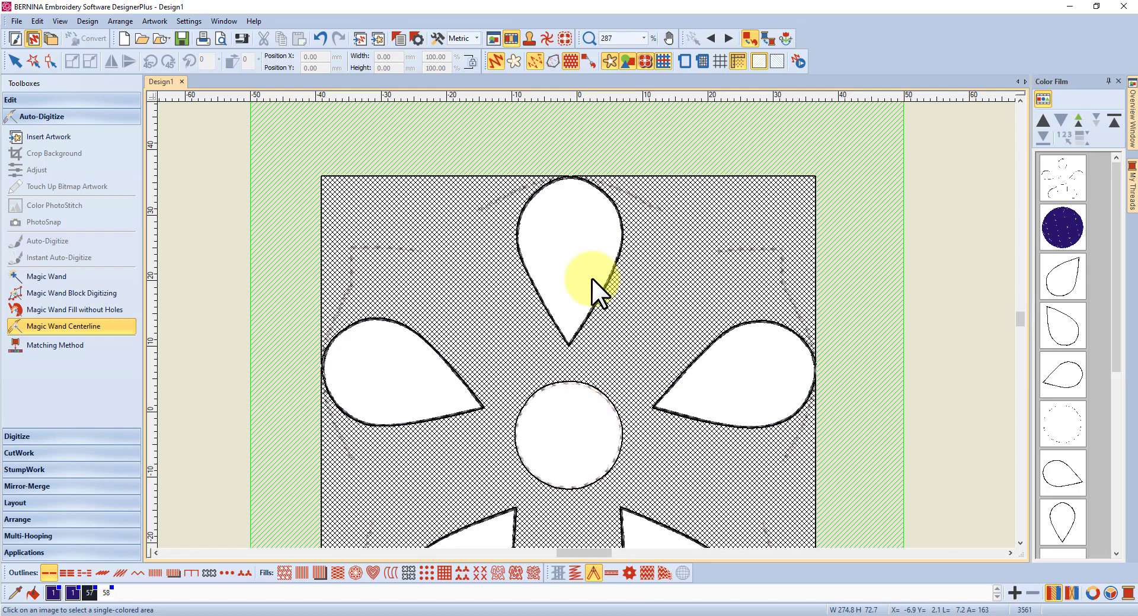
click(581, 283)
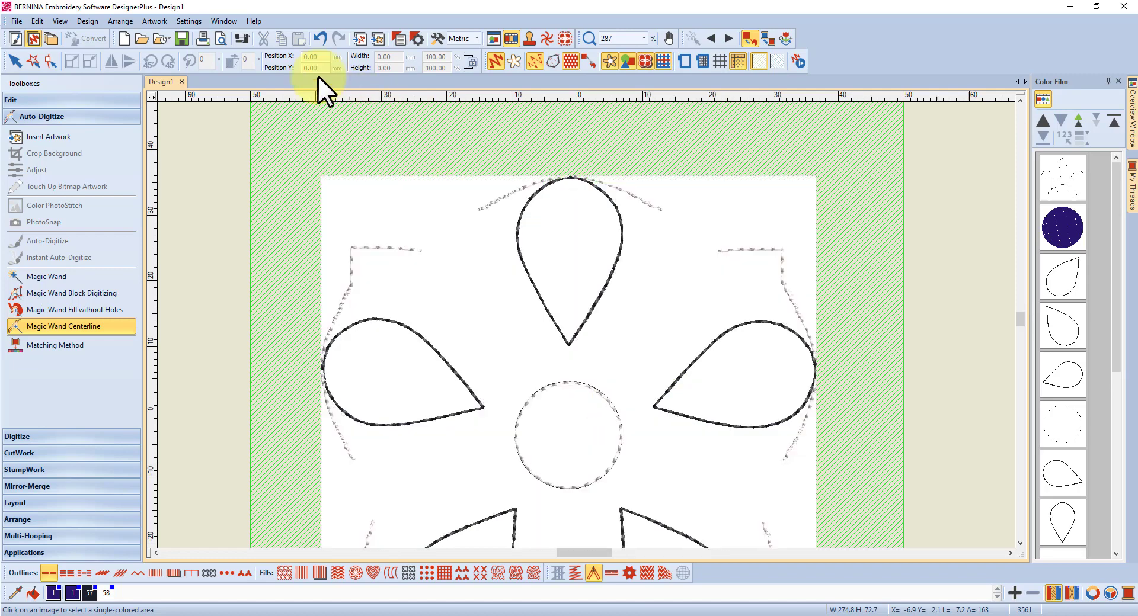
click(570, 427)
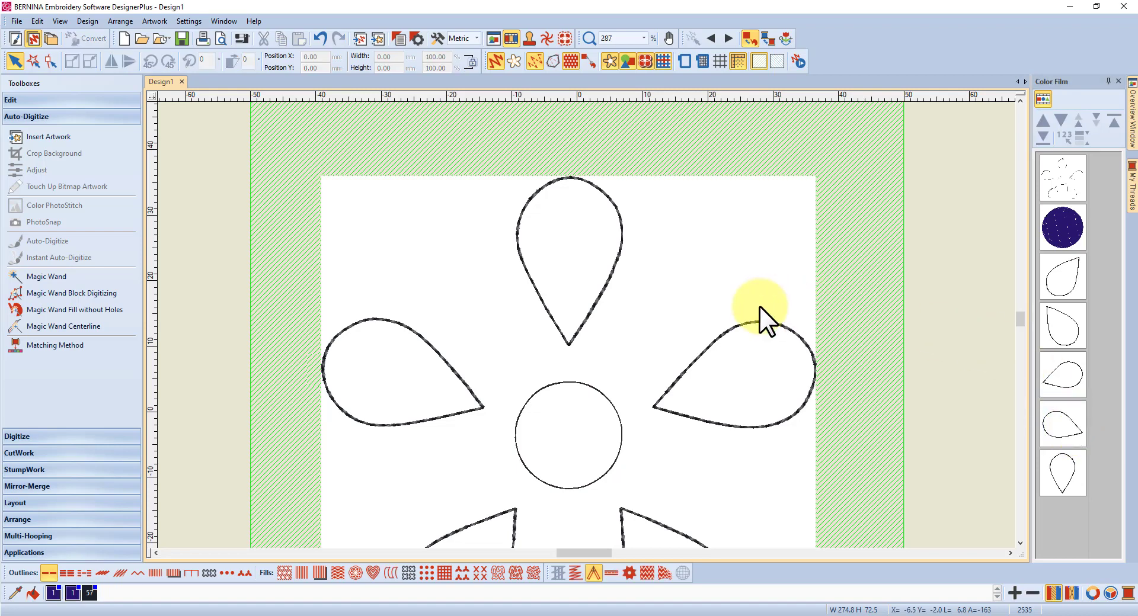
mouse_move(512, 369)
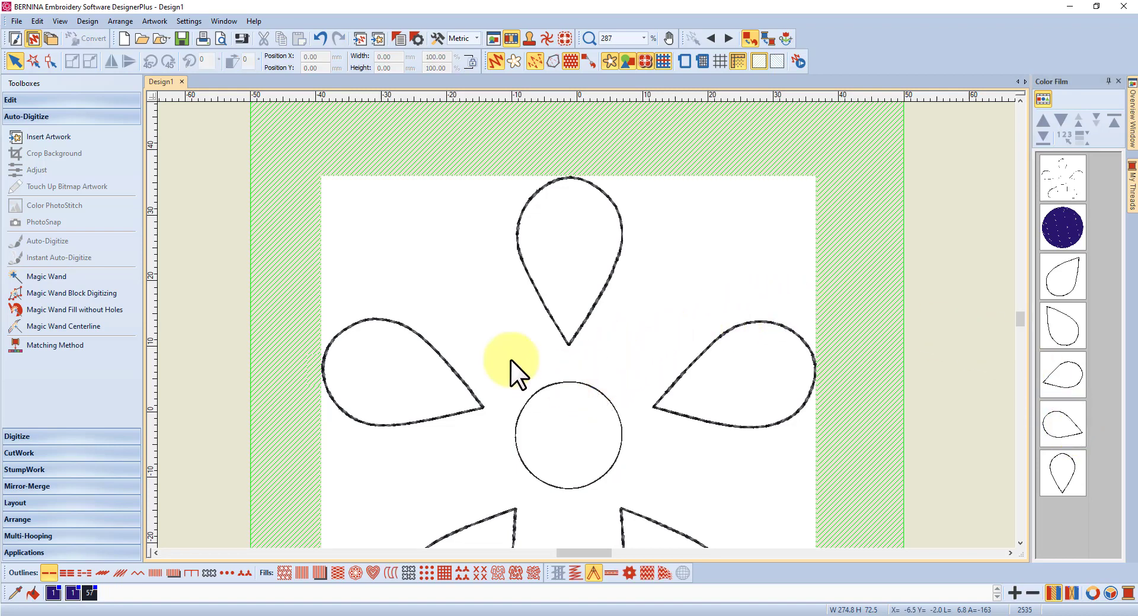
Select all traced outline objects in the Color Film and recolour them with red thread
click(46, 276)
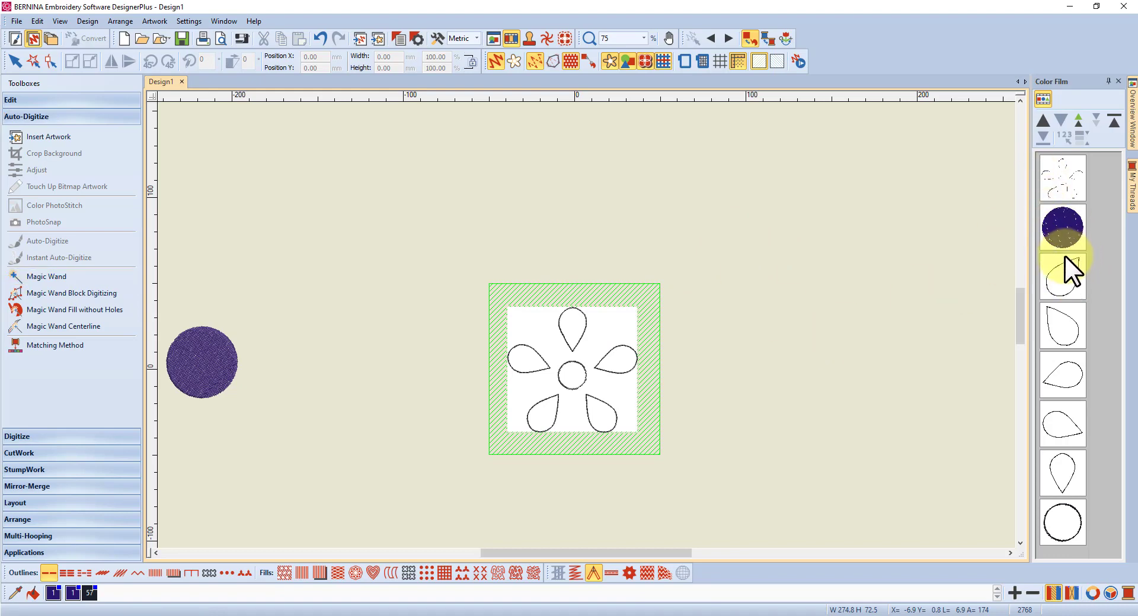
click(1061, 275)
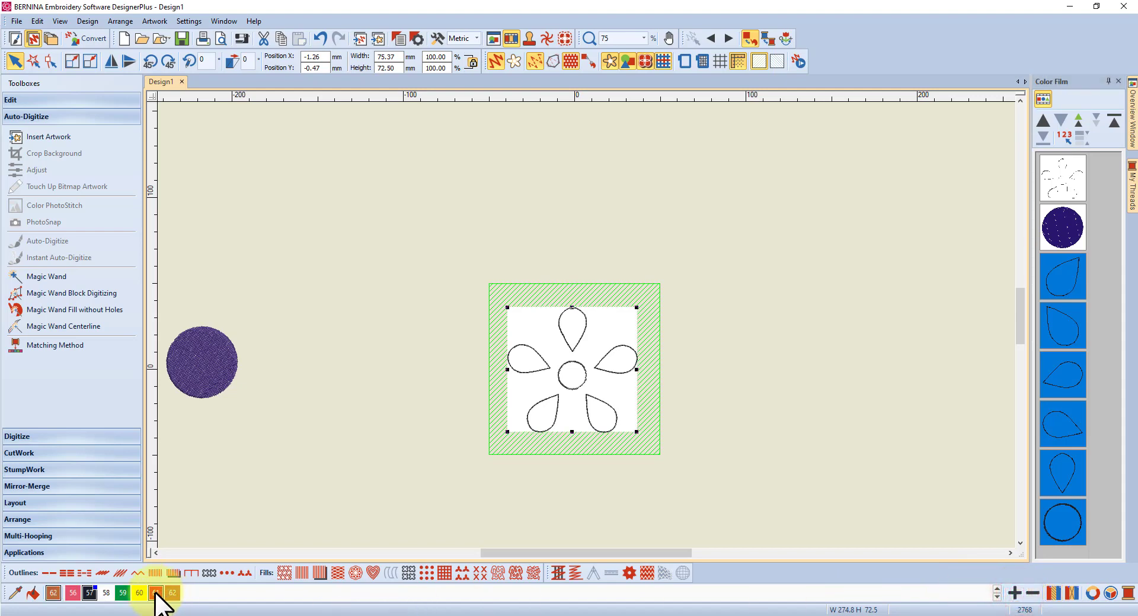
click(154, 593)
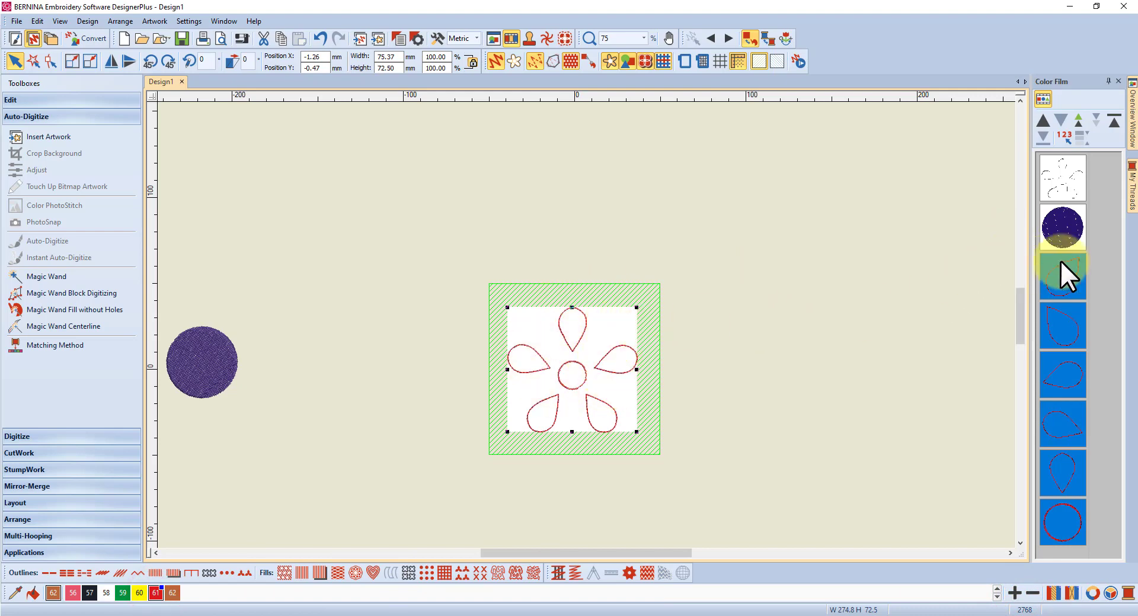
Select the purple filled circle in Color Film and bring up its context actions to remove it
click(1060, 228)
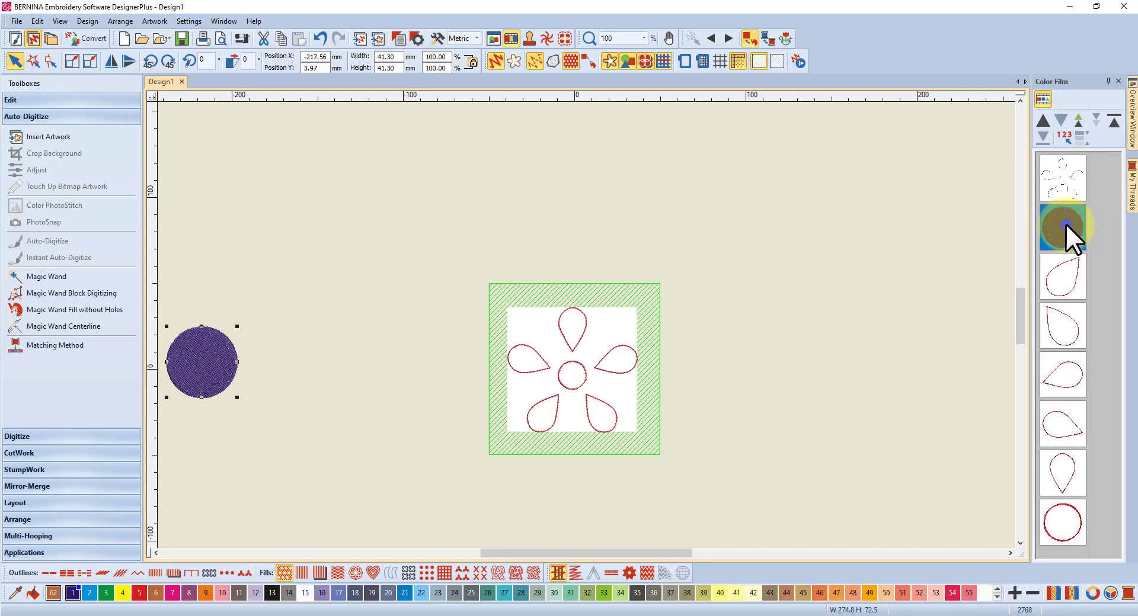
right_click(1061, 222)
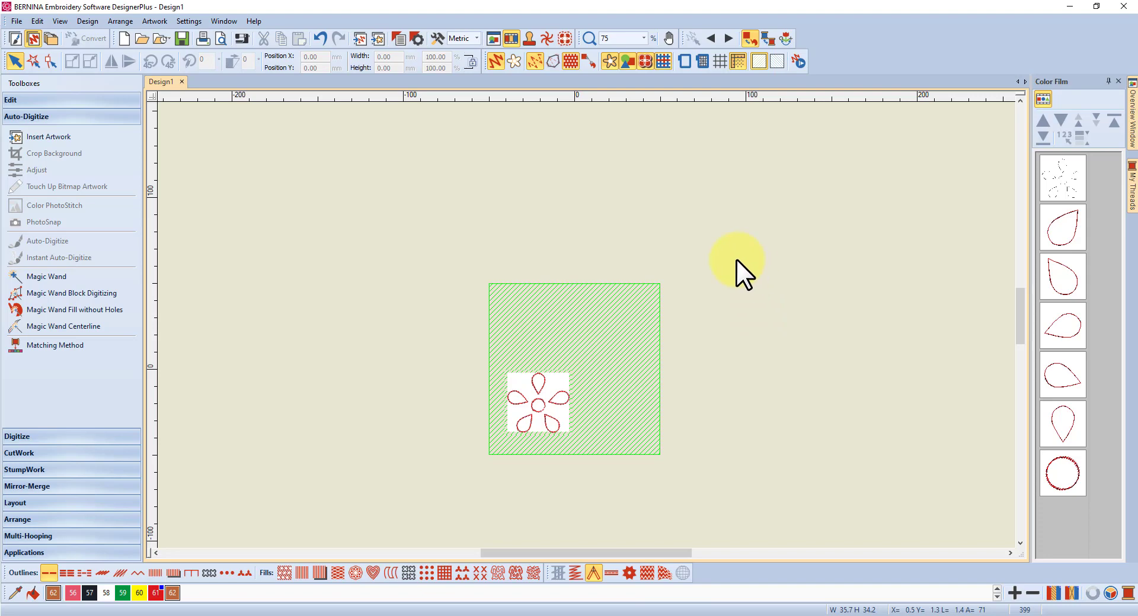
mouse_move(421, 335)
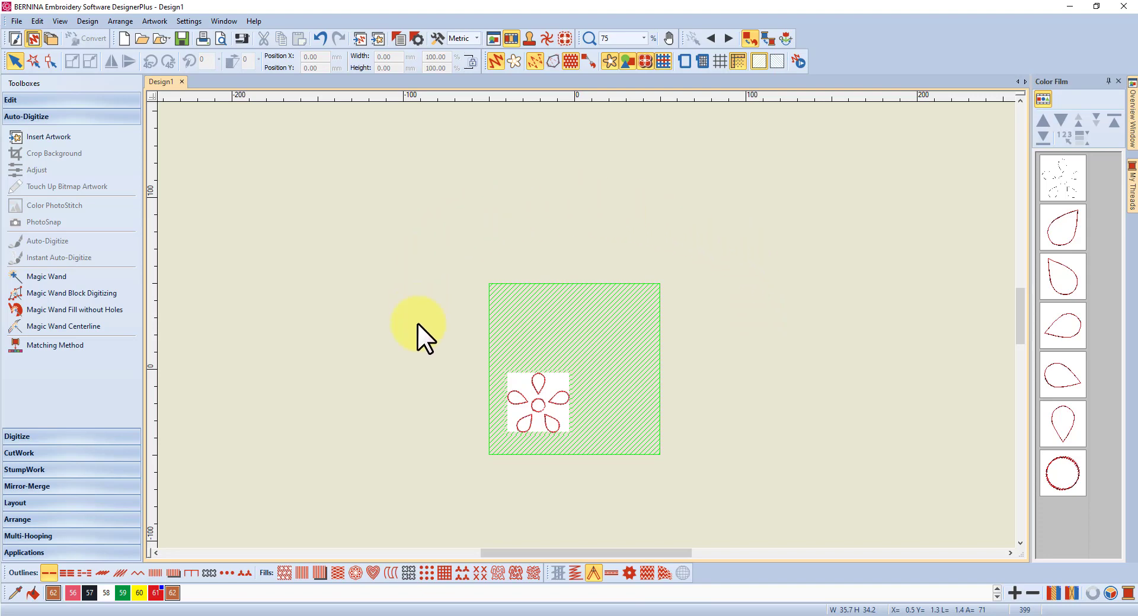
mouse_move(731, 247)
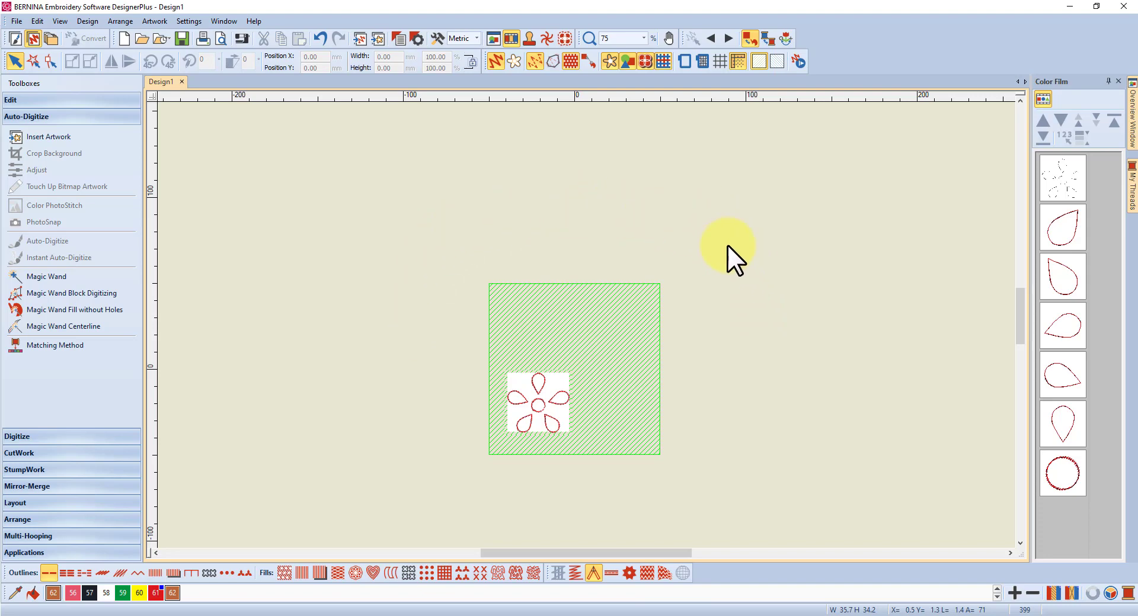
mouse_move(747, 318)
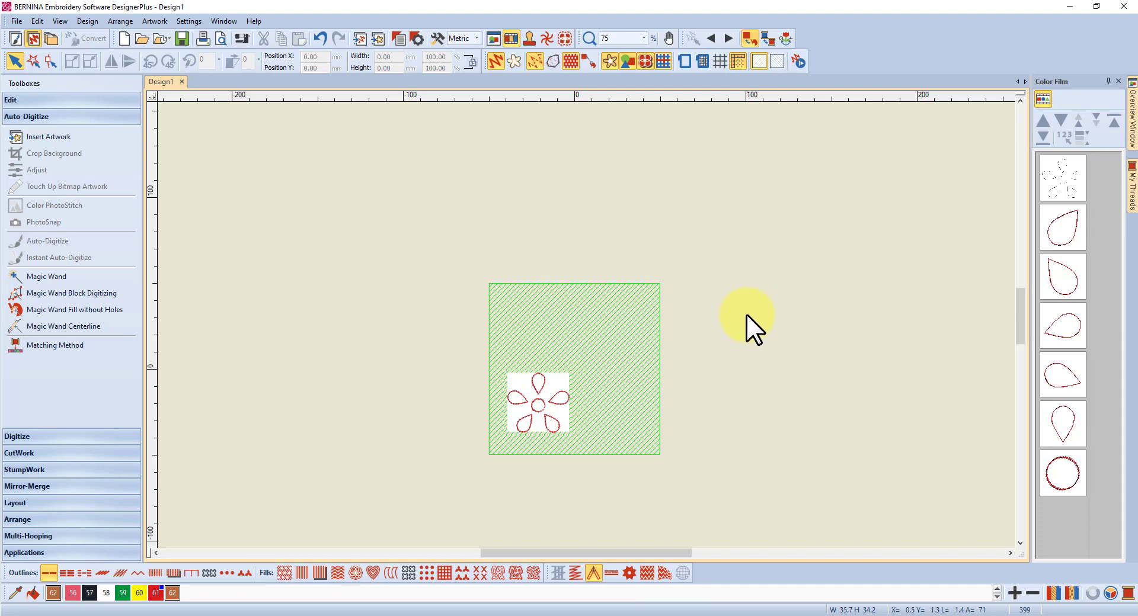
mouse_move(755, 341)
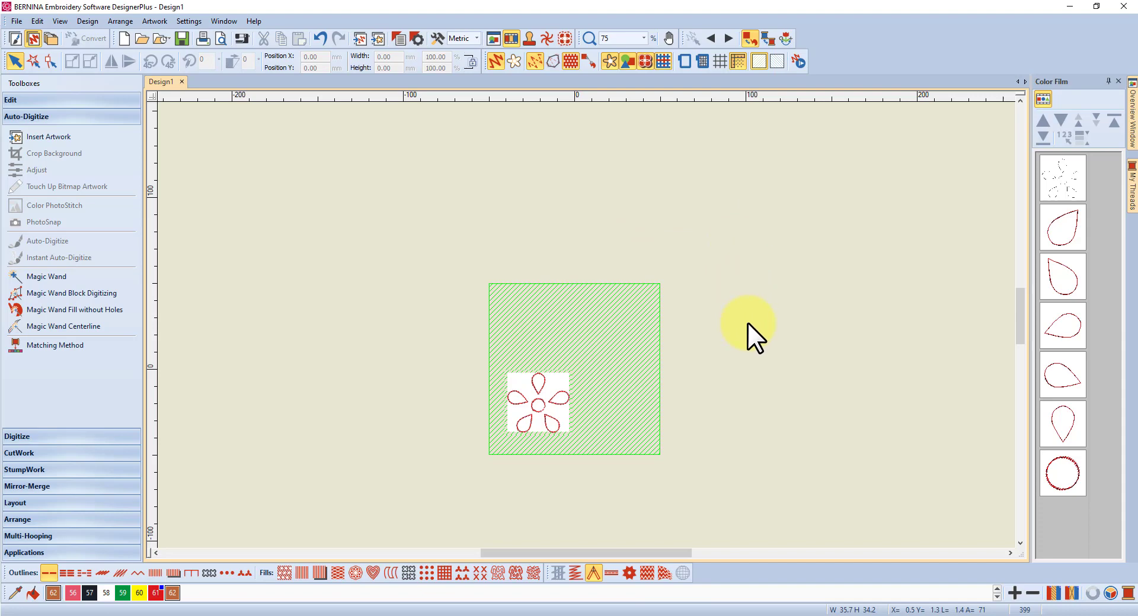